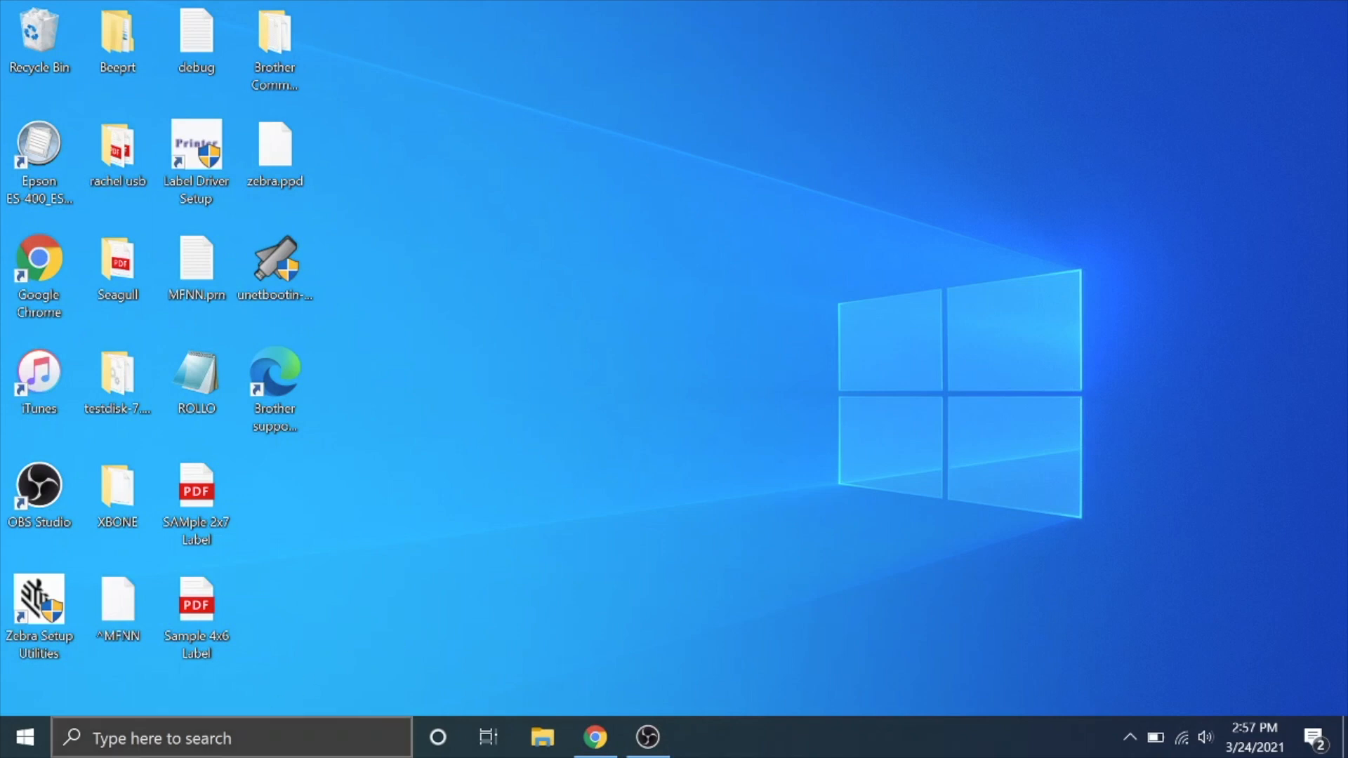
# Step: Search 'pr' to reach Printers & scanners and select the offline Brother QL-1110NWB Printer
pyautogui.write('printer')
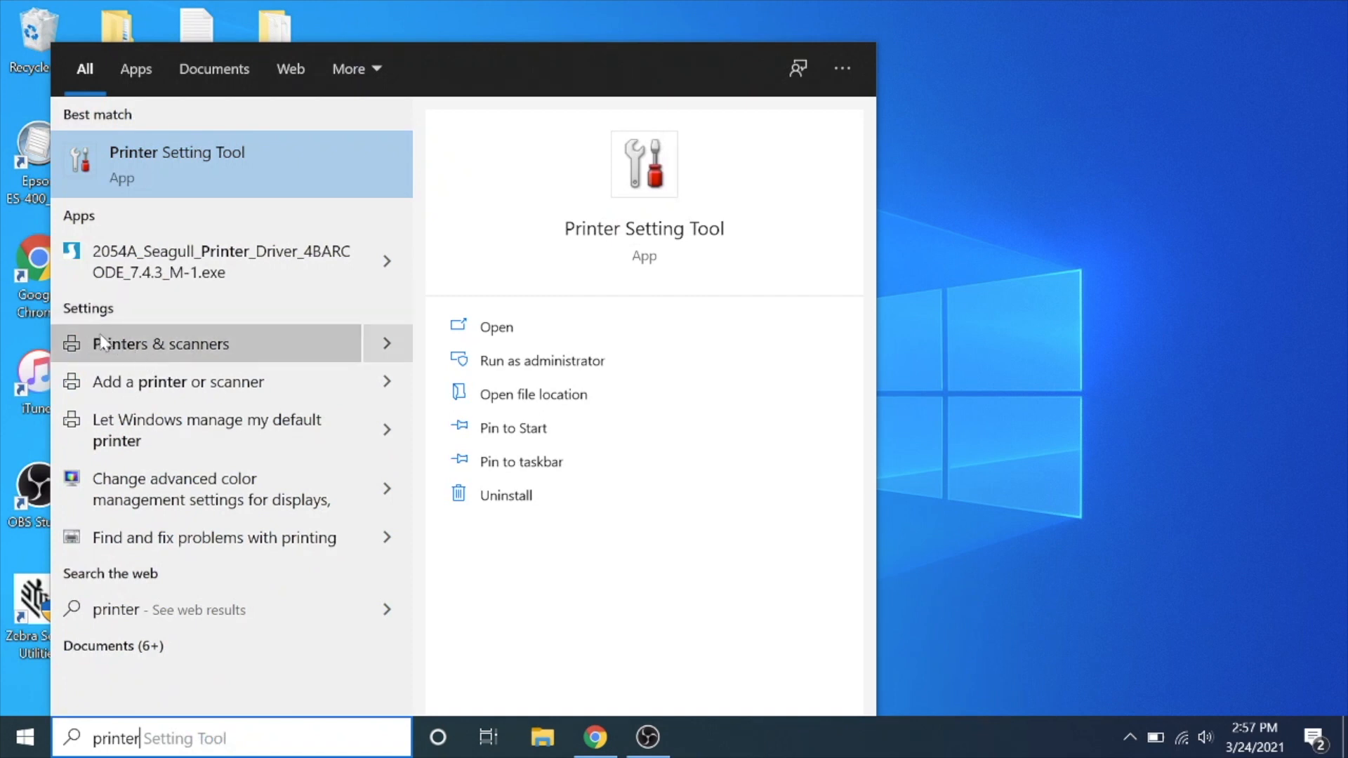
pyautogui.click(160, 343)
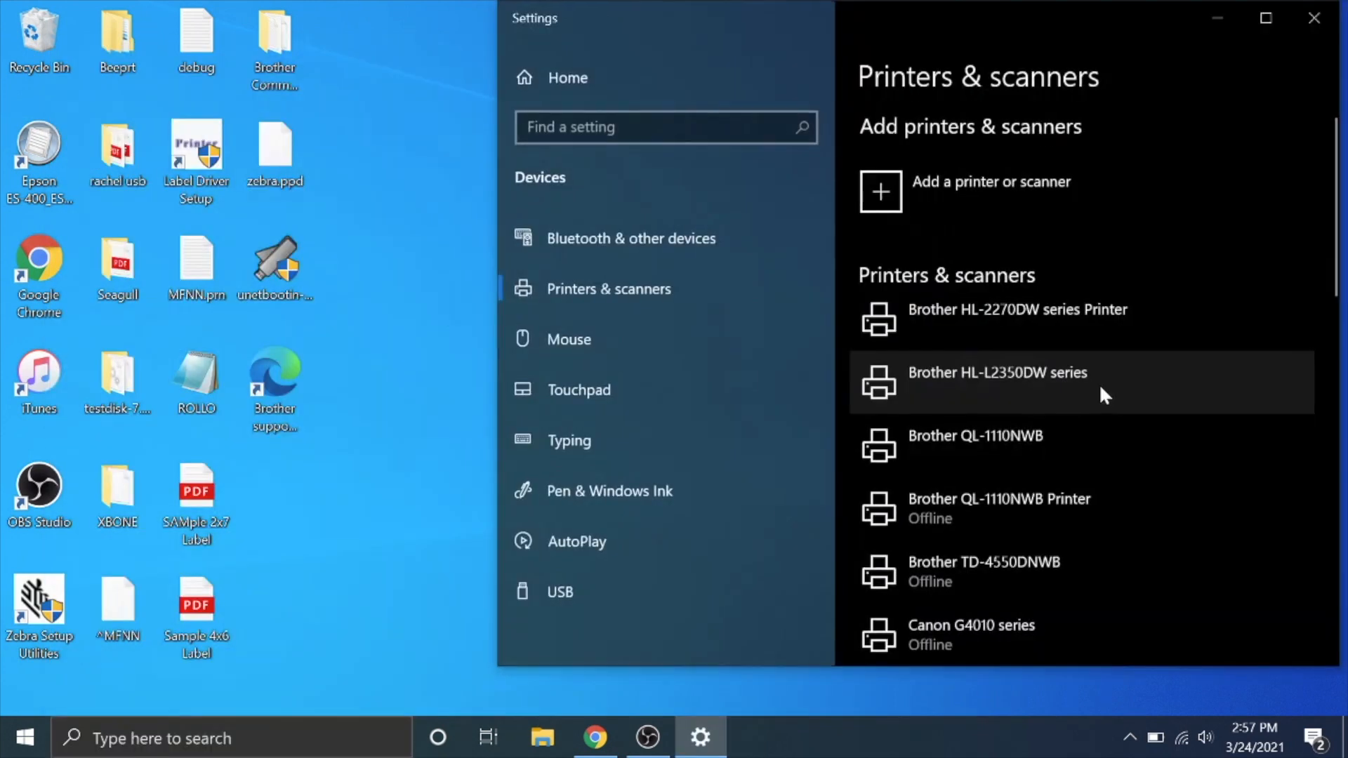
pyautogui.moveTo(963, 447)
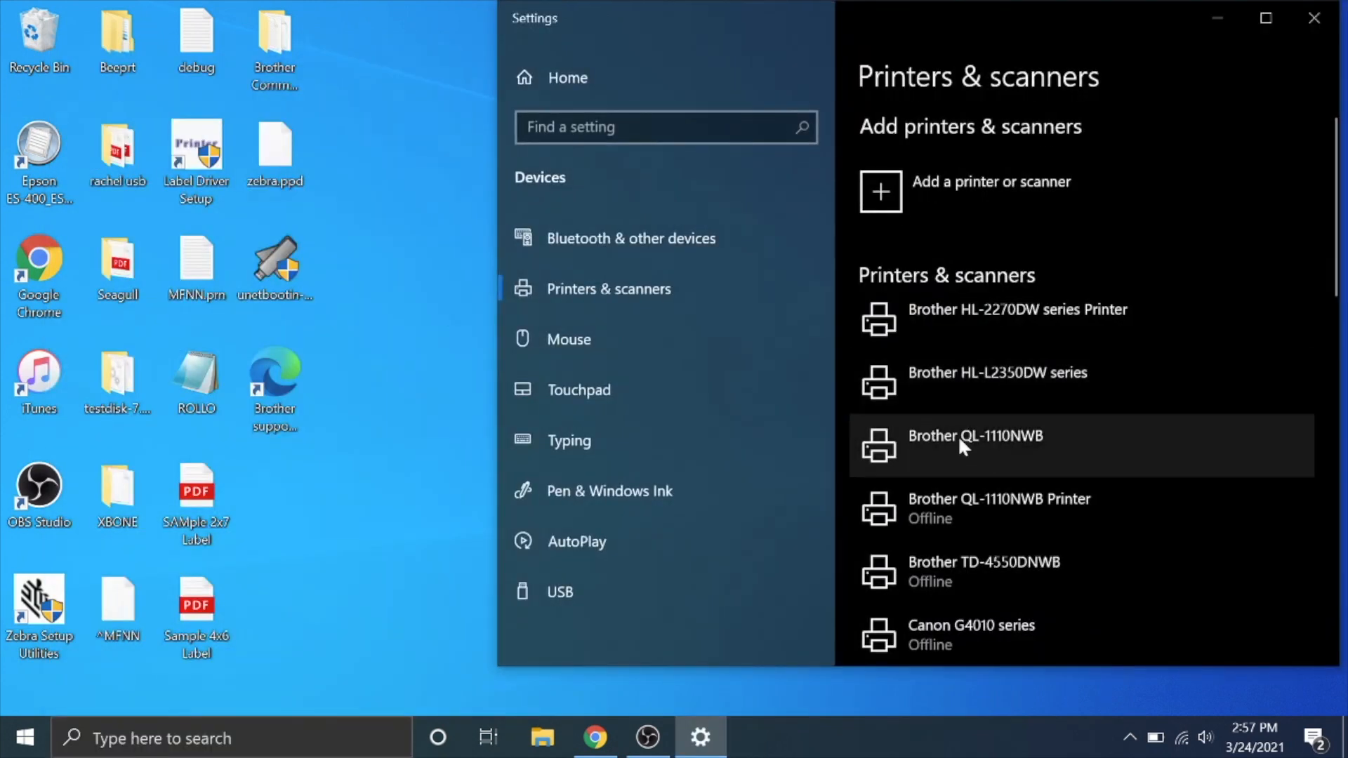
pyautogui.click(976, 436)
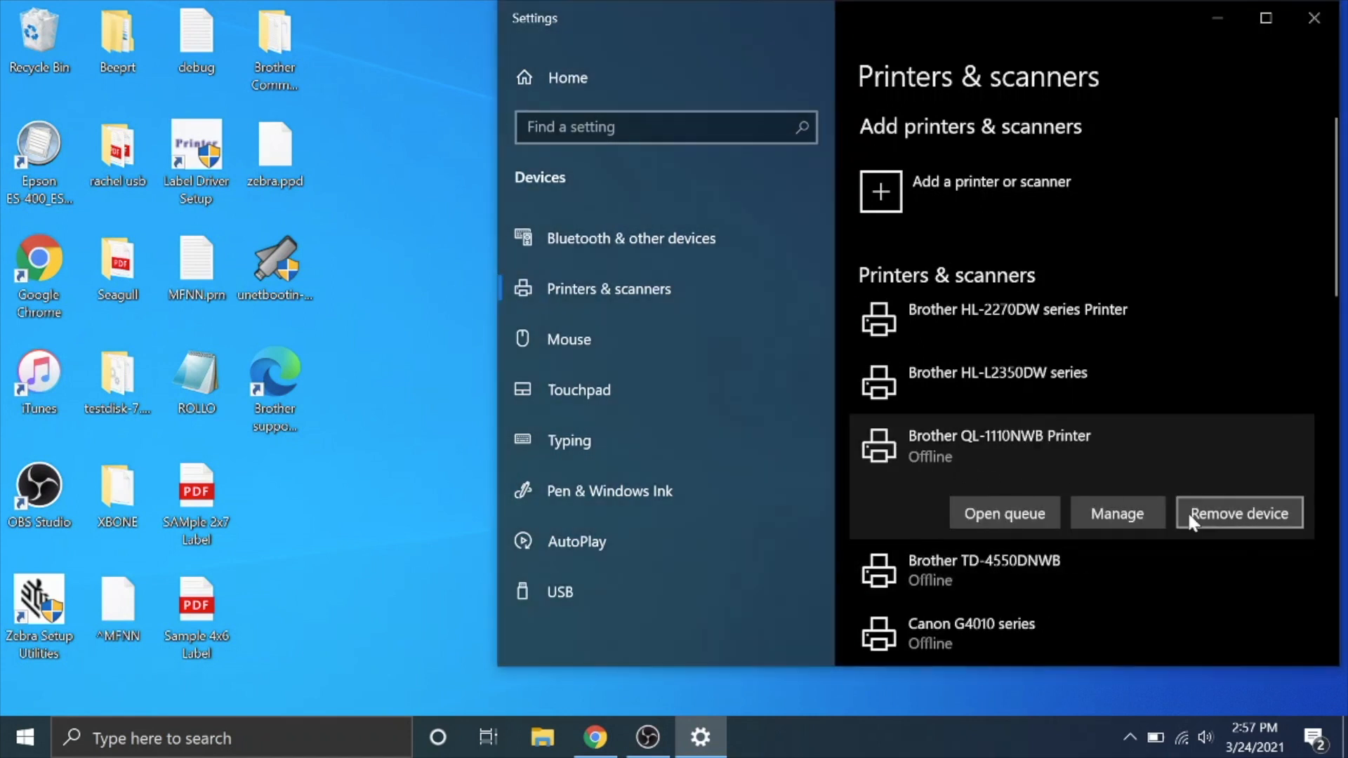
pyautogui.moveTo(981, 473)
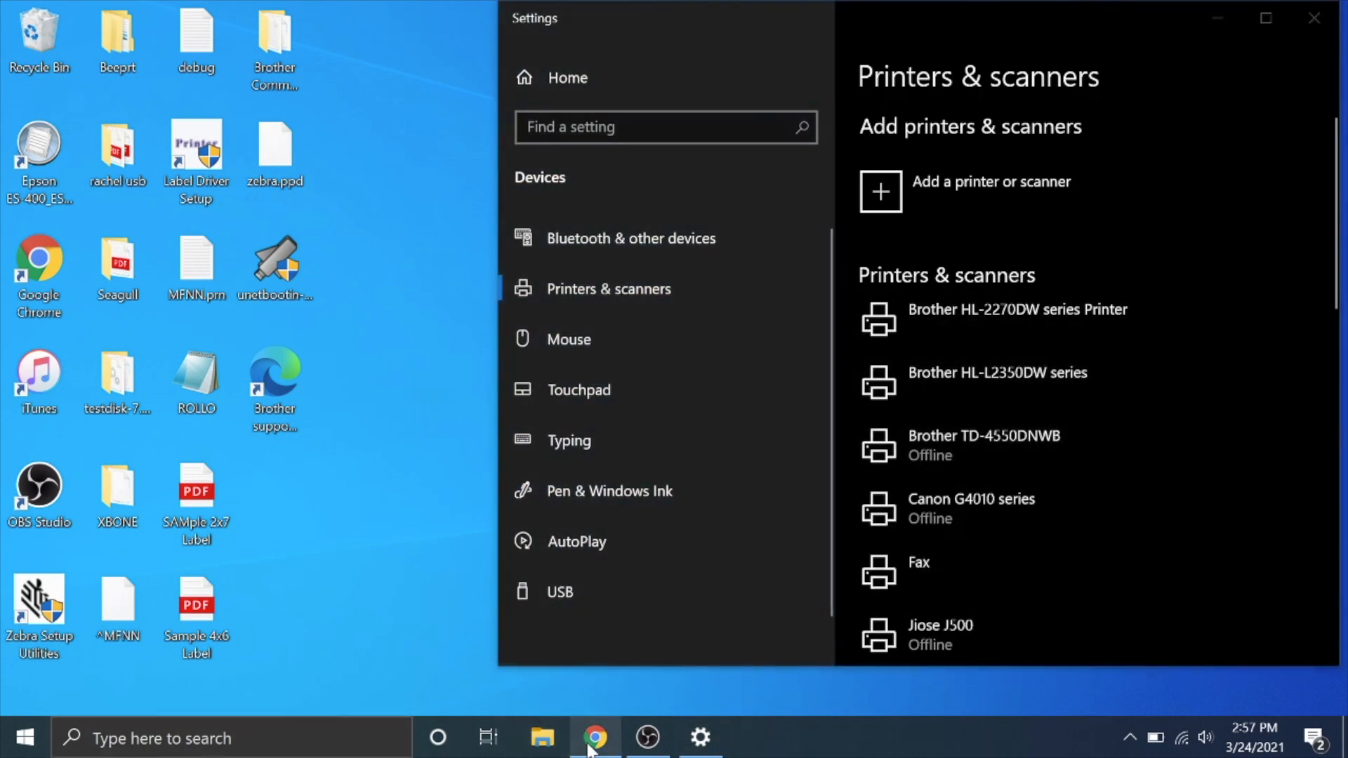
# Step: Confirm Windows 10 (64-bit), open the QL-1110NWB Printer Driver page, and accept the EULA to download
pyautogui.click(595, 738)
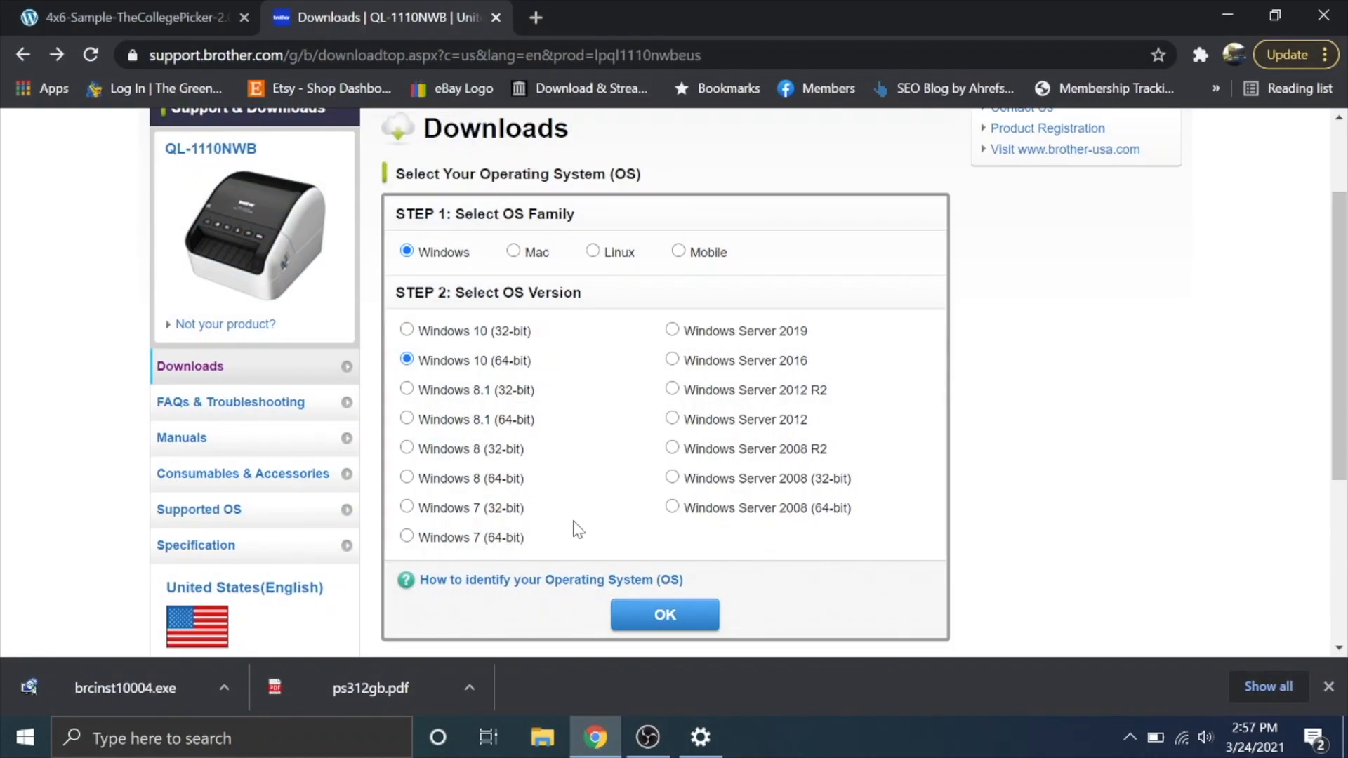
pyautogui.moveTo(623, 299)
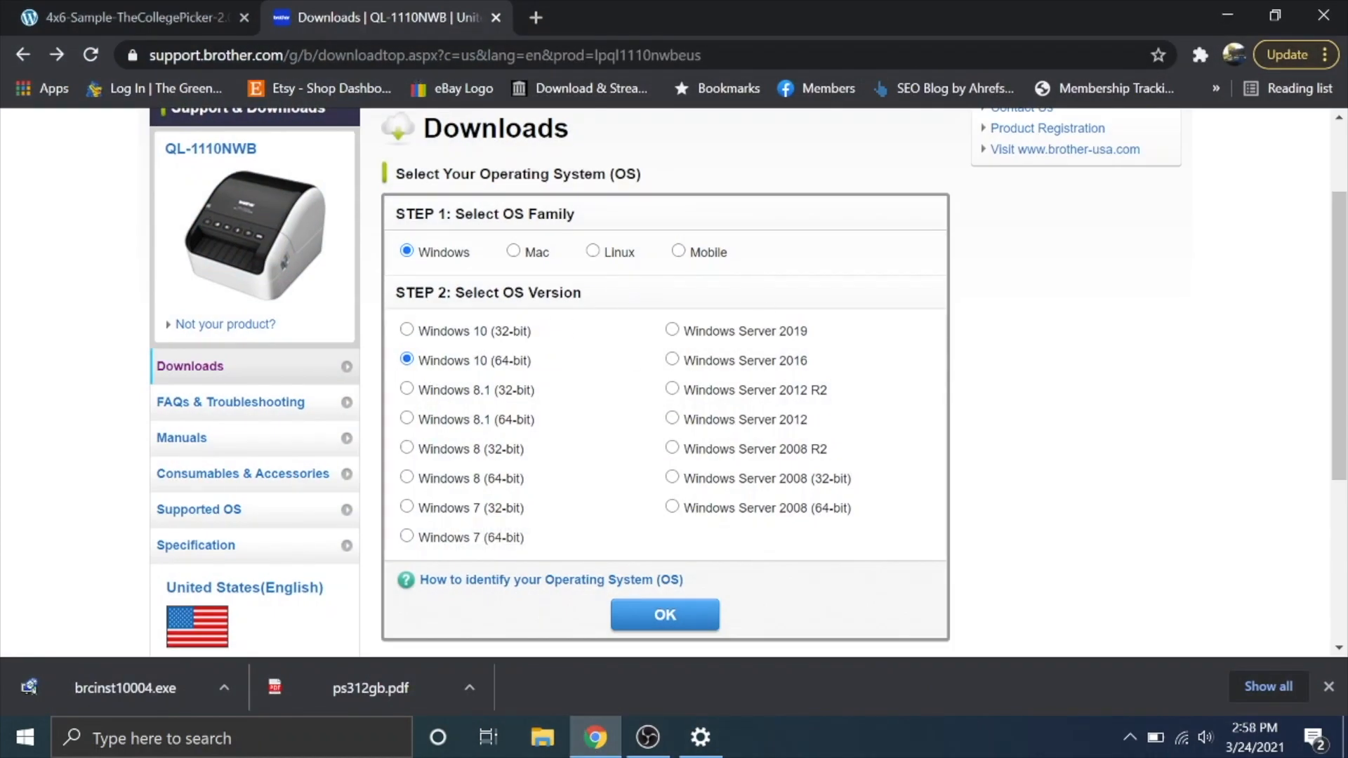
pyautogui.moveTo(471, 402)
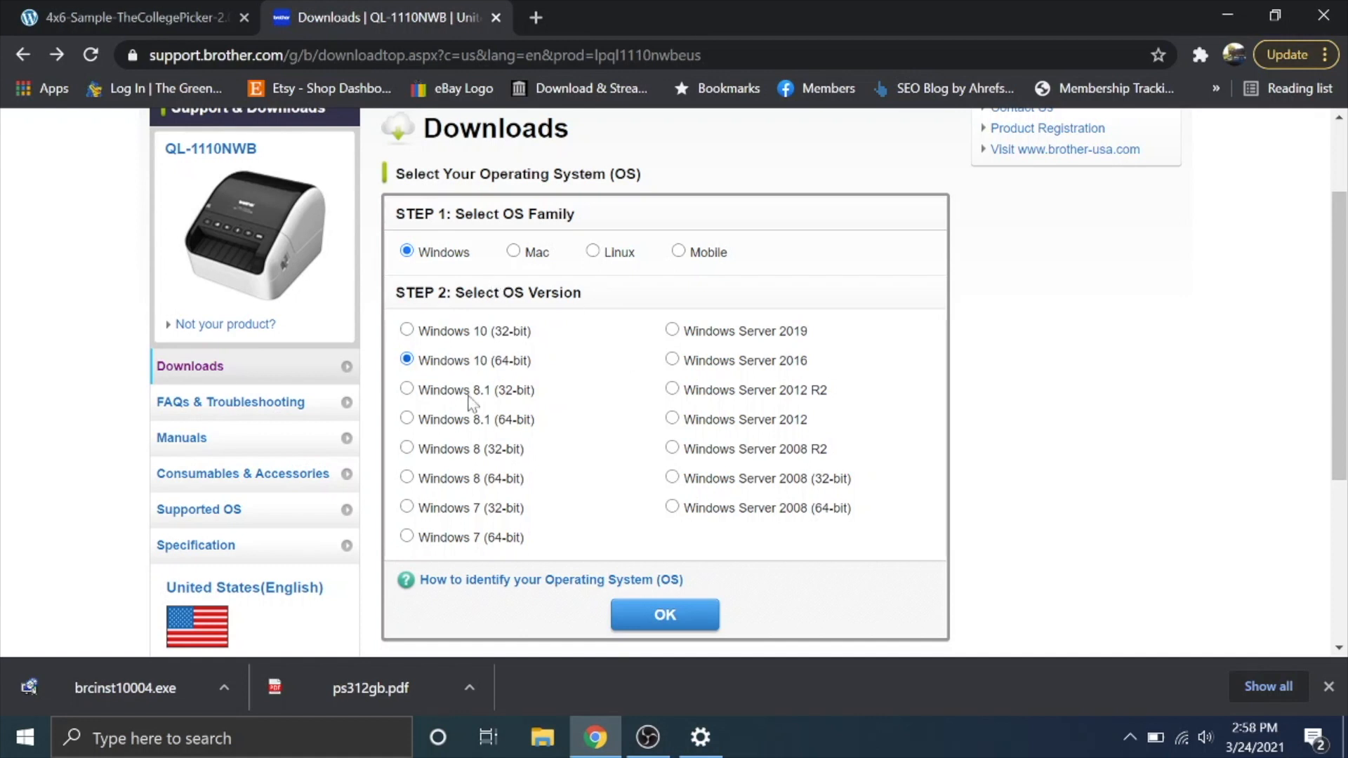
pyautogui.click(663, 614)
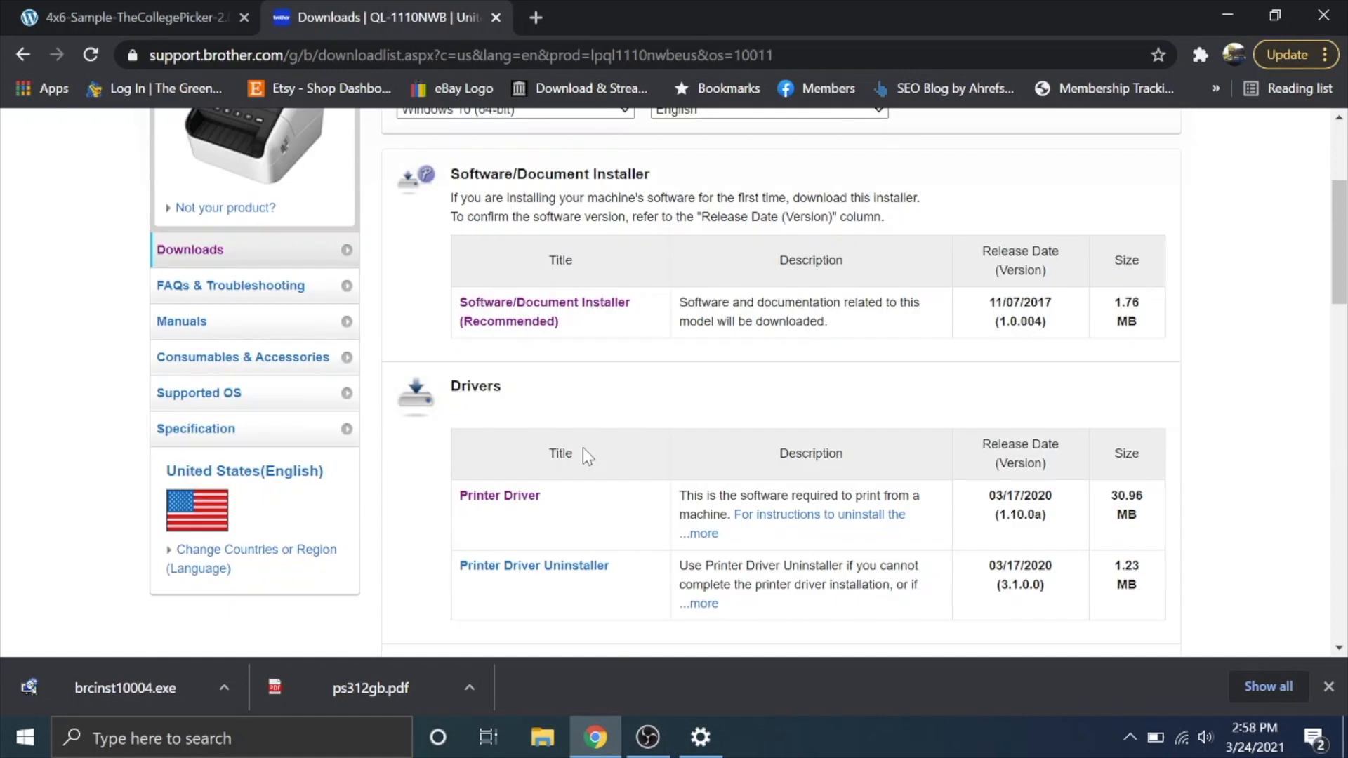
pyautogui.moveTo(499, 495)
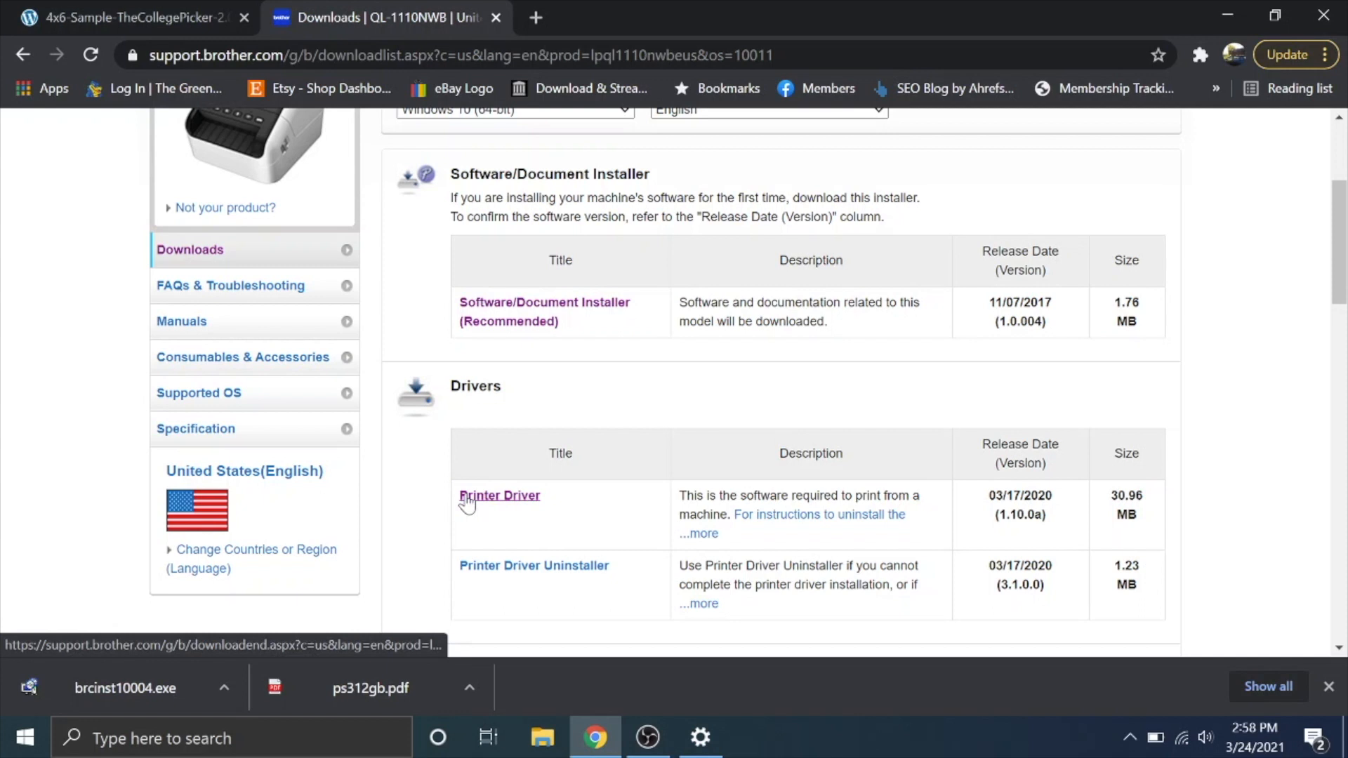
pyautogui.click(498, 495)
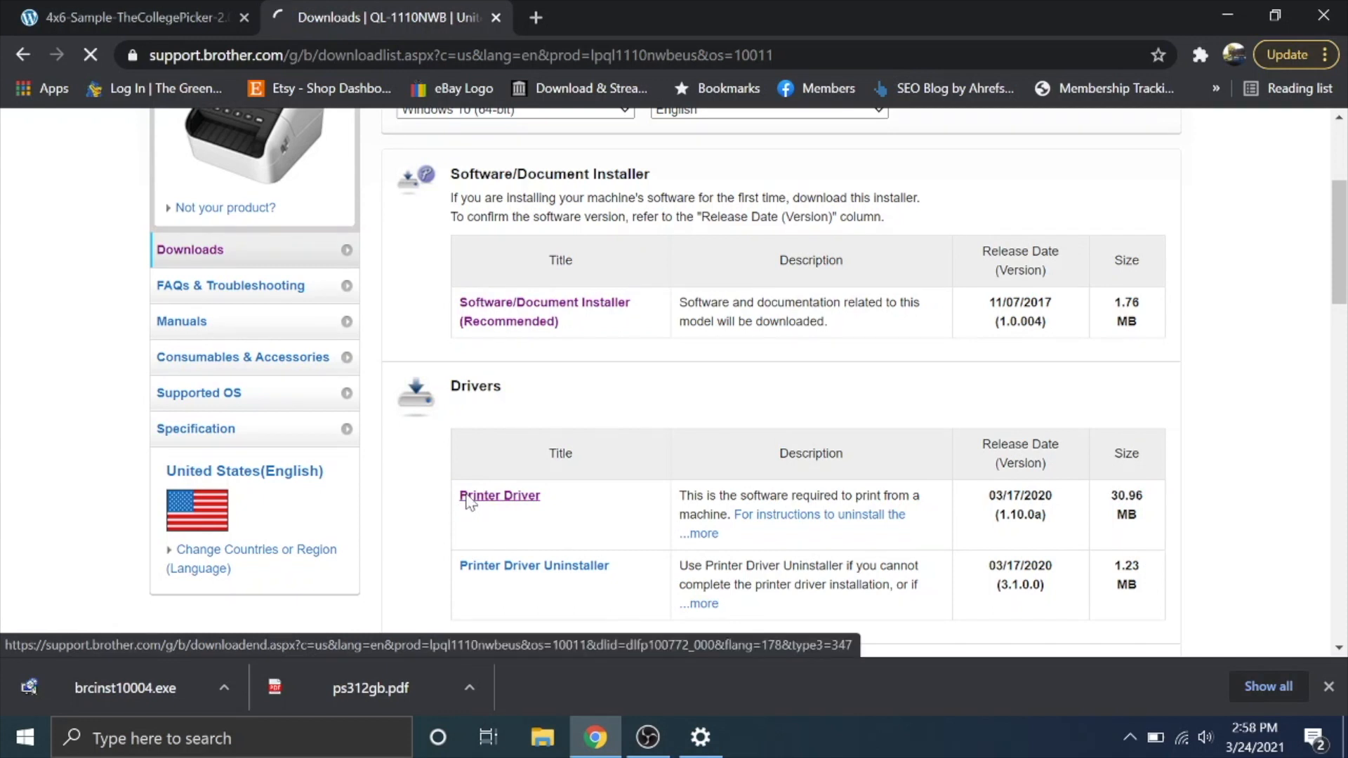
pyautogui.click(499, 495)
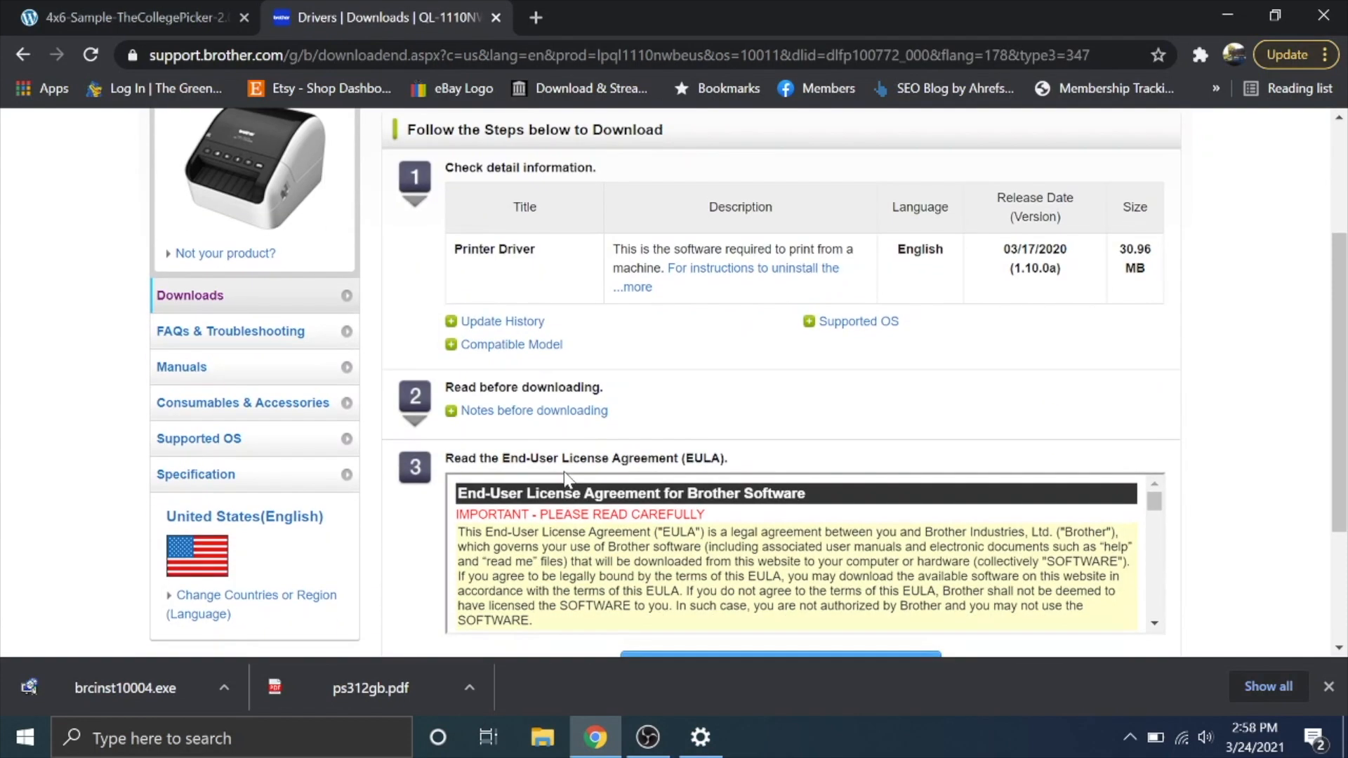
pyautogui.scroll(-3)
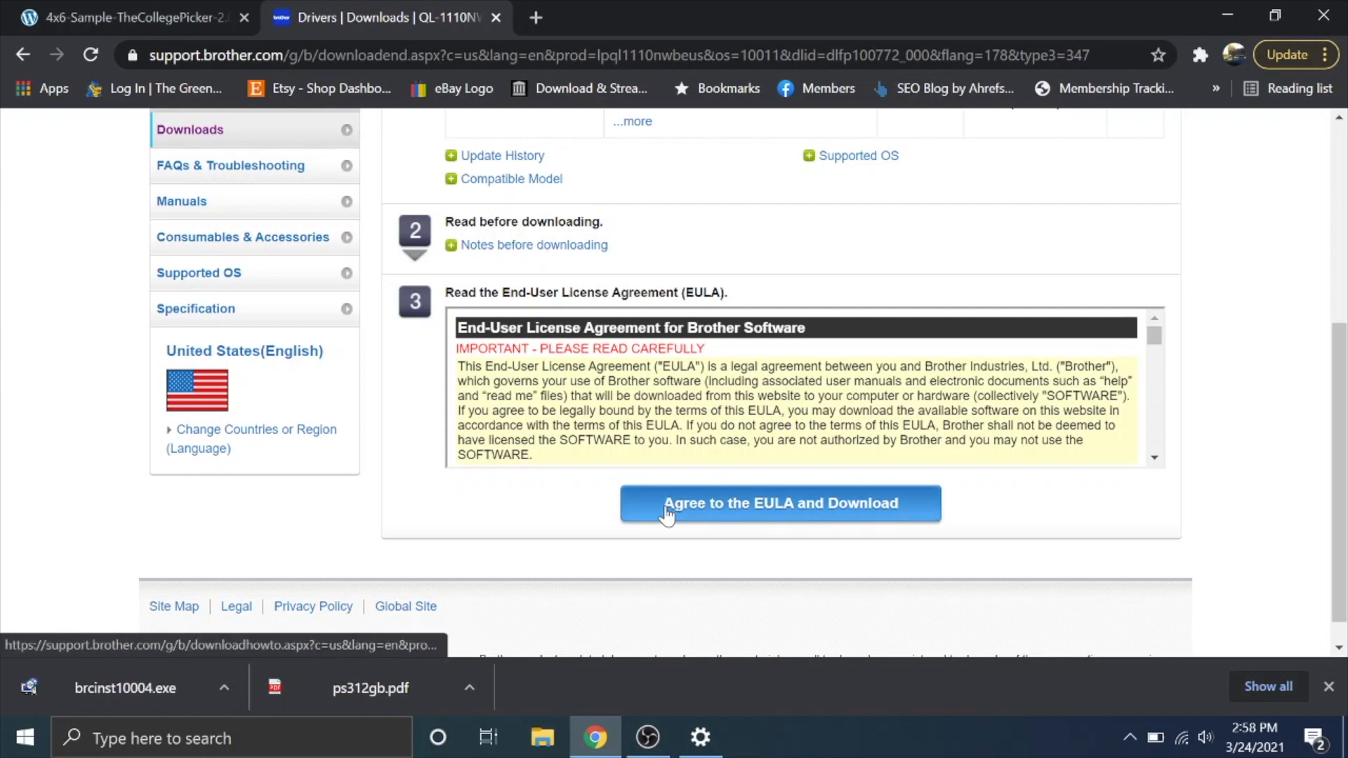
pyautogui.click(779, 503)
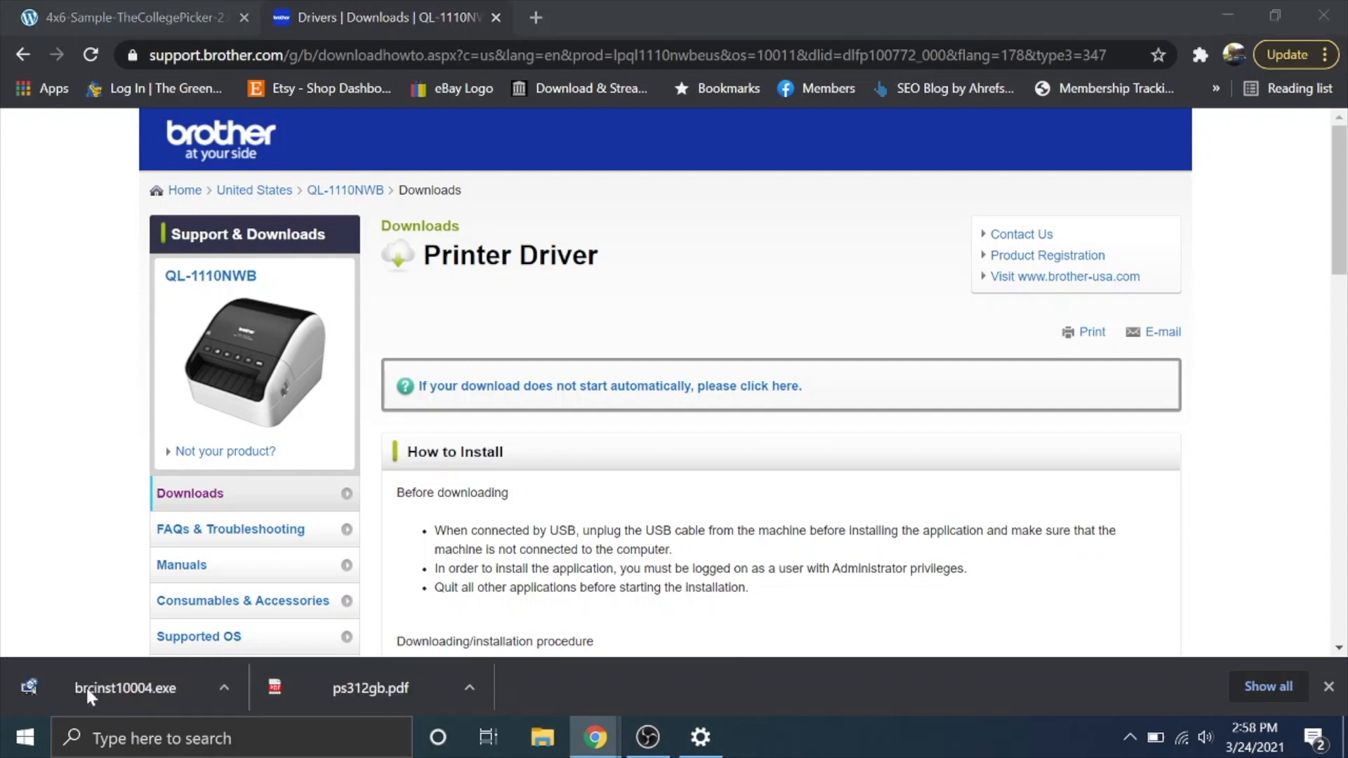
# Step: Run brcinst10004.exe, agree to the license, pick QL-1110NWB and Wireless Network Connection
pyautogui.click(125, 688)
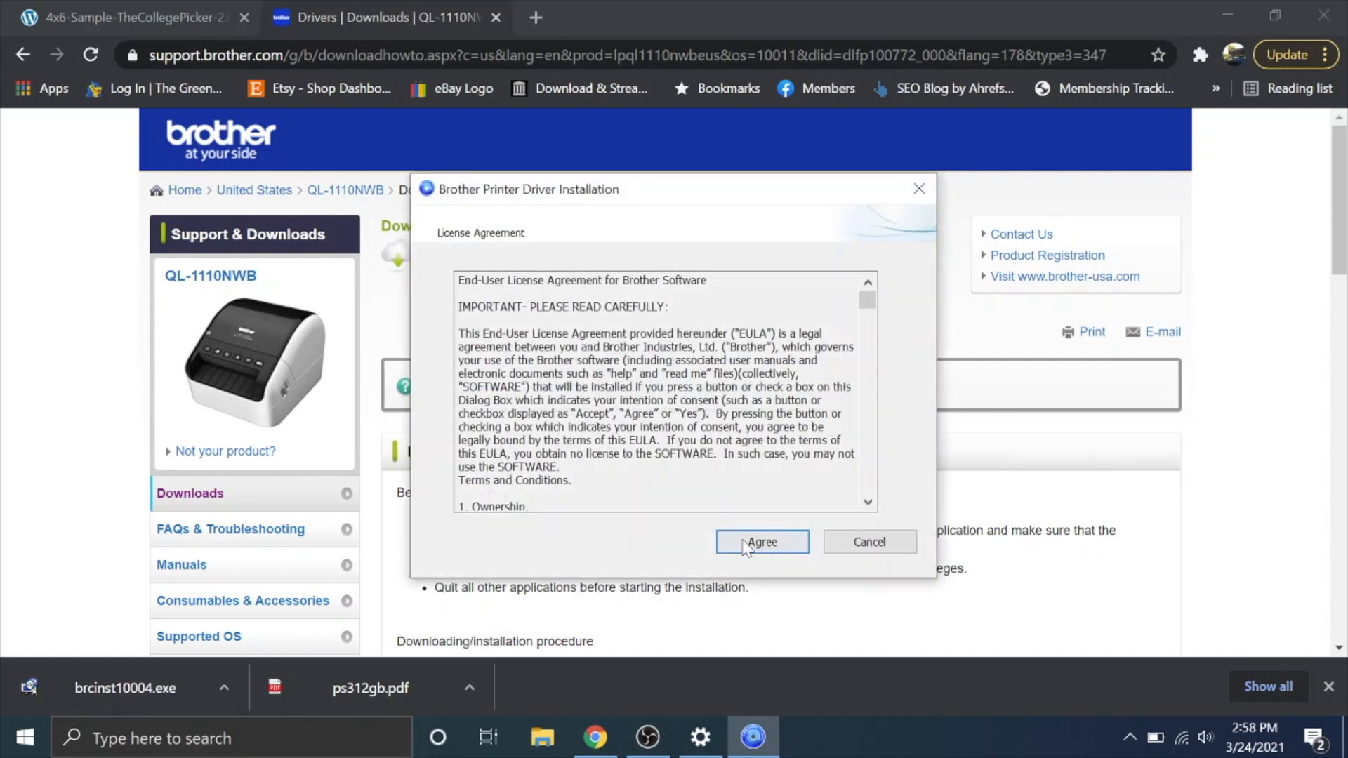
pyautogui.click(760, 542)
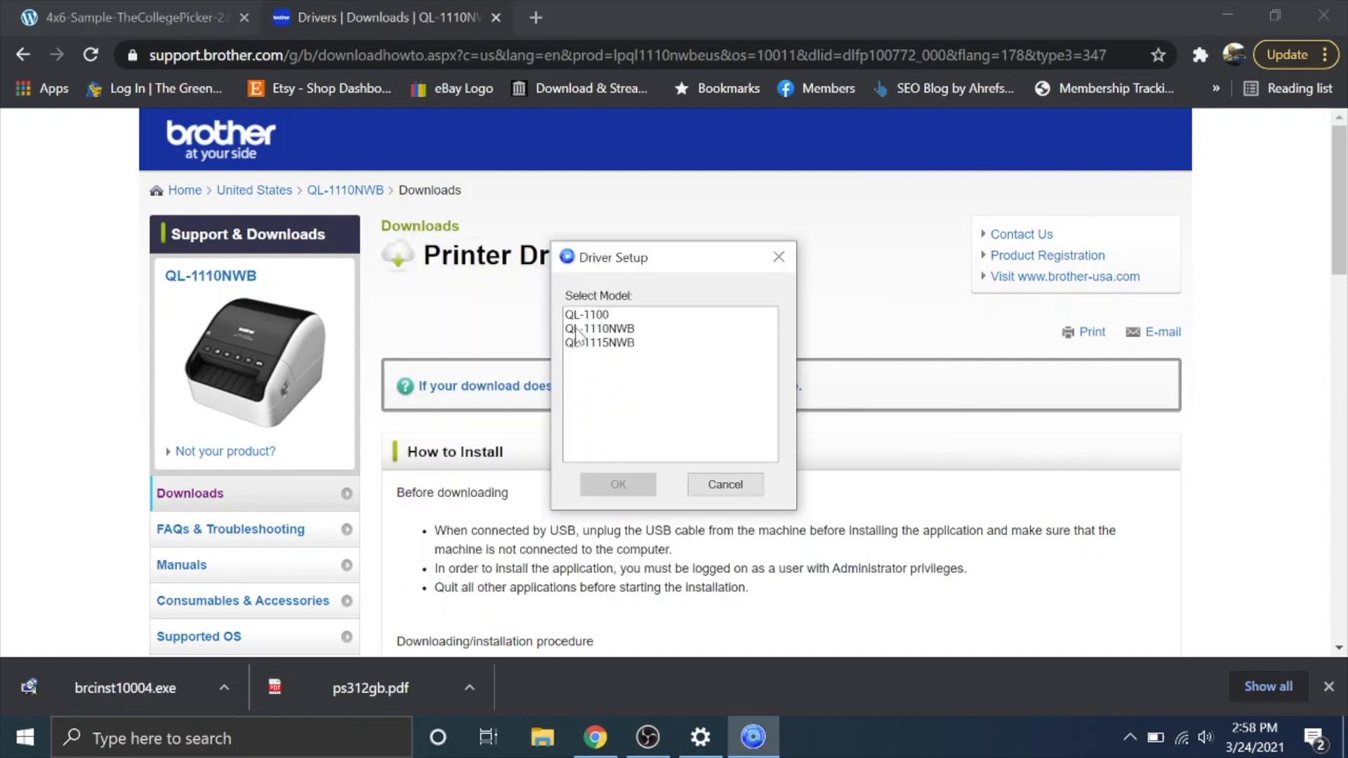
pyautogui.click(617, 484)
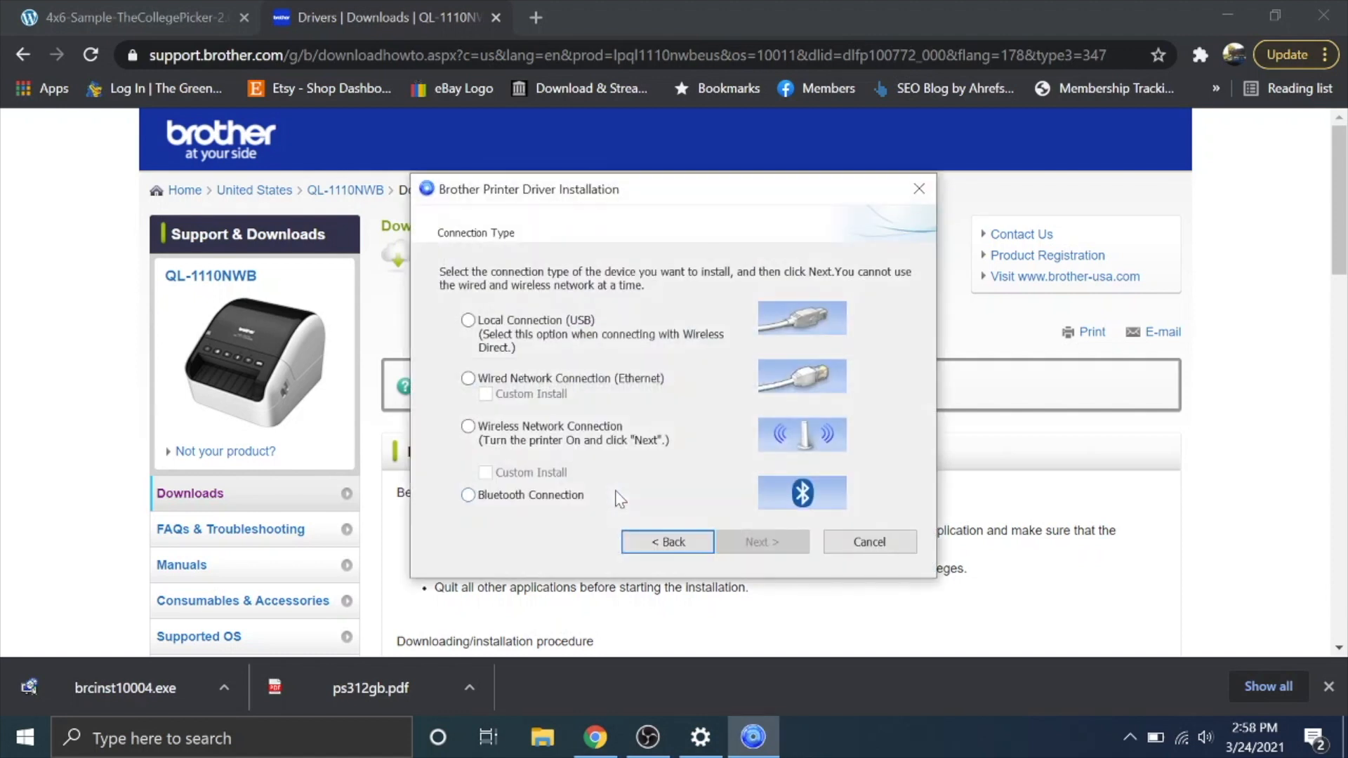
pyautogui.moveTo(547, 277)
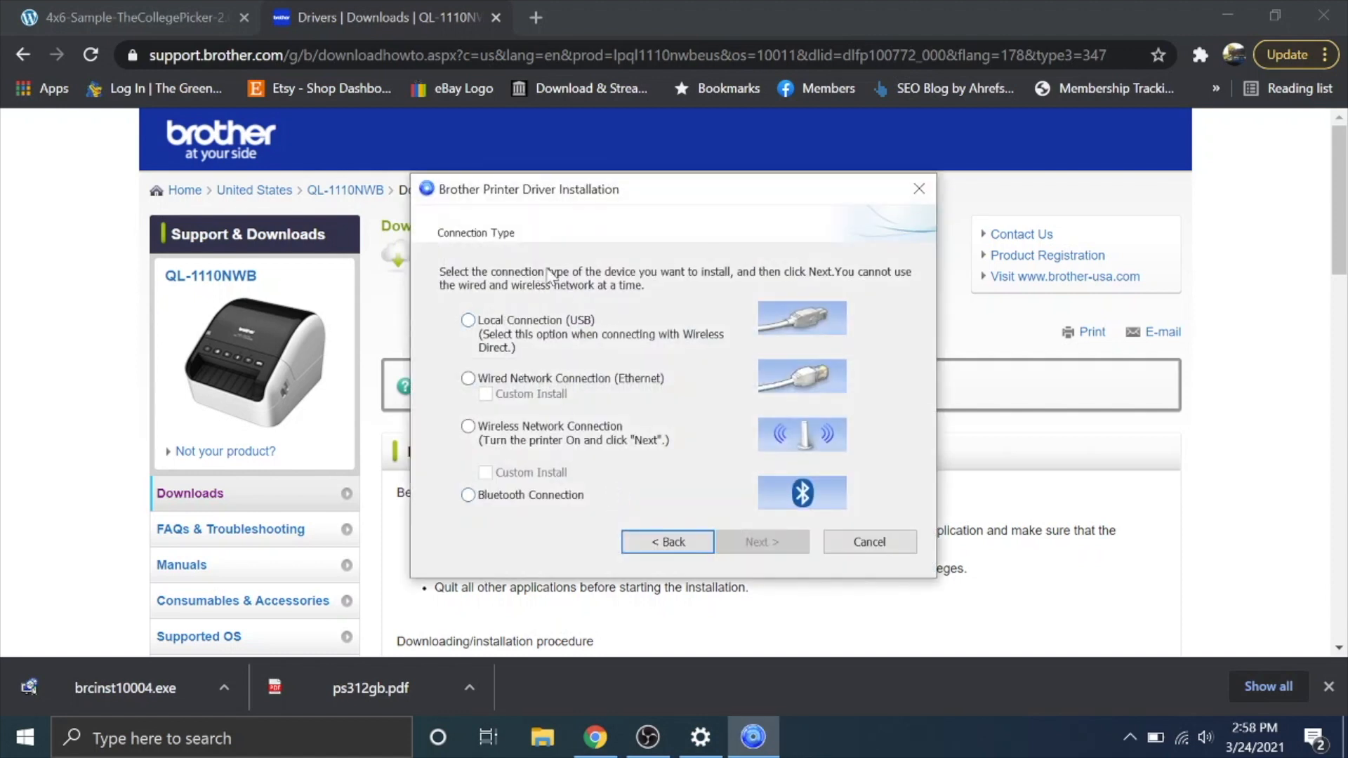
pyautogui.click(468, 426)
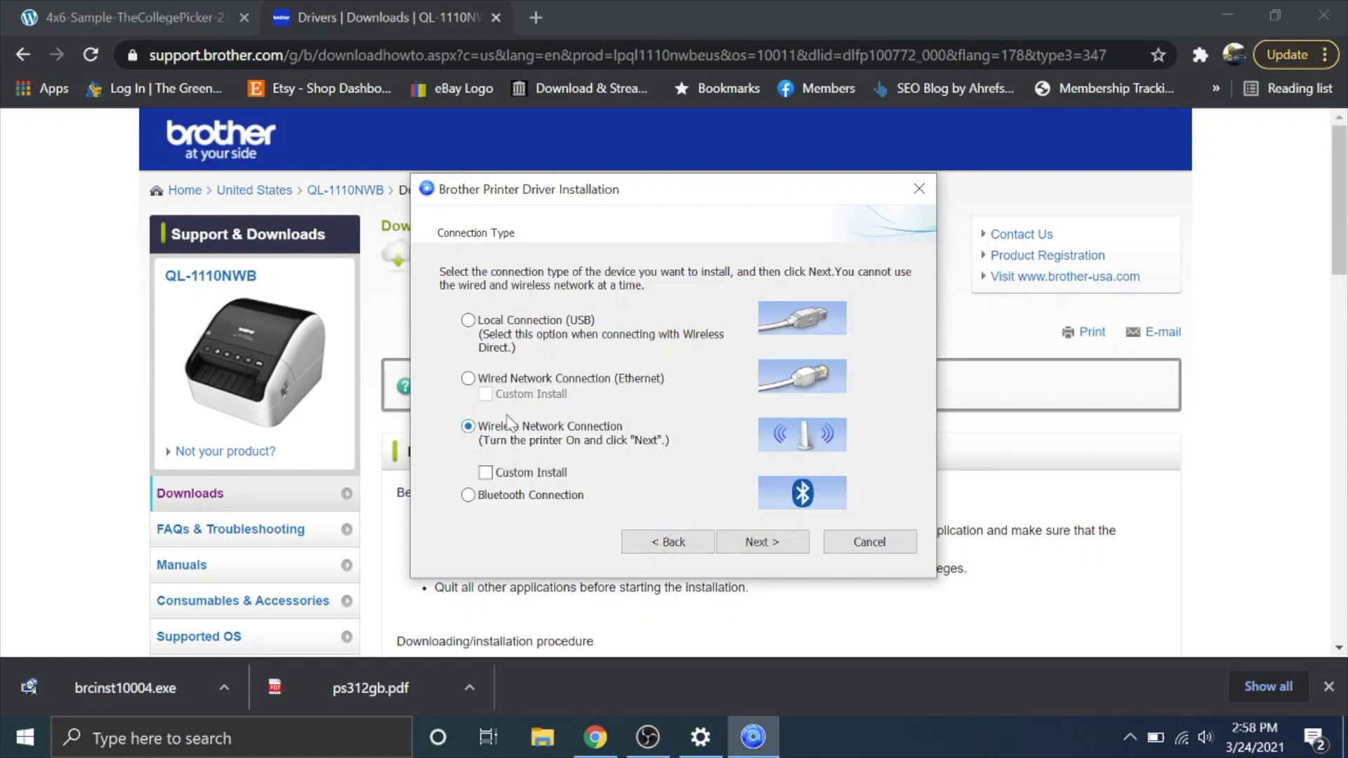
pyautogui.moveTo(518, 336)
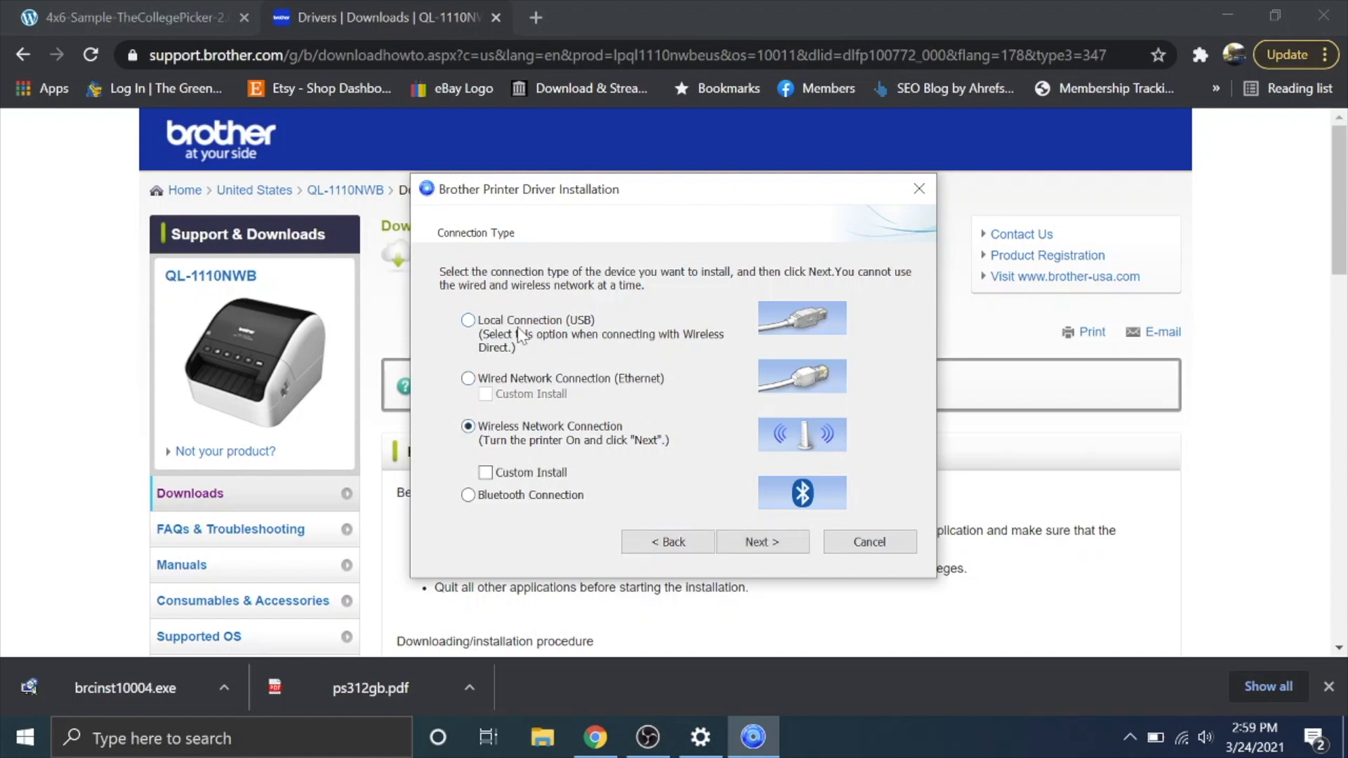
pyautogui.moveTo(532, 396)
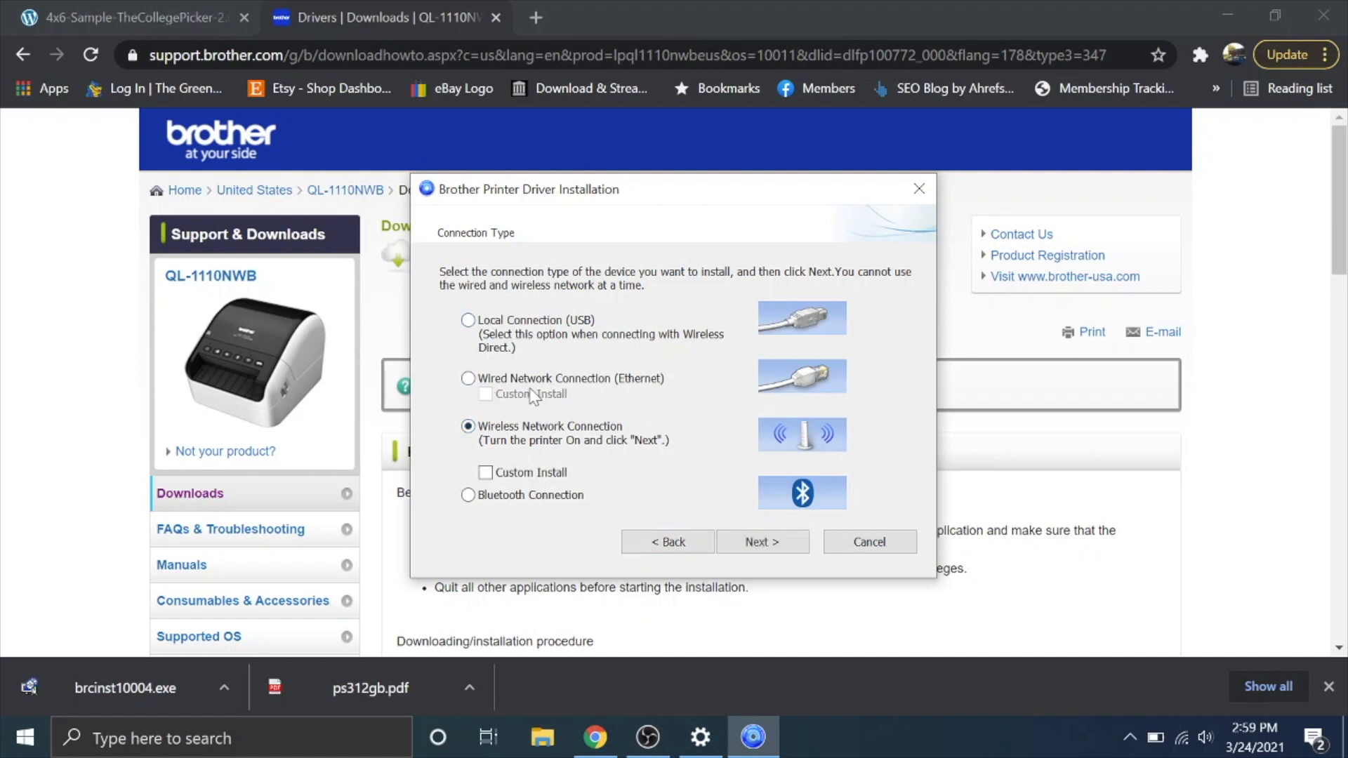
pyautogui.moveTo(528, 301)
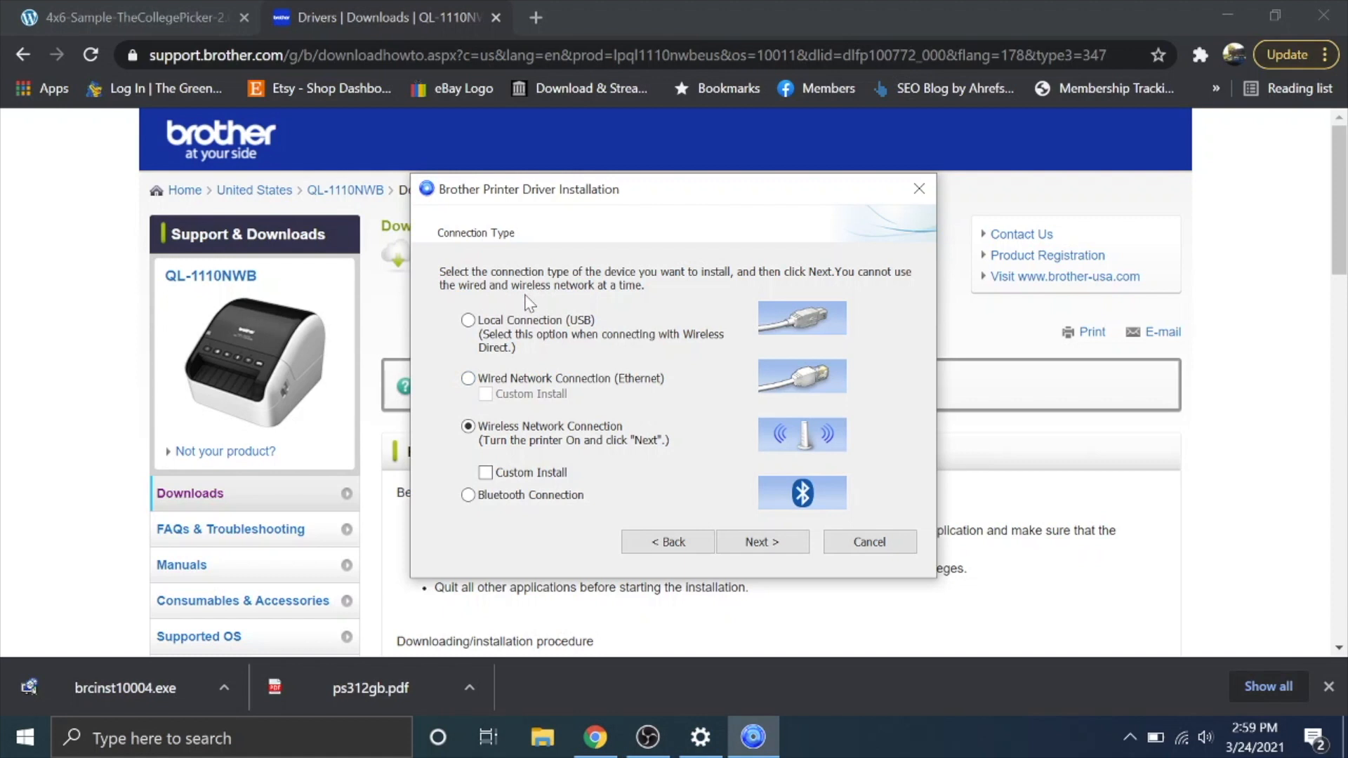
pyautogui.moveTo(563, 379)
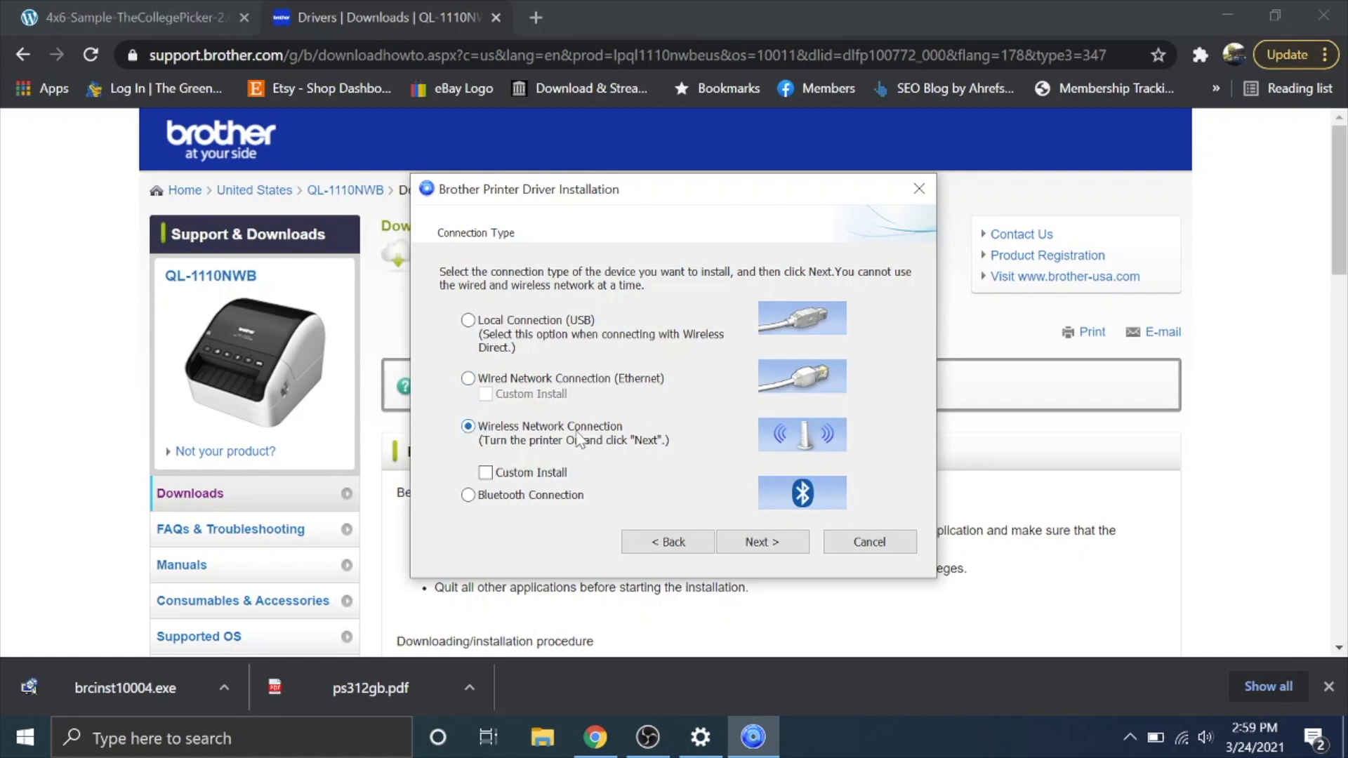
pyautogui.moveTo(760, 542)
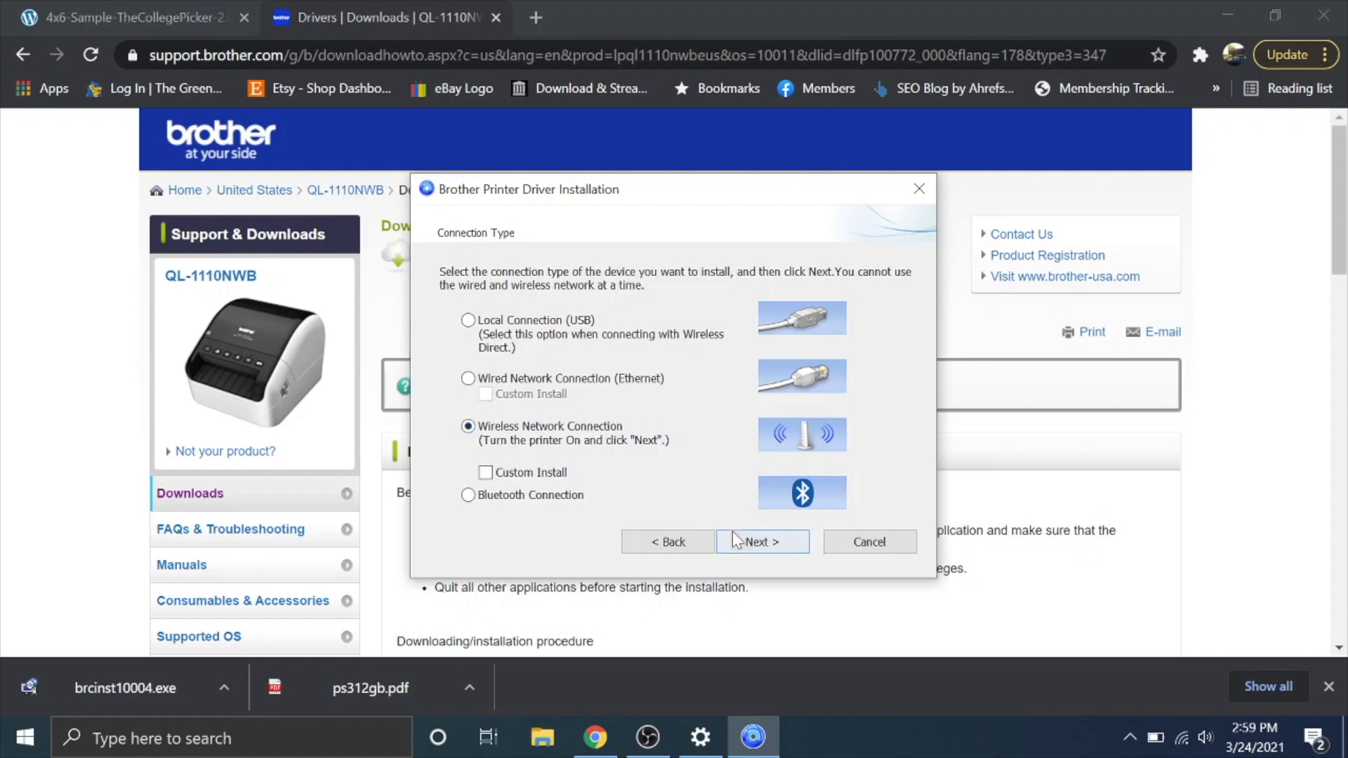
pyautogui.moveTo(760, 541)
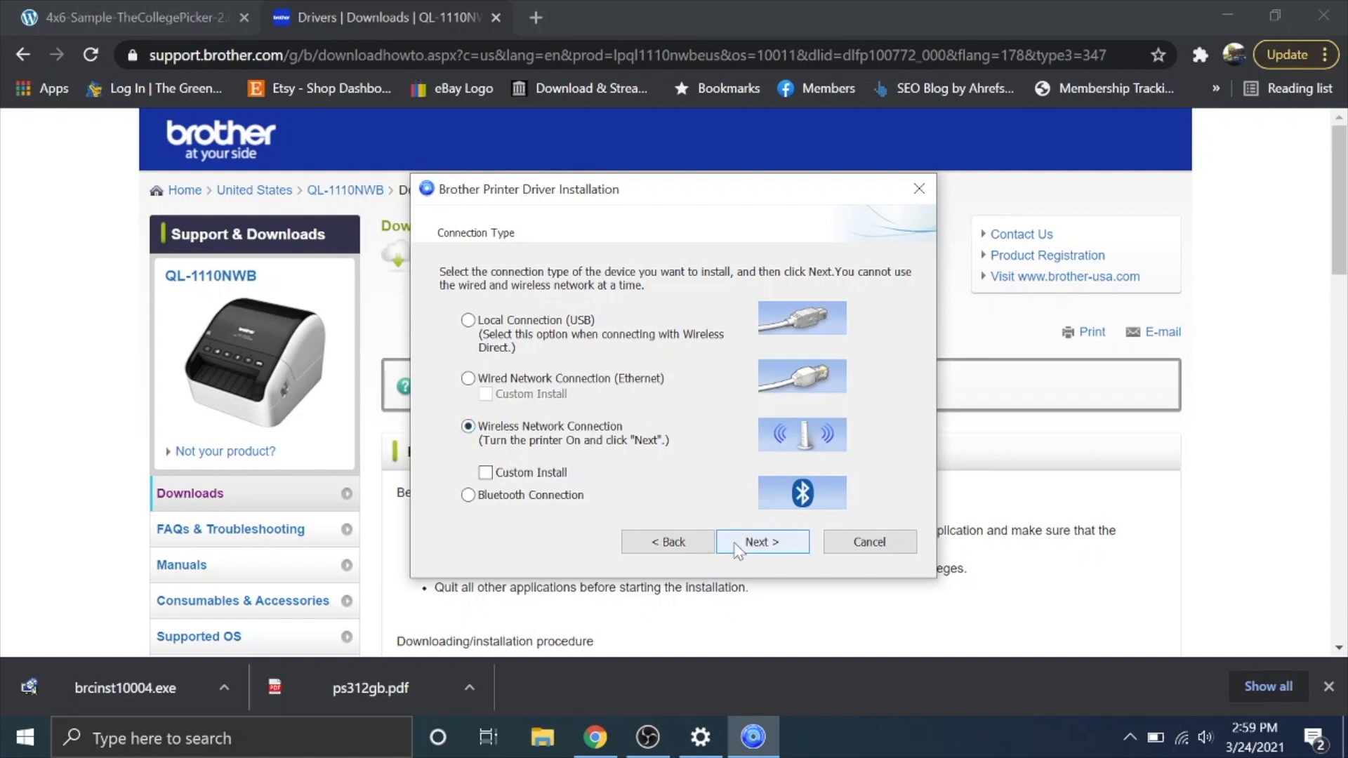
pyautogui.click(759, 541)
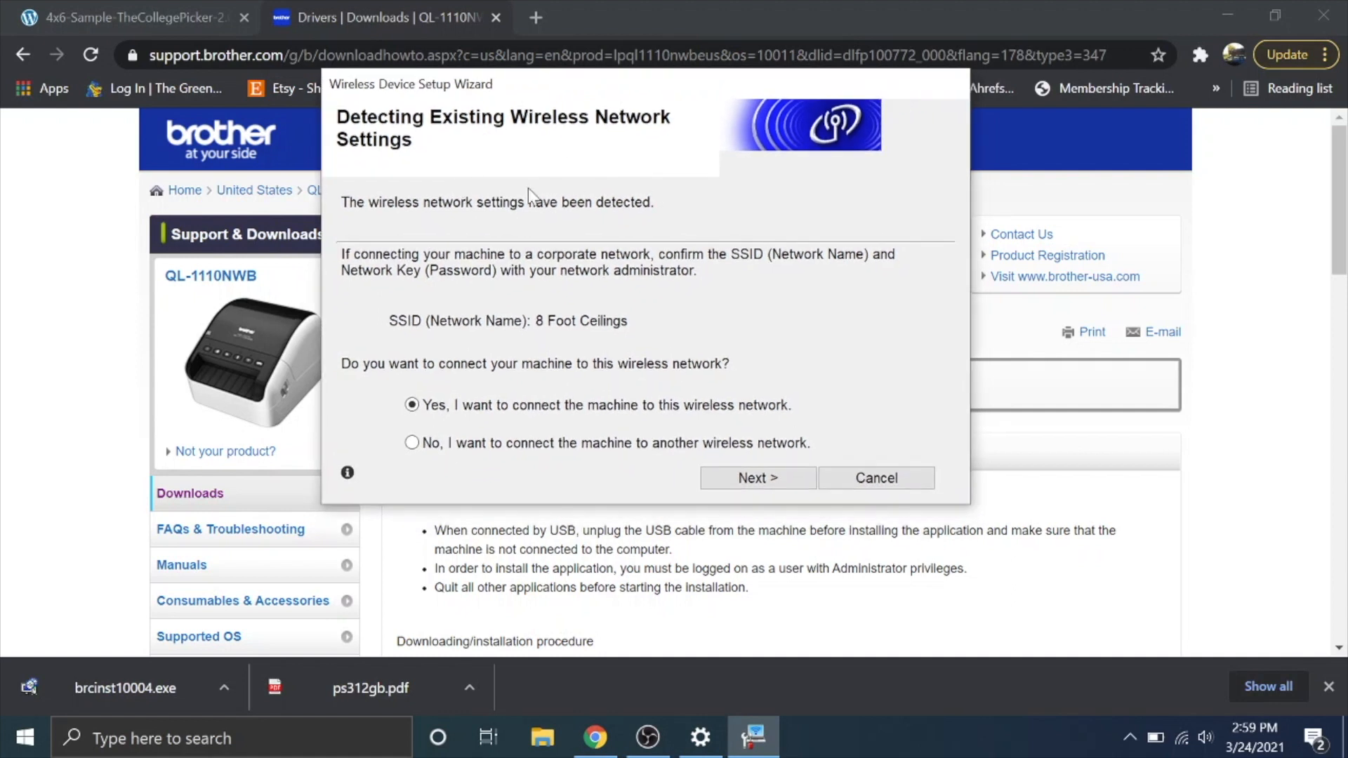
pyautogui.moveTo(447, 326)
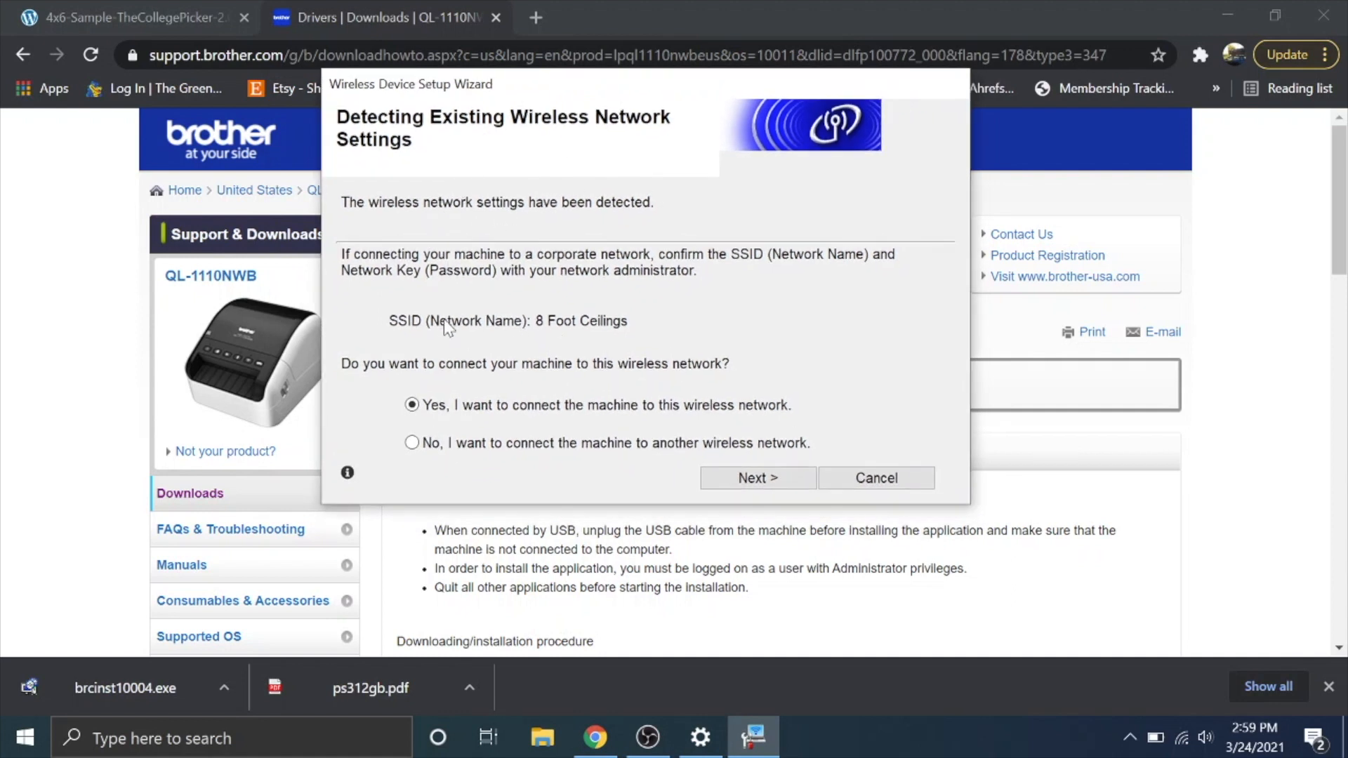
pyautogui.moveTo(554, 334)
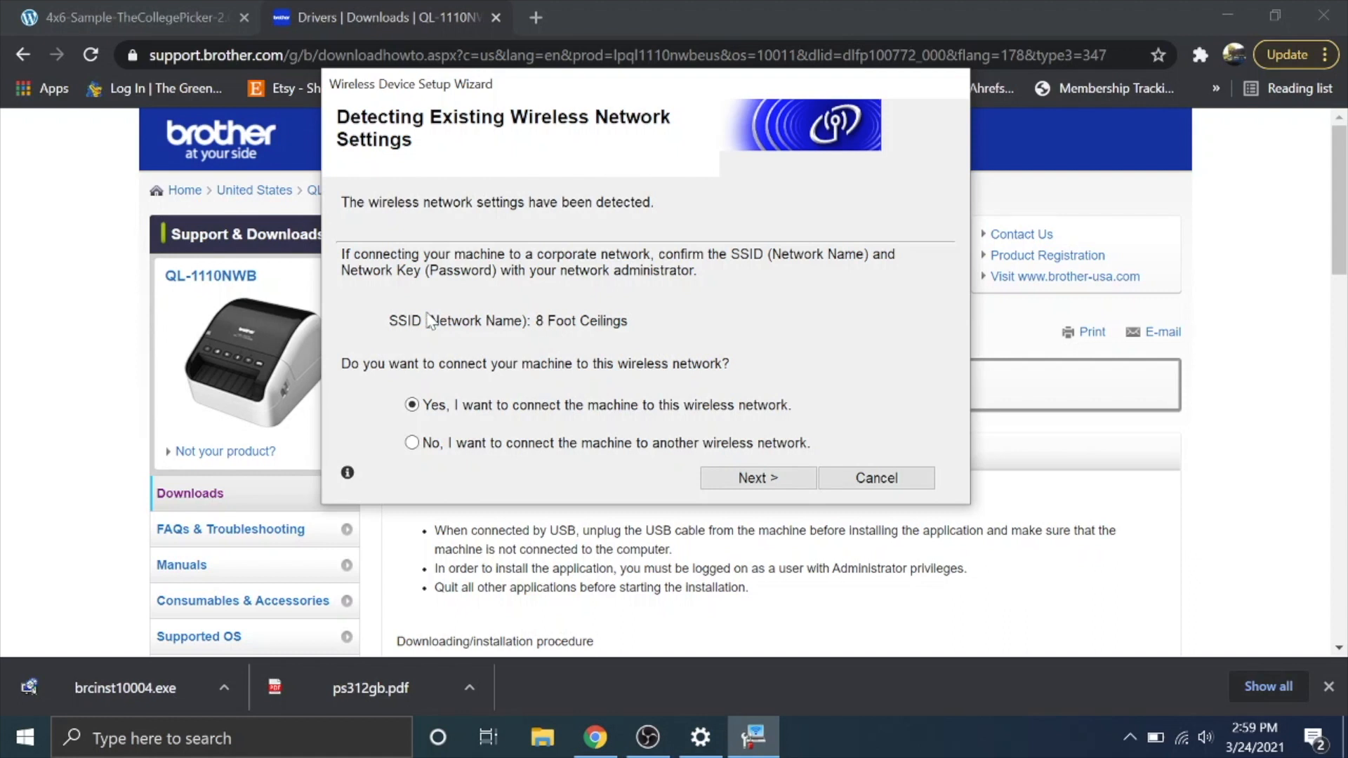
pyautogui.moveTo(467, 267)
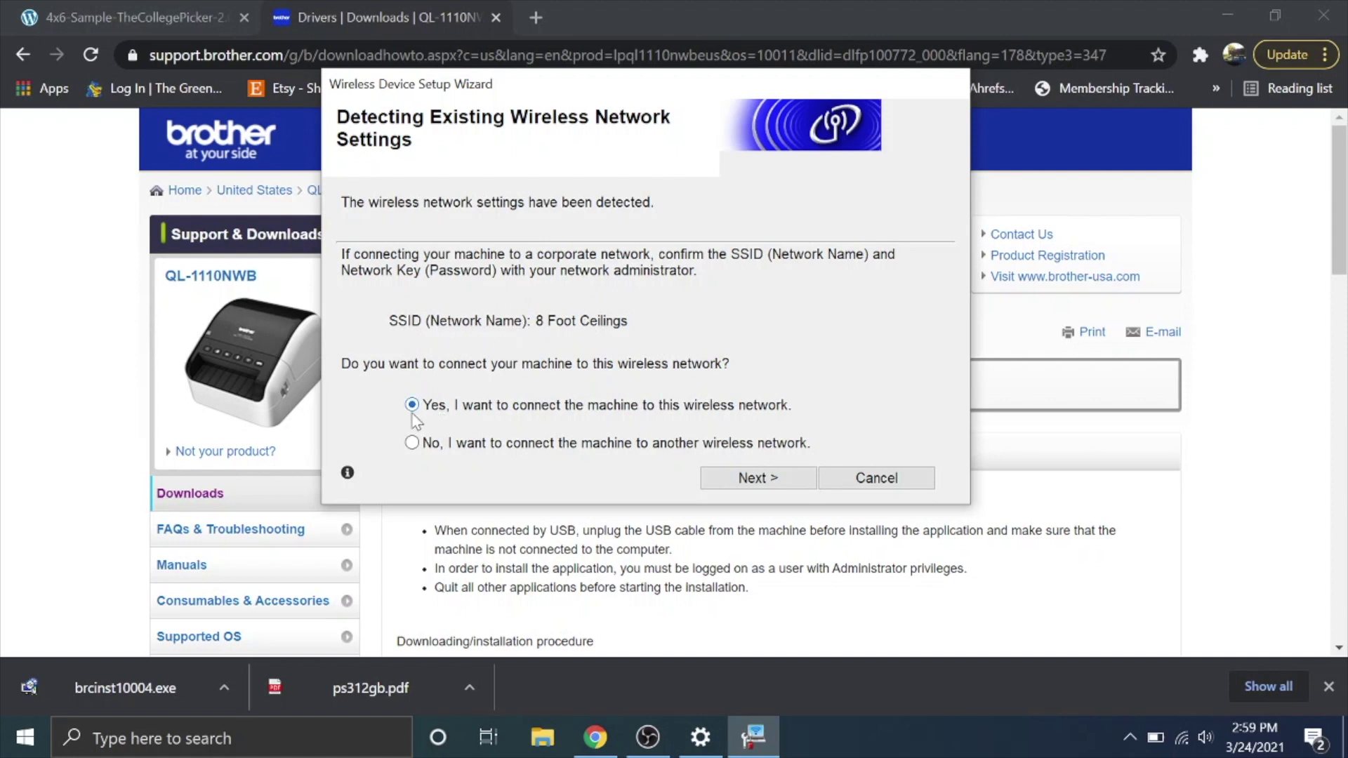
# Step: Choose the USB-cable-assisted wireless setup and continue through the temporary USB connection step
pyautogui.click(412, 443)
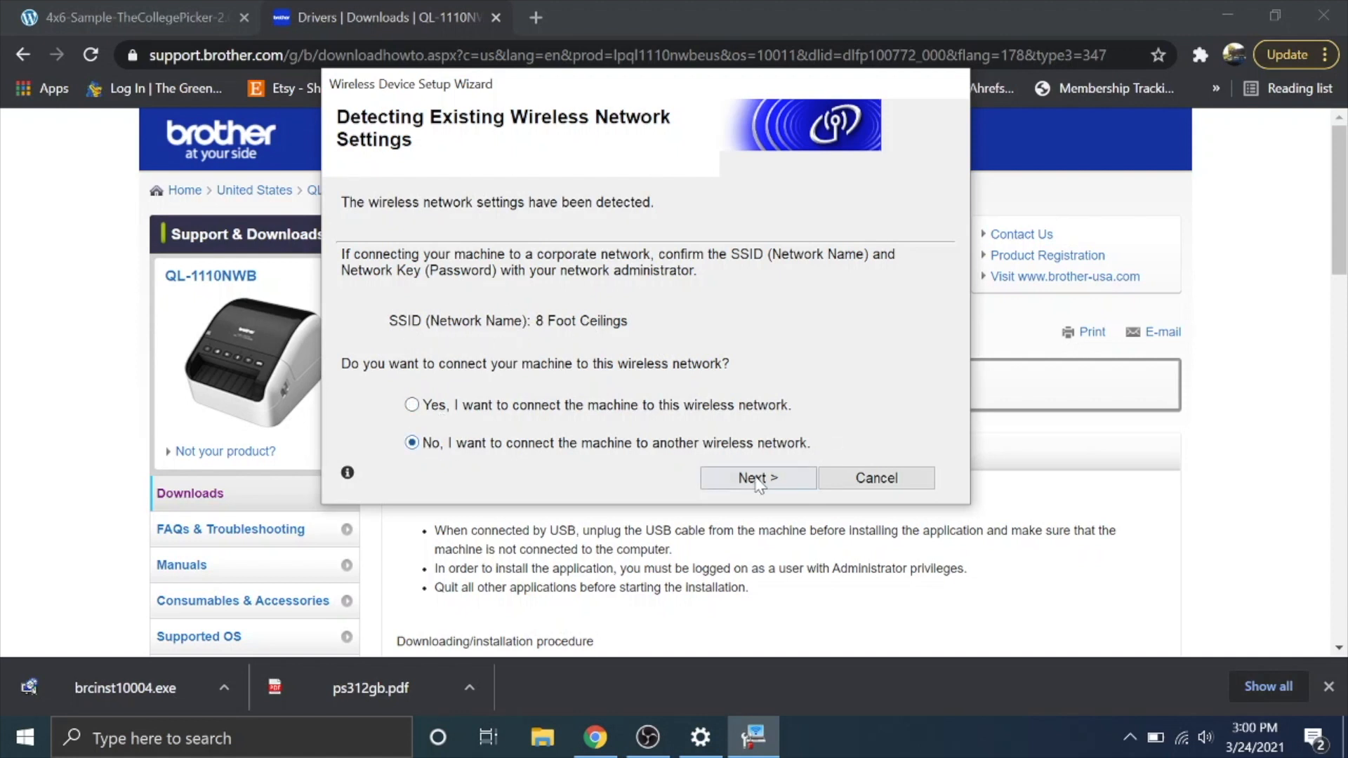
pyautogui.click(755, 478)
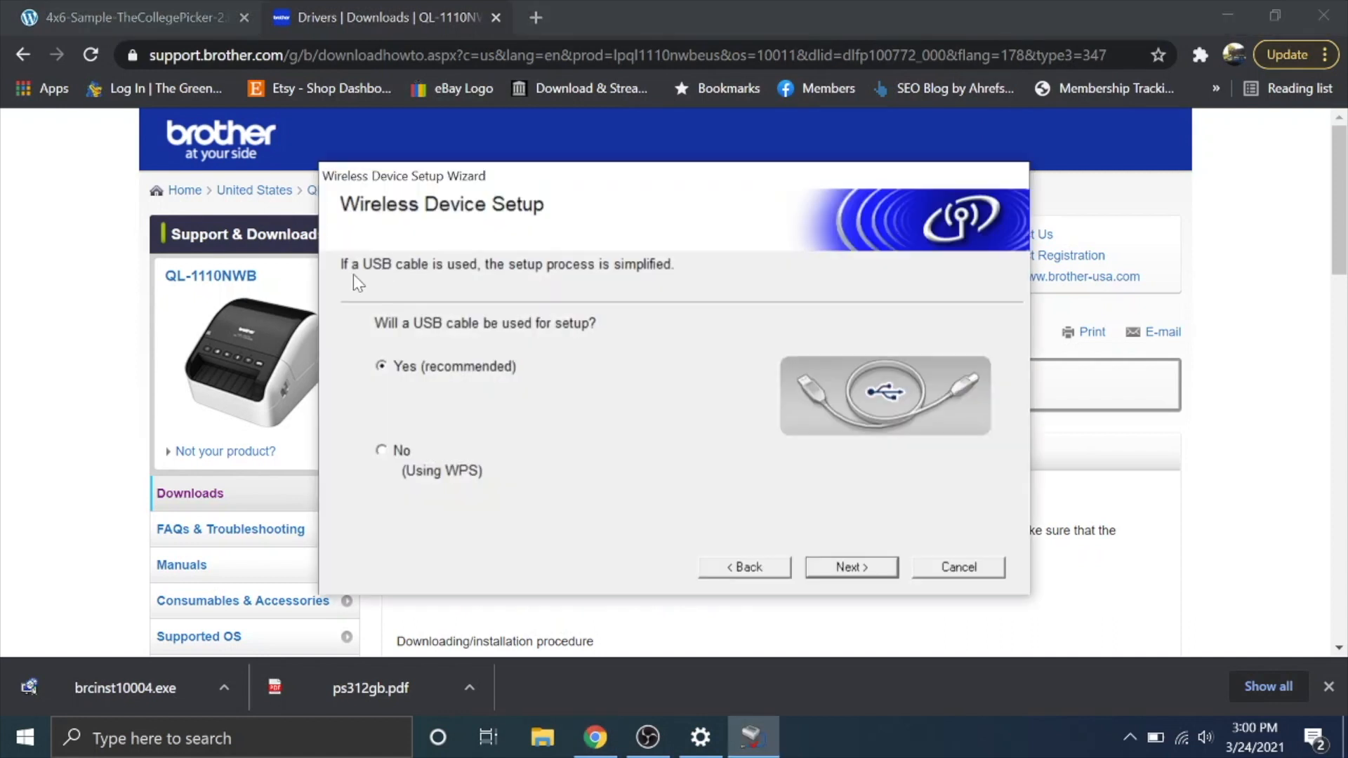
pyautogui.moveTo(773, 440)
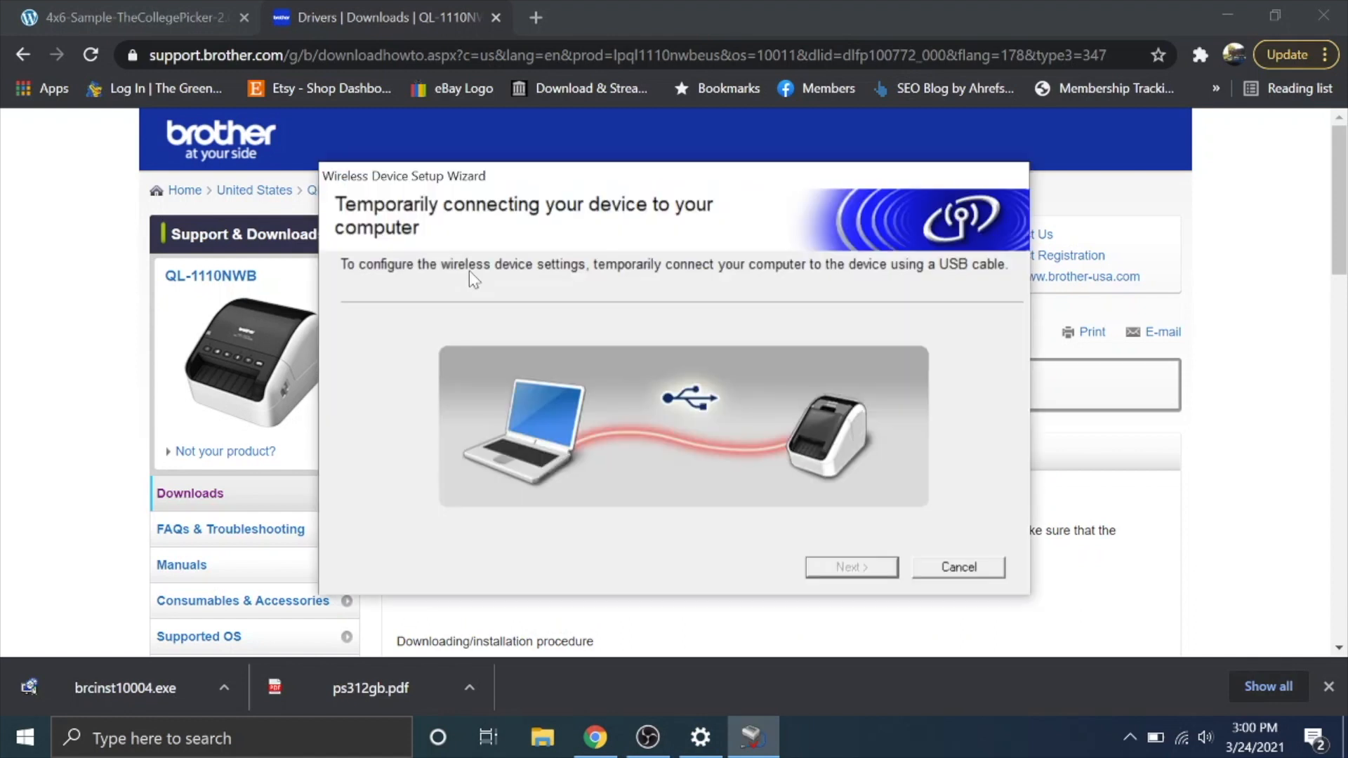
pyautogui.moveTo(490, 288)
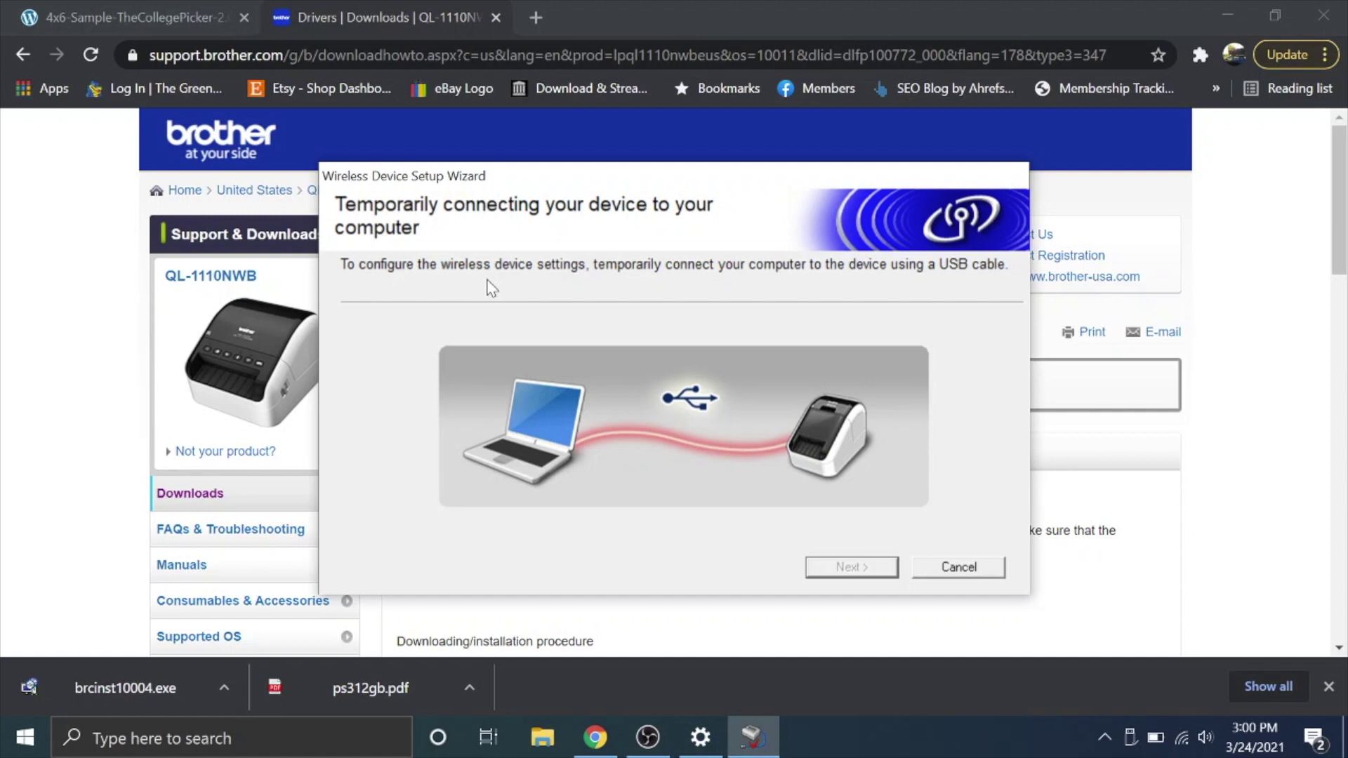
pyautogui.click(957, 568)
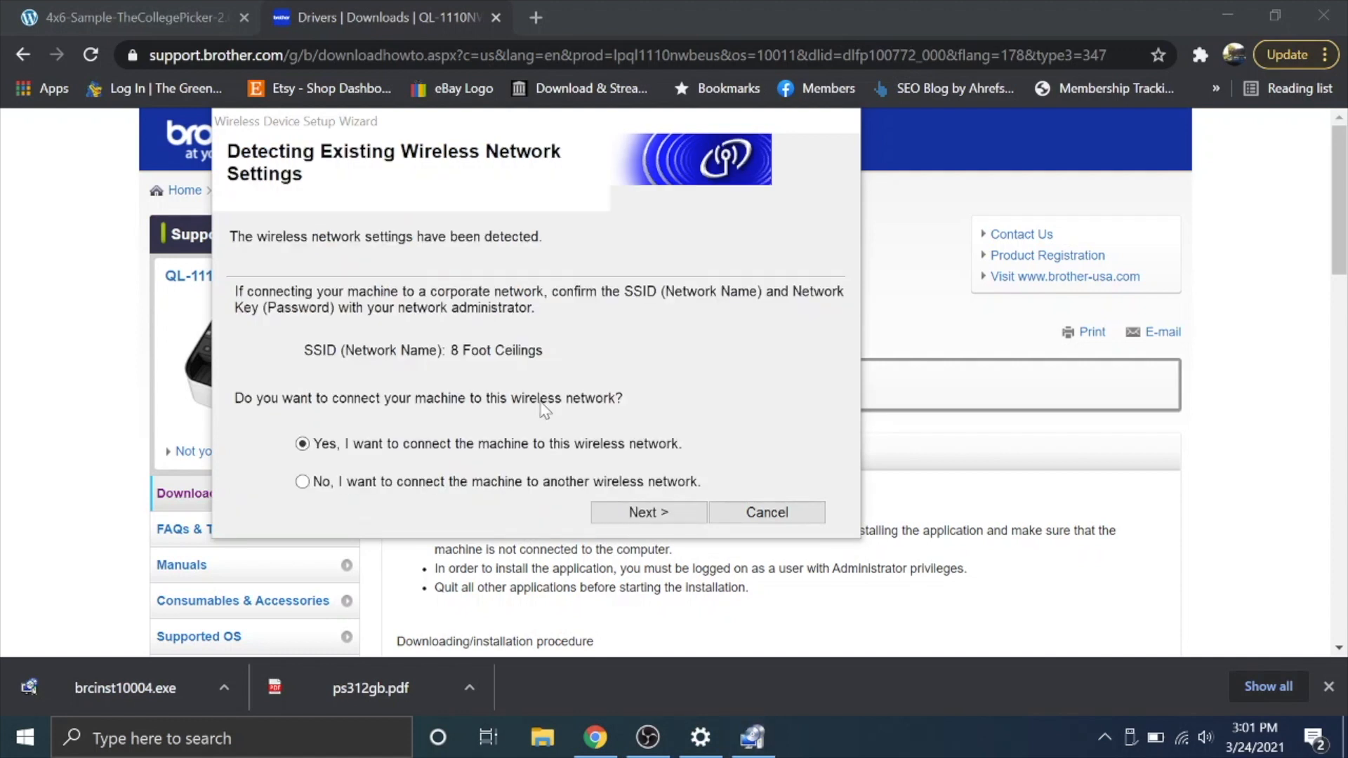
pyautogui.moveTo(356, 497)
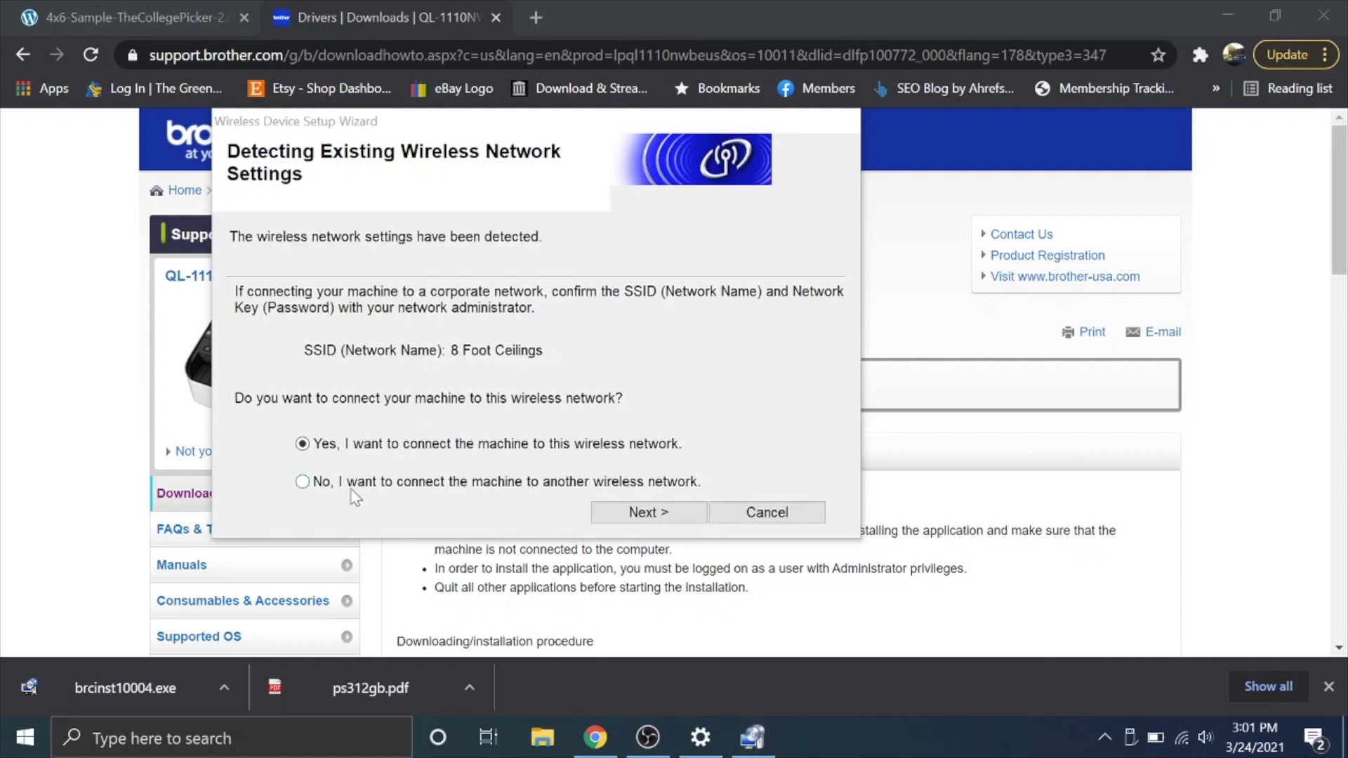
# Step: Browse the list of other available wireless networks, then go back to the USB-cable question
pyautogui.click(647, 513)
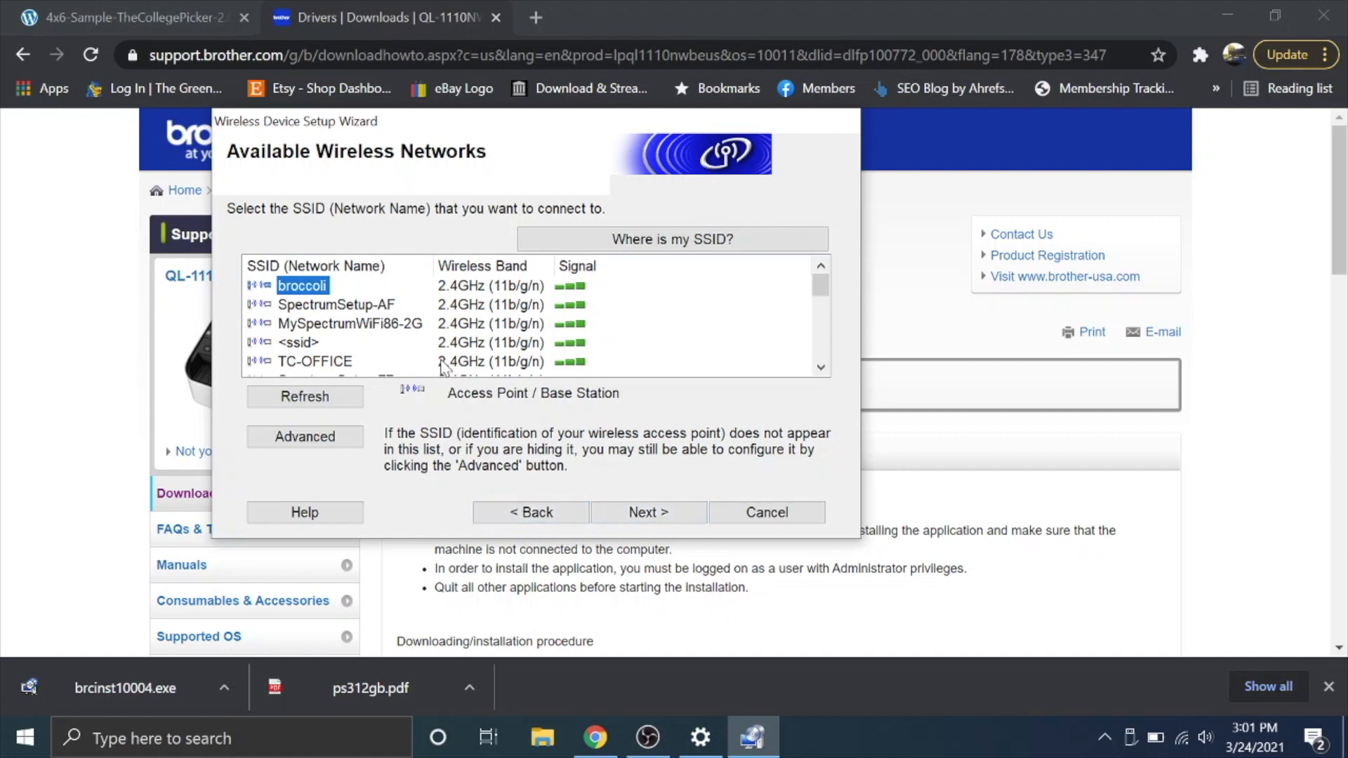
pyautogui.moveTo(683, 316)
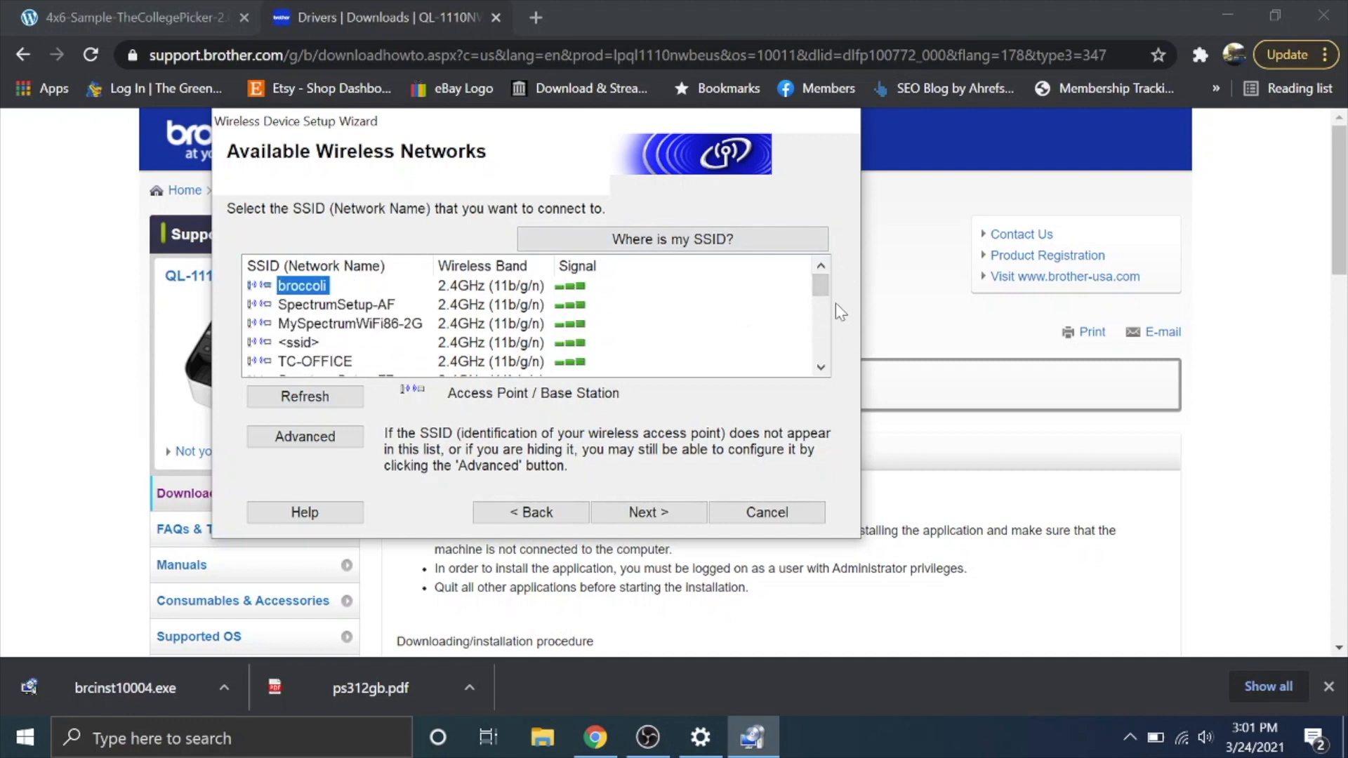
pyautogui.scroll(-3)
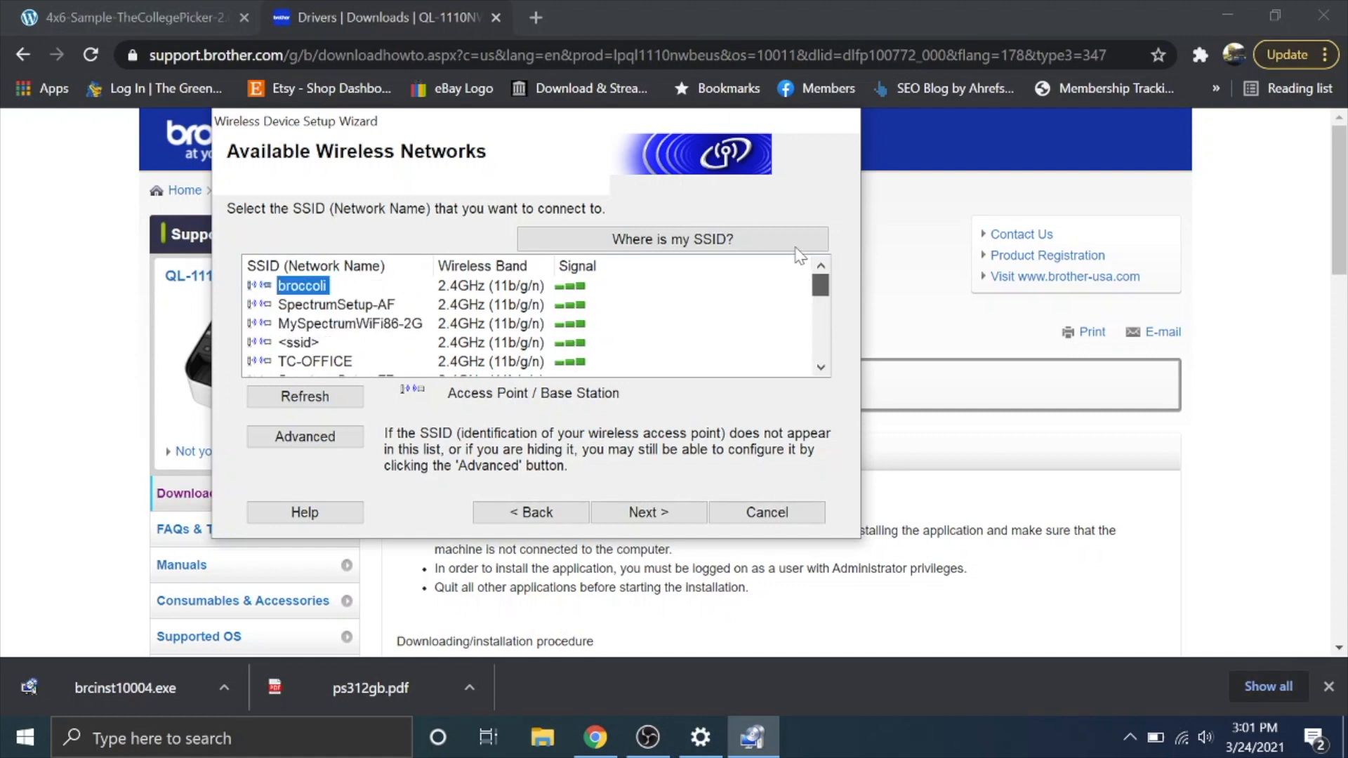
pyautogui.scroll(-3)
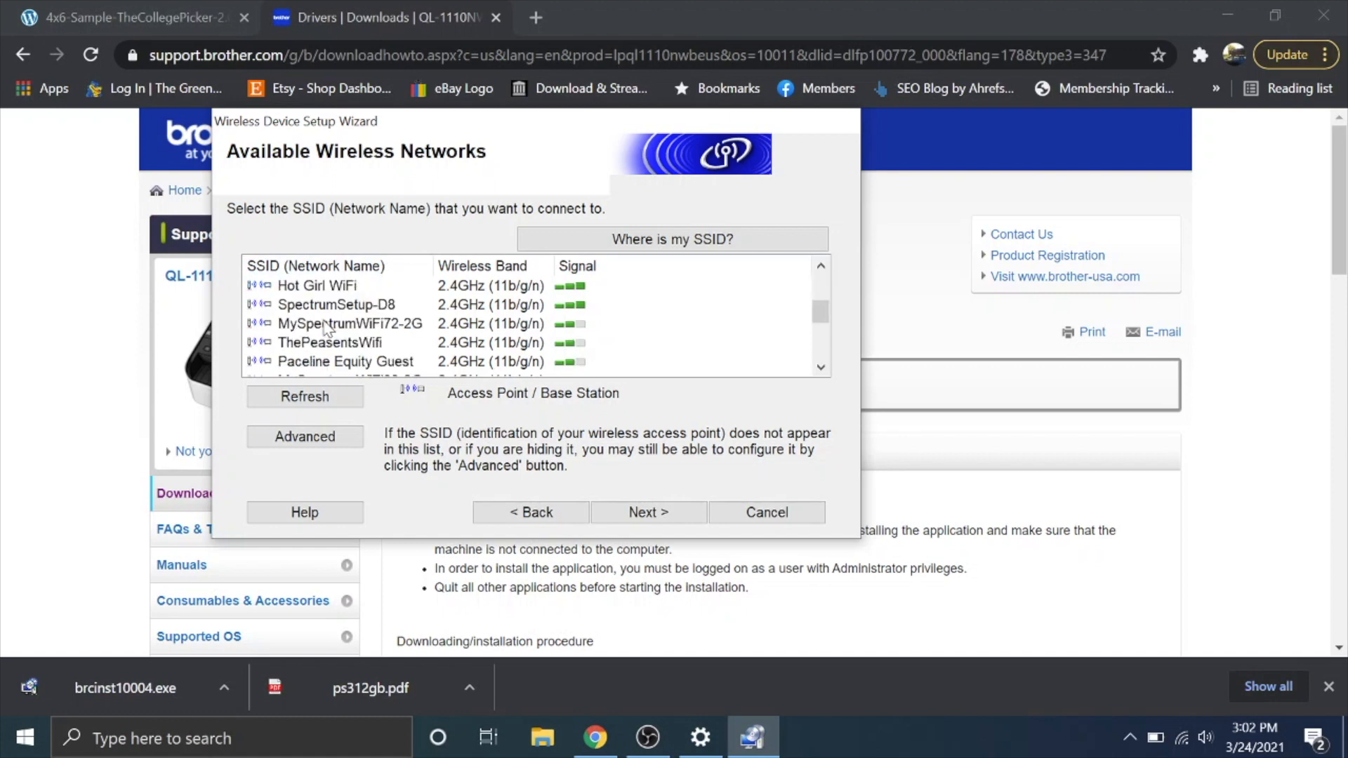
pyautogui.scroll(3)
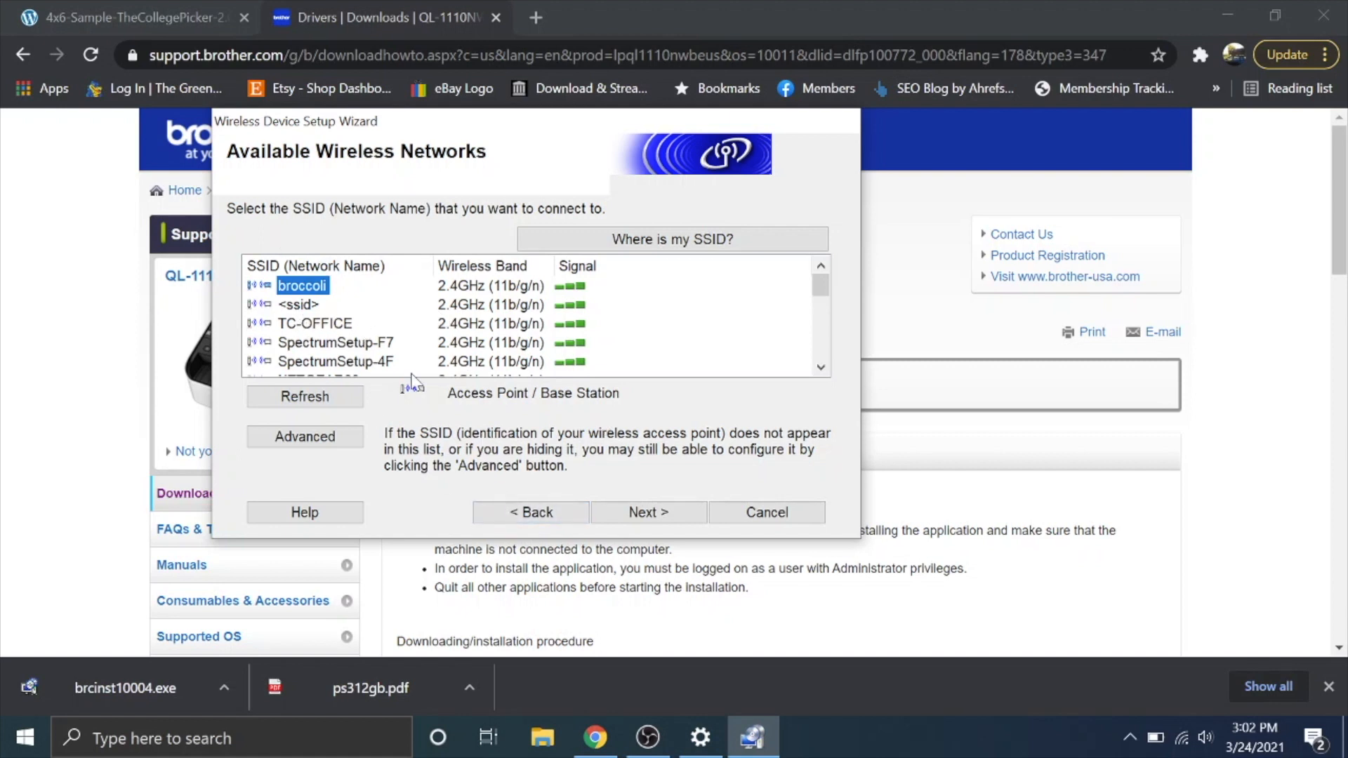
pyautogui.moveTo(530, 513)
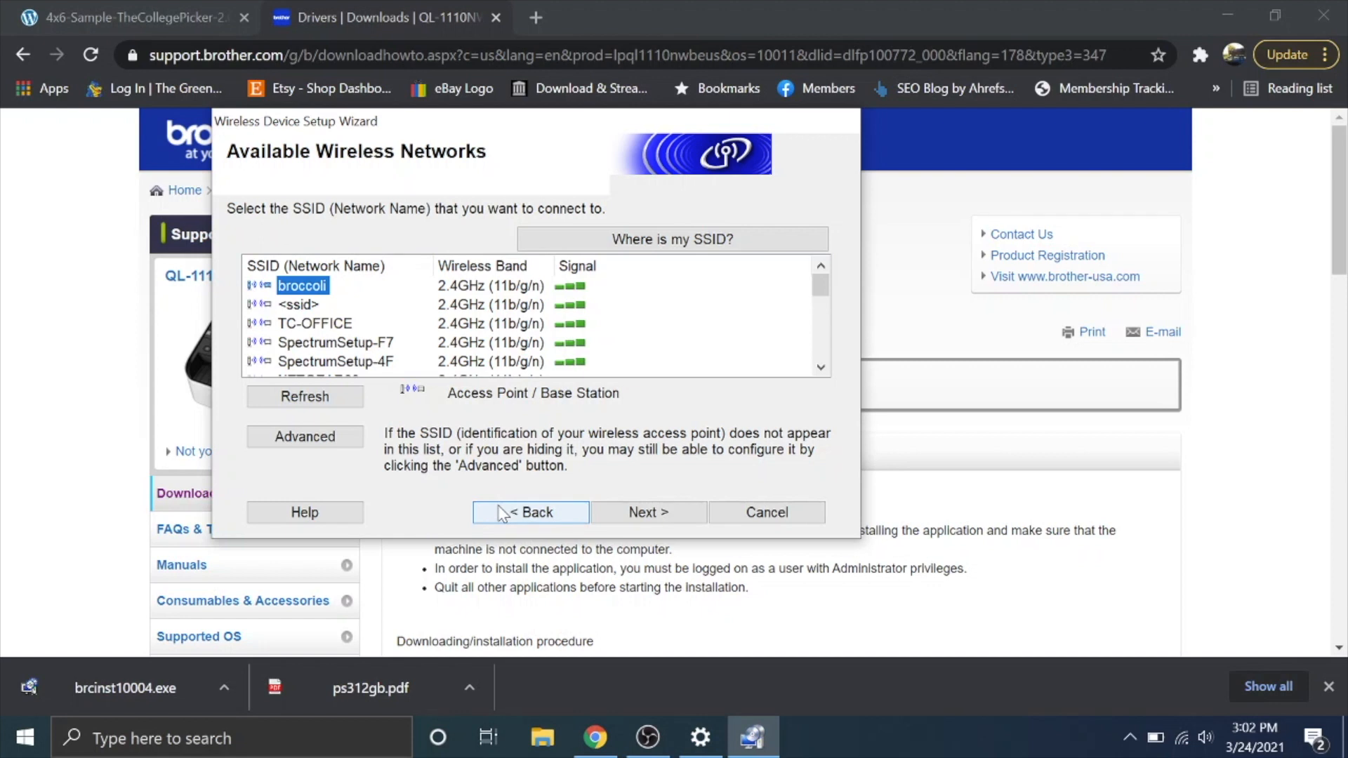
pyautogui.click(531, 513)
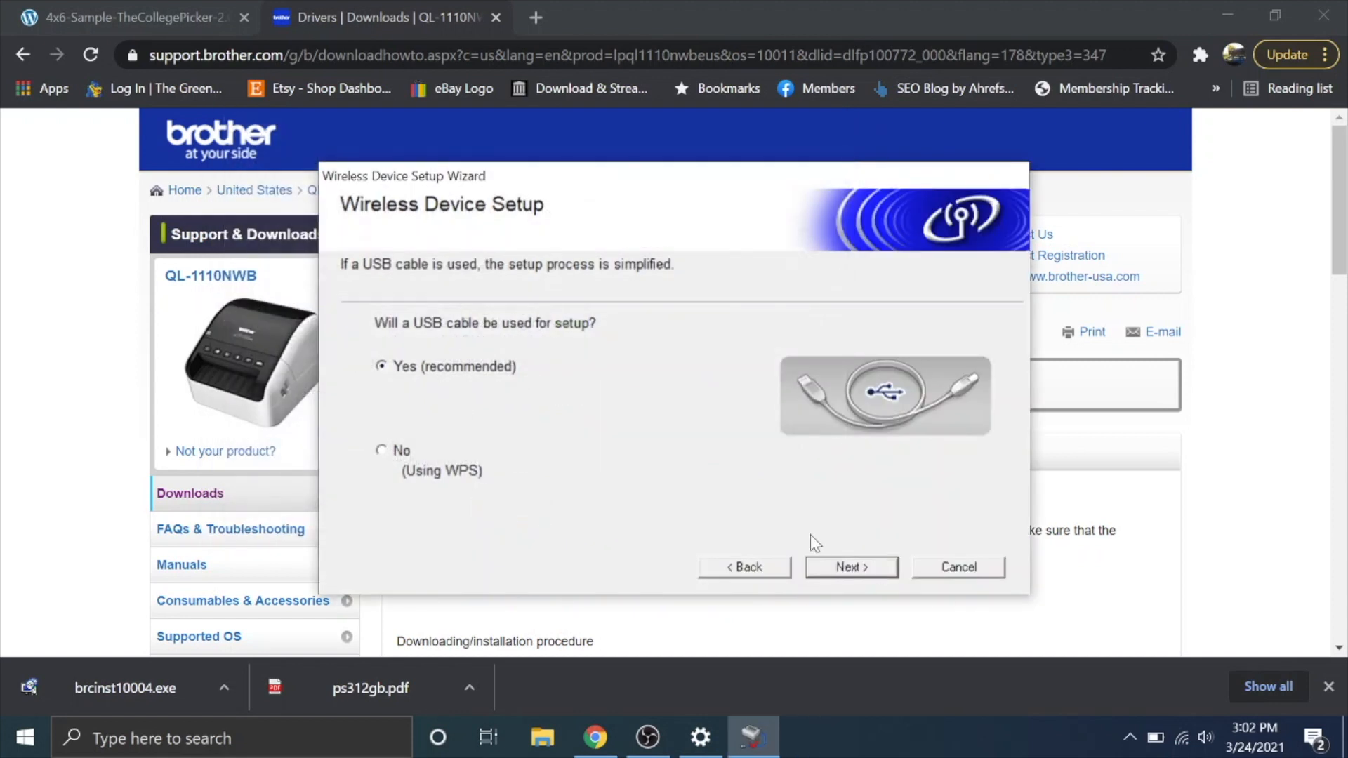
# Step: Accept connecting the printer to the detected 8 Foot Ceilings wireless network
pyautogui.click(849, 566)
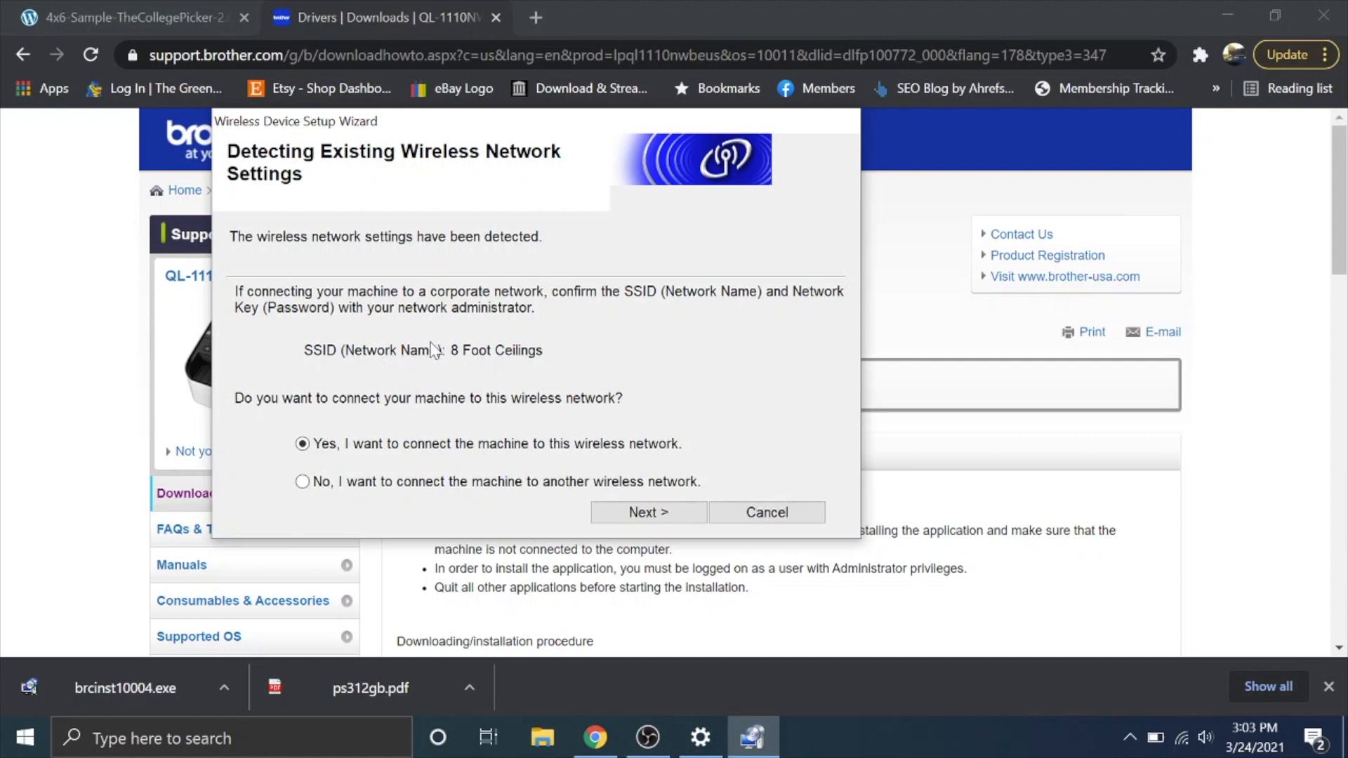
pyautogui.moveTo(689, 414)
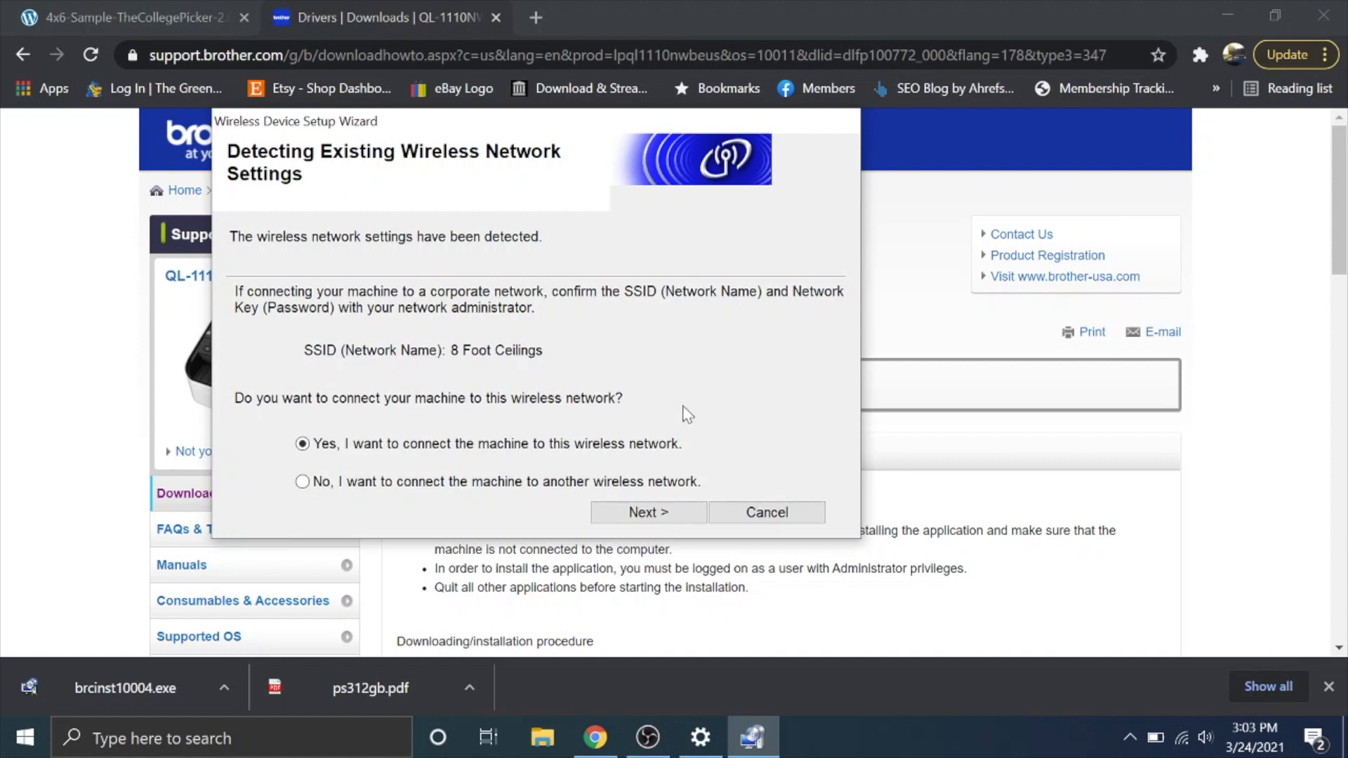
pyautogui.moveTo(648, 512)
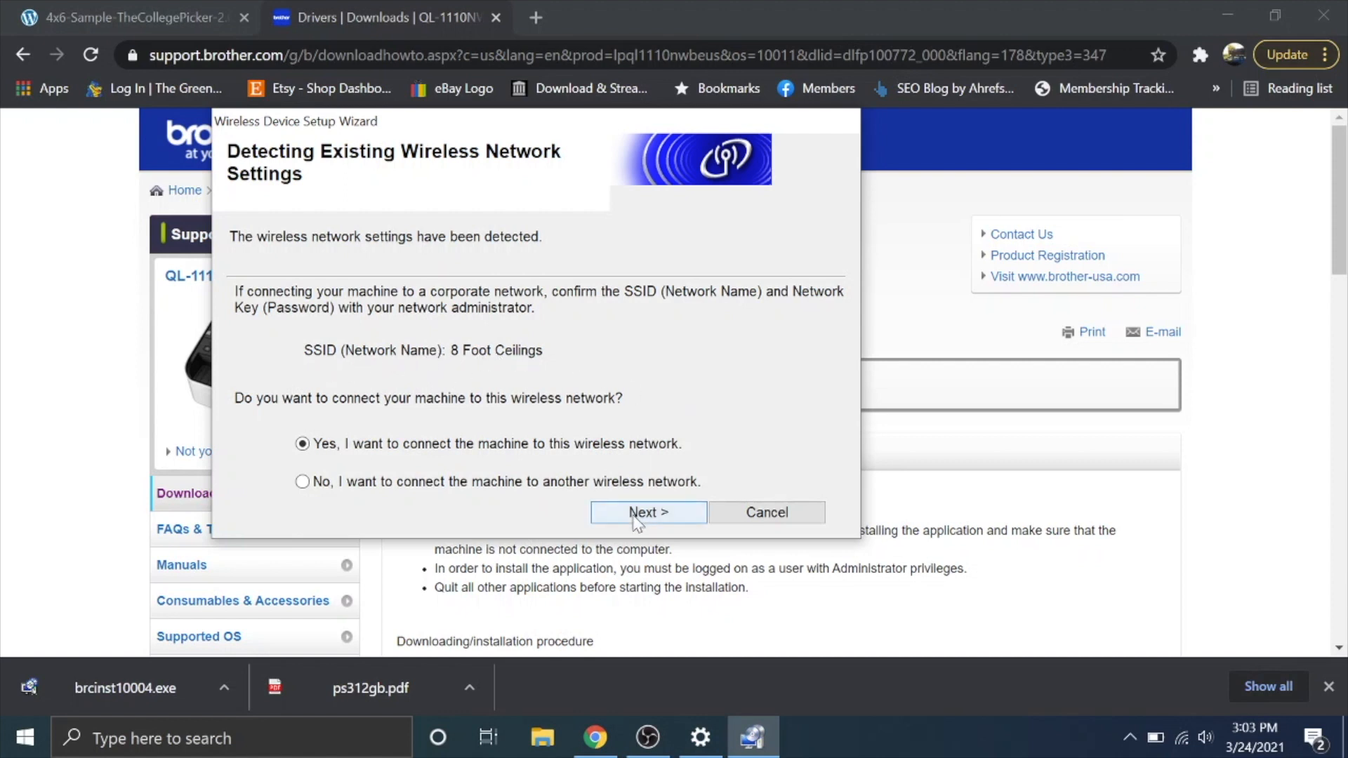
pyautogui.click(648, 512)
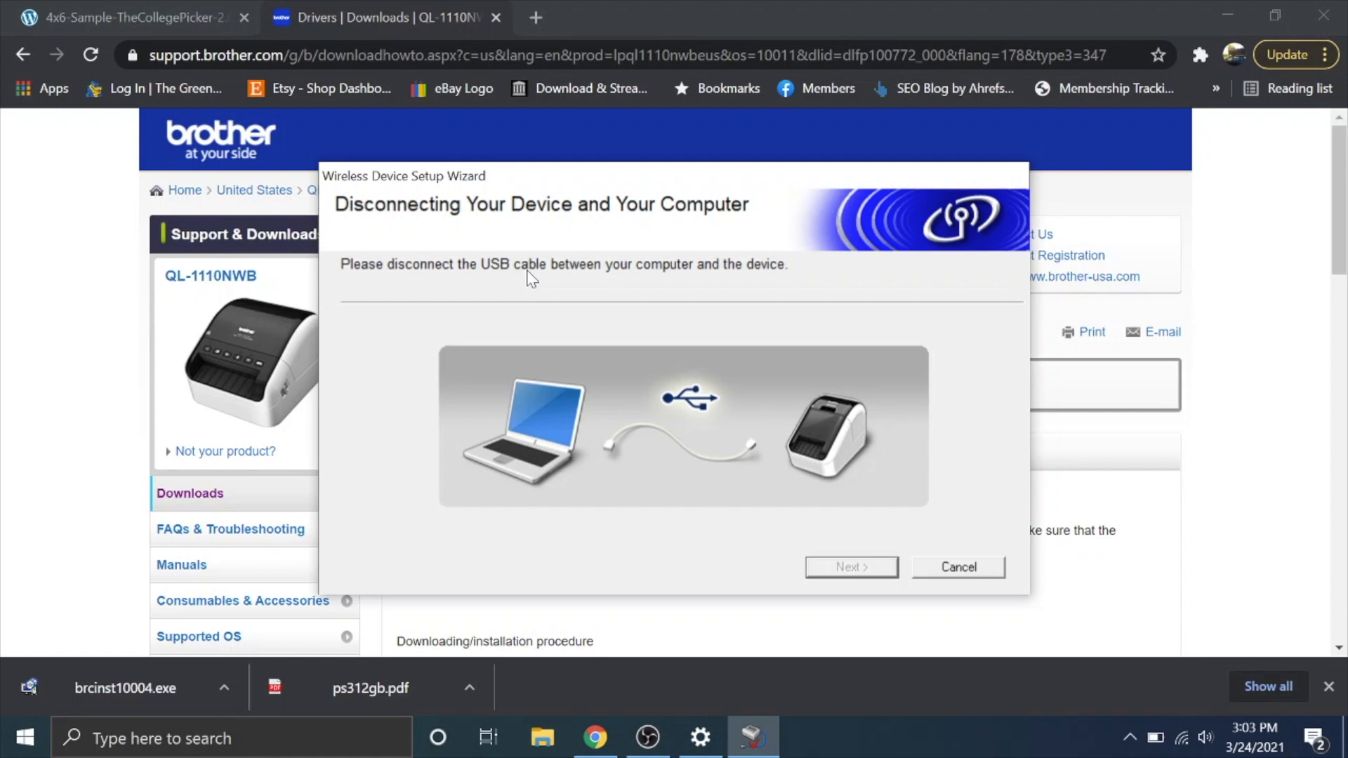
# Step: Install the driver for the found QL-1110NWB node, dismiss the ES Status Monitor notice, and finish
pyautogui.click(849, 567)
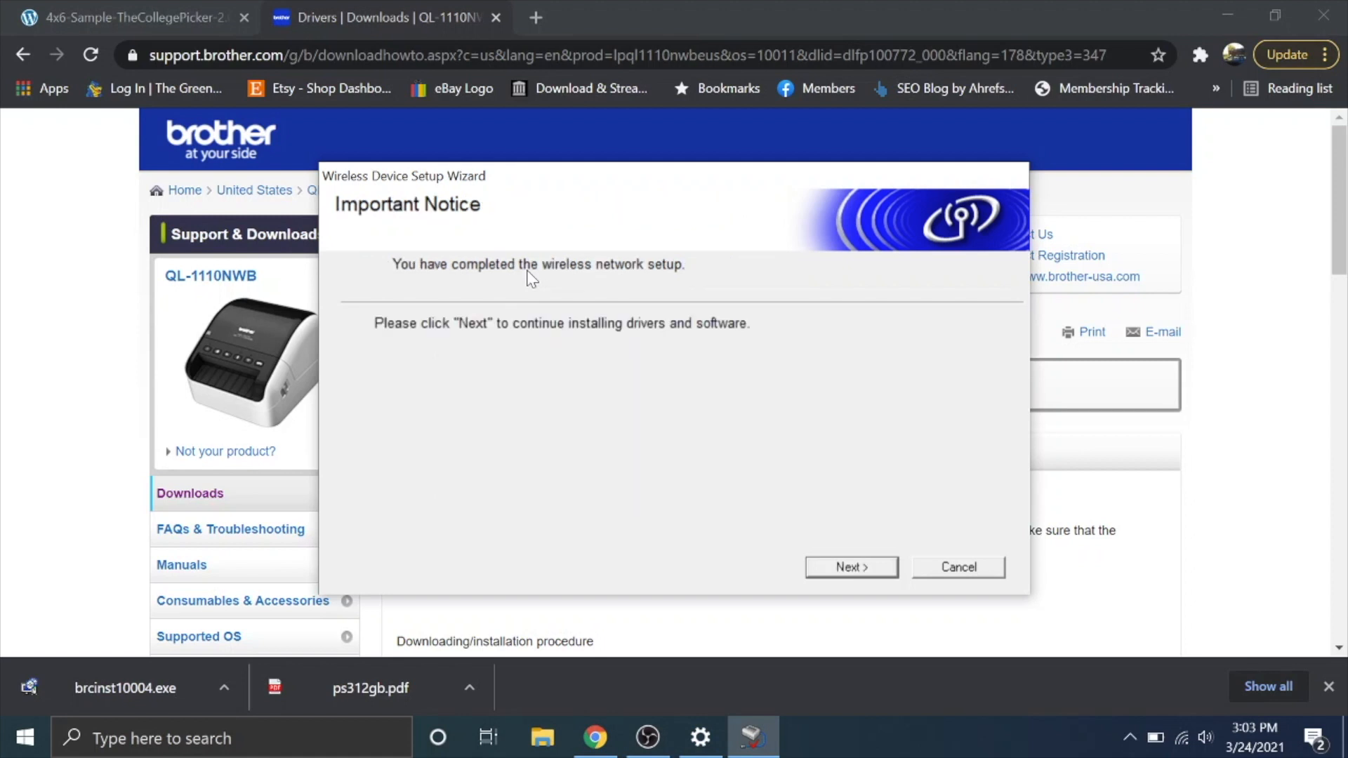
pyautogui.click(850, 566)
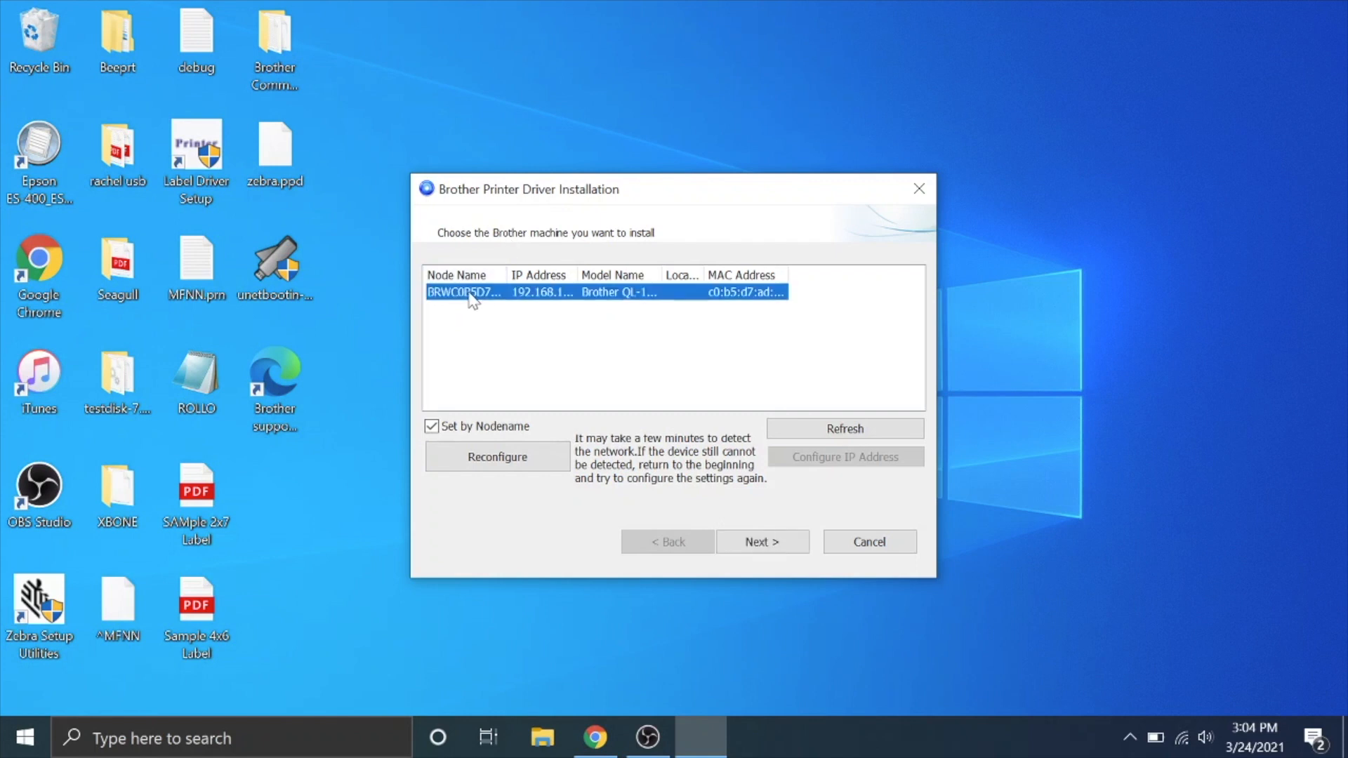
pyautogui.moveTo(601, 301)
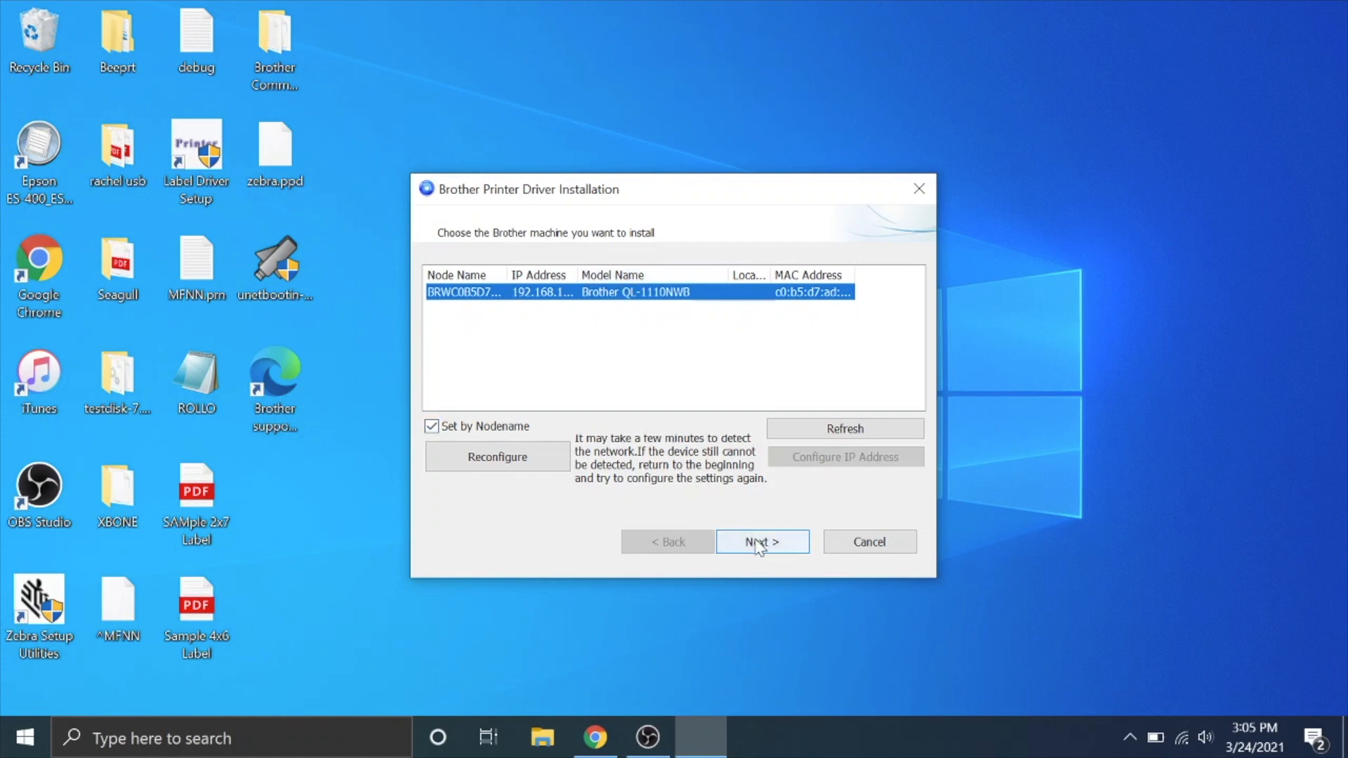
pyautogui.click(761, 541)
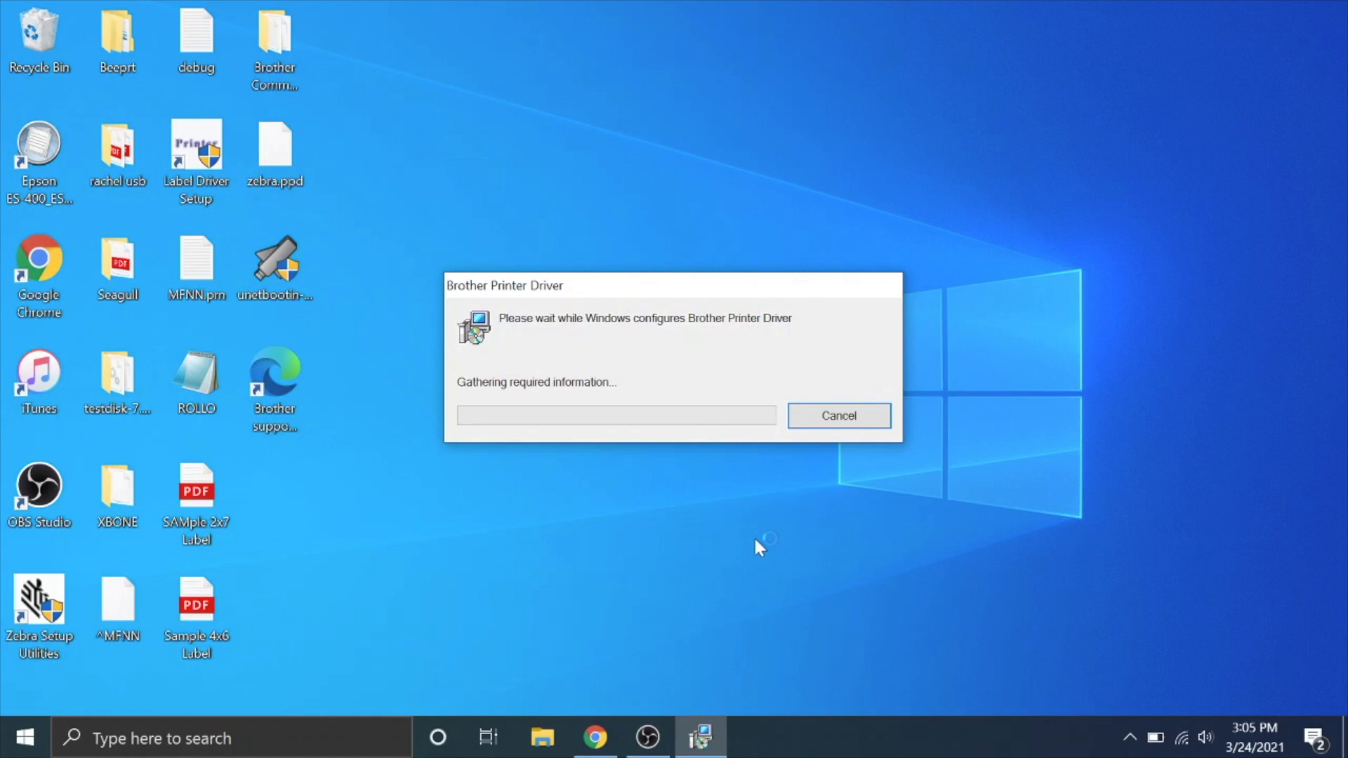
pyautogui.moveTo(759, 548)
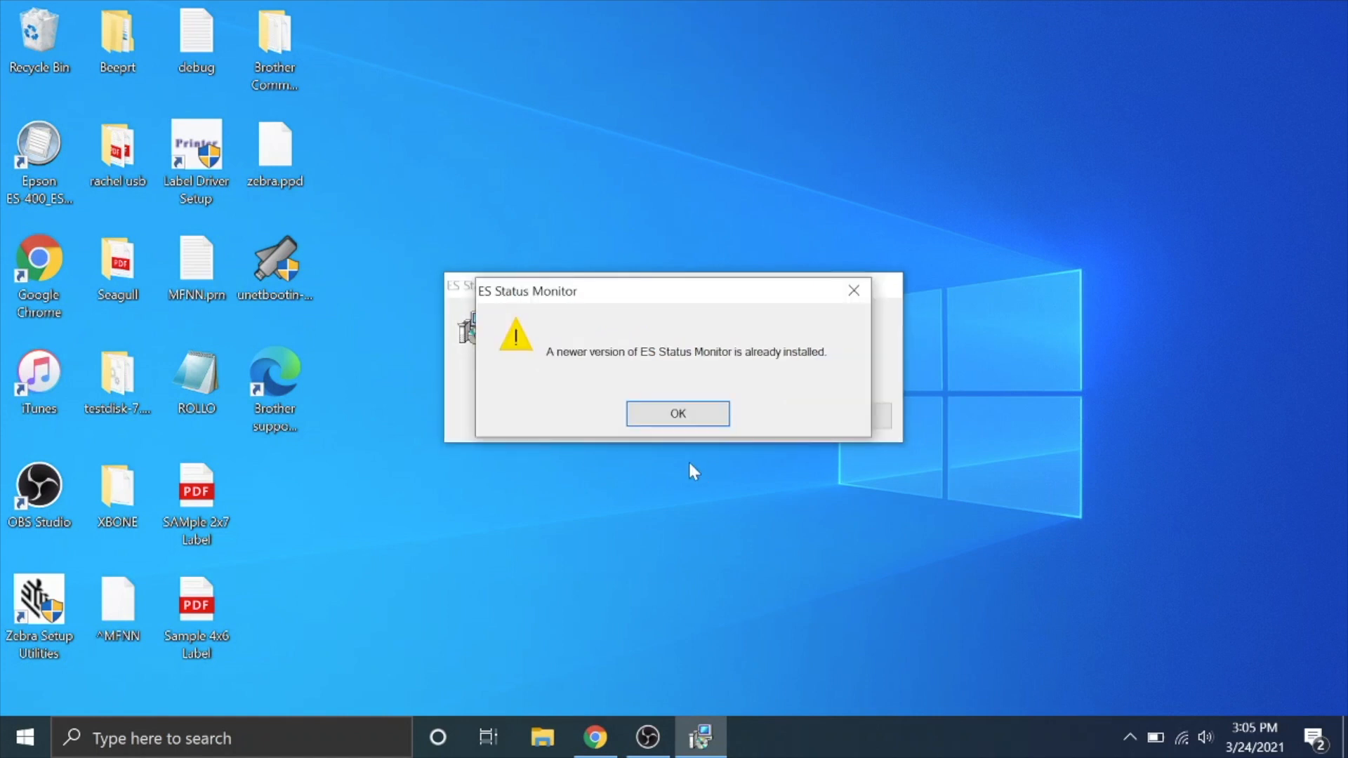
pyautogui.click(677, 414)
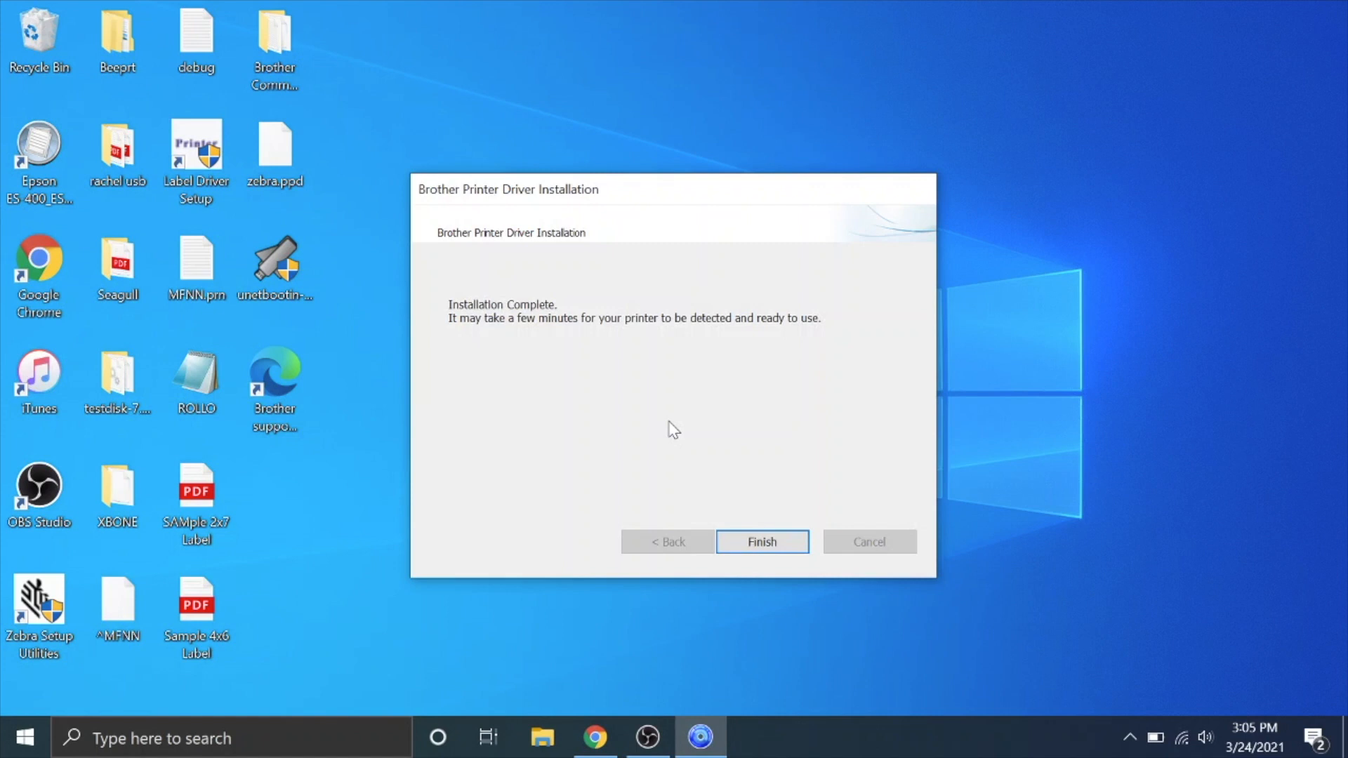
pyautogui.moveTo(719, 369)
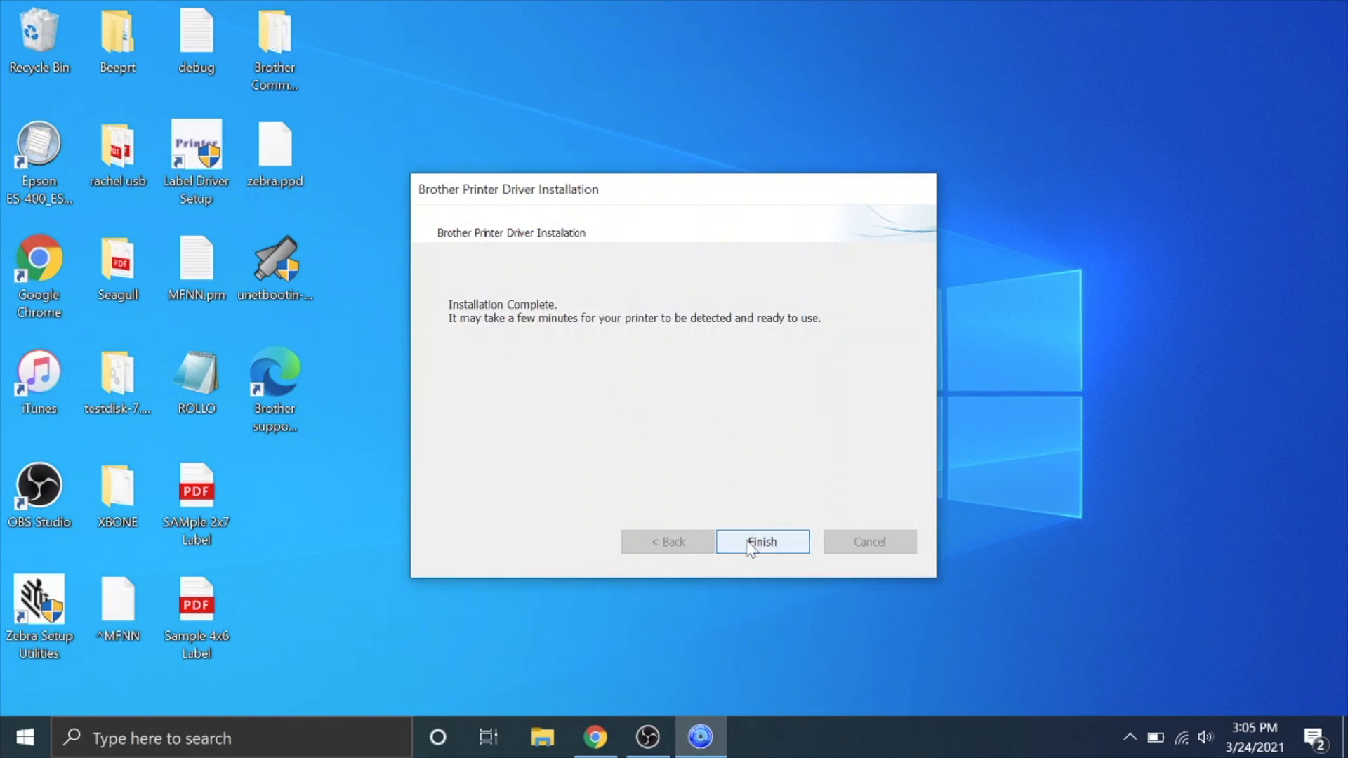
pyautogui.click(761, 542)
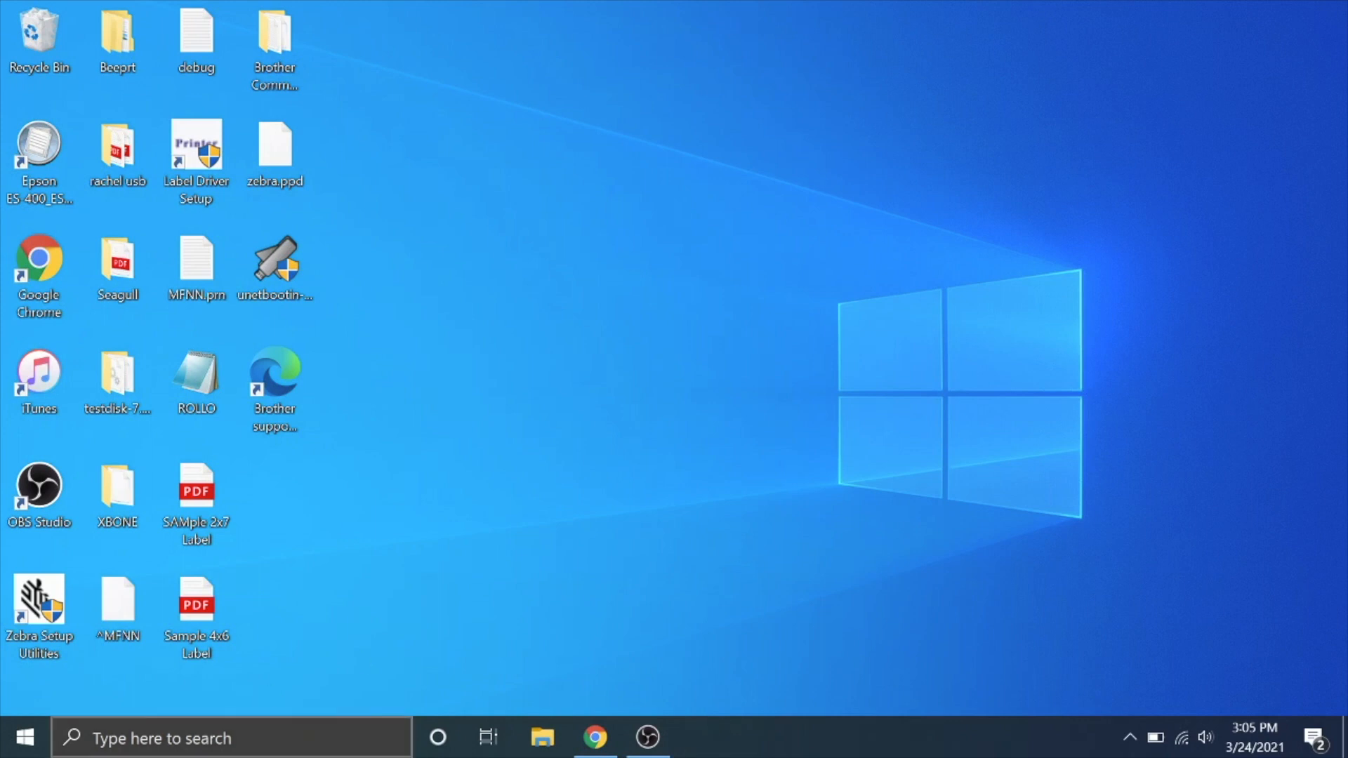
# Step: Search 'printer', select Brother QL-1110NWB in Printers & scanners, and open Manage
pyautogui.write('printer')
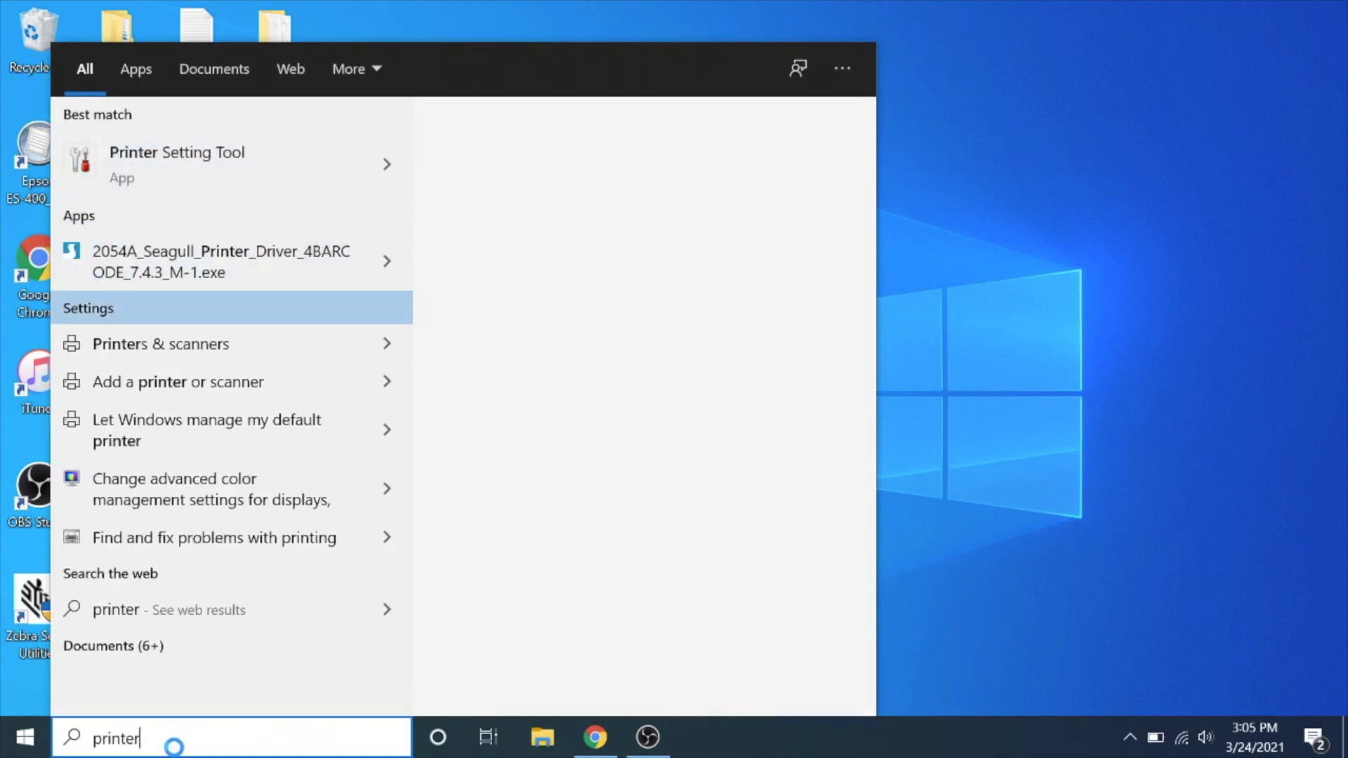
pyautogui.click(160, 344)
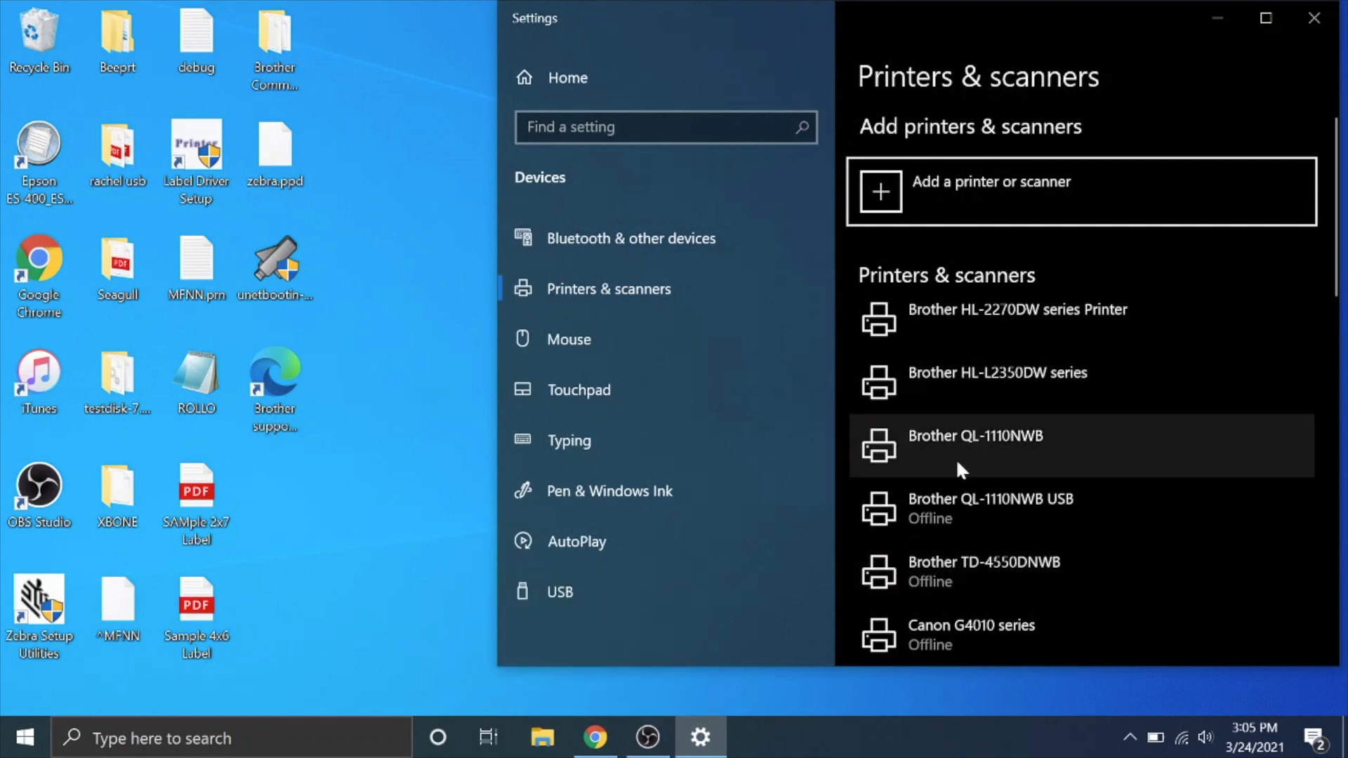
pyautogui.moveTo(942, 464)
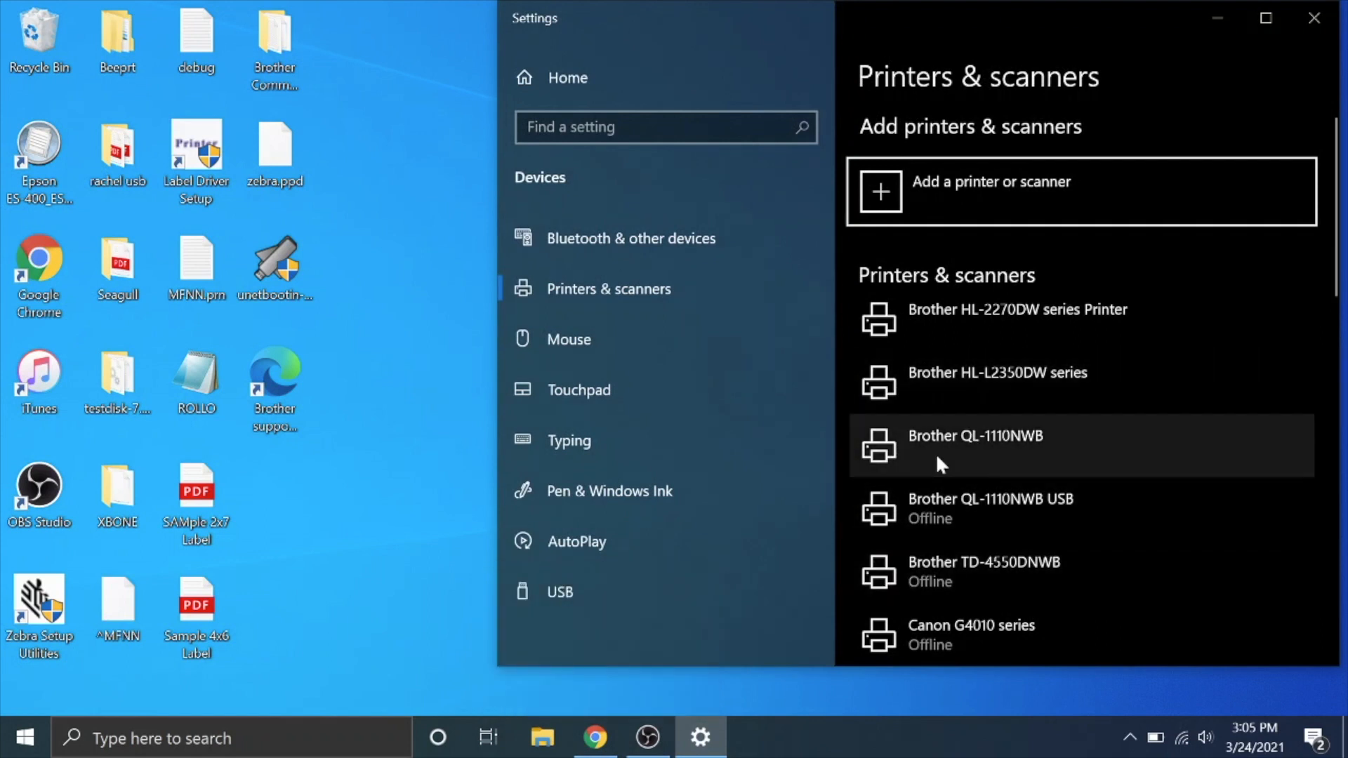
pyautogui.moveTo(969, 506)
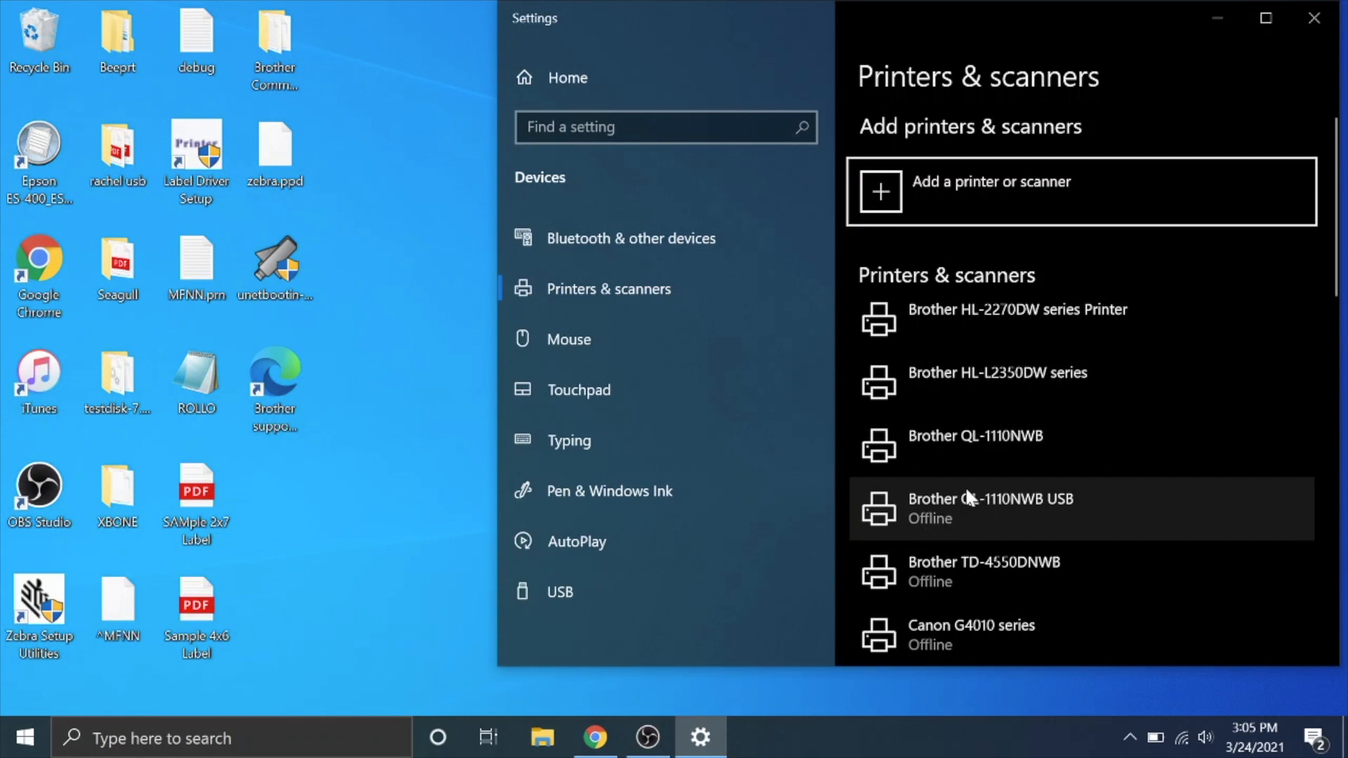
pyautogui.moveTo(976, 436)
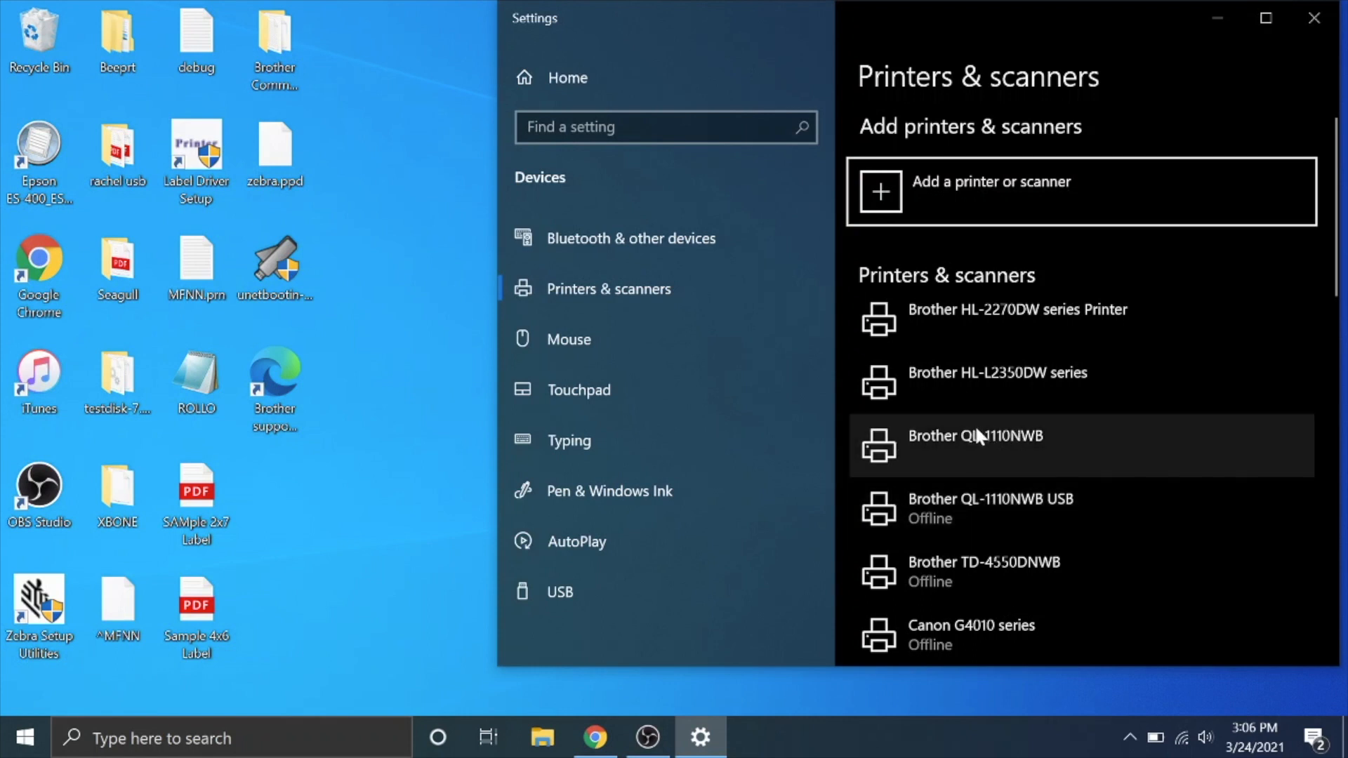
pyautogui.moveTo(969, 473)
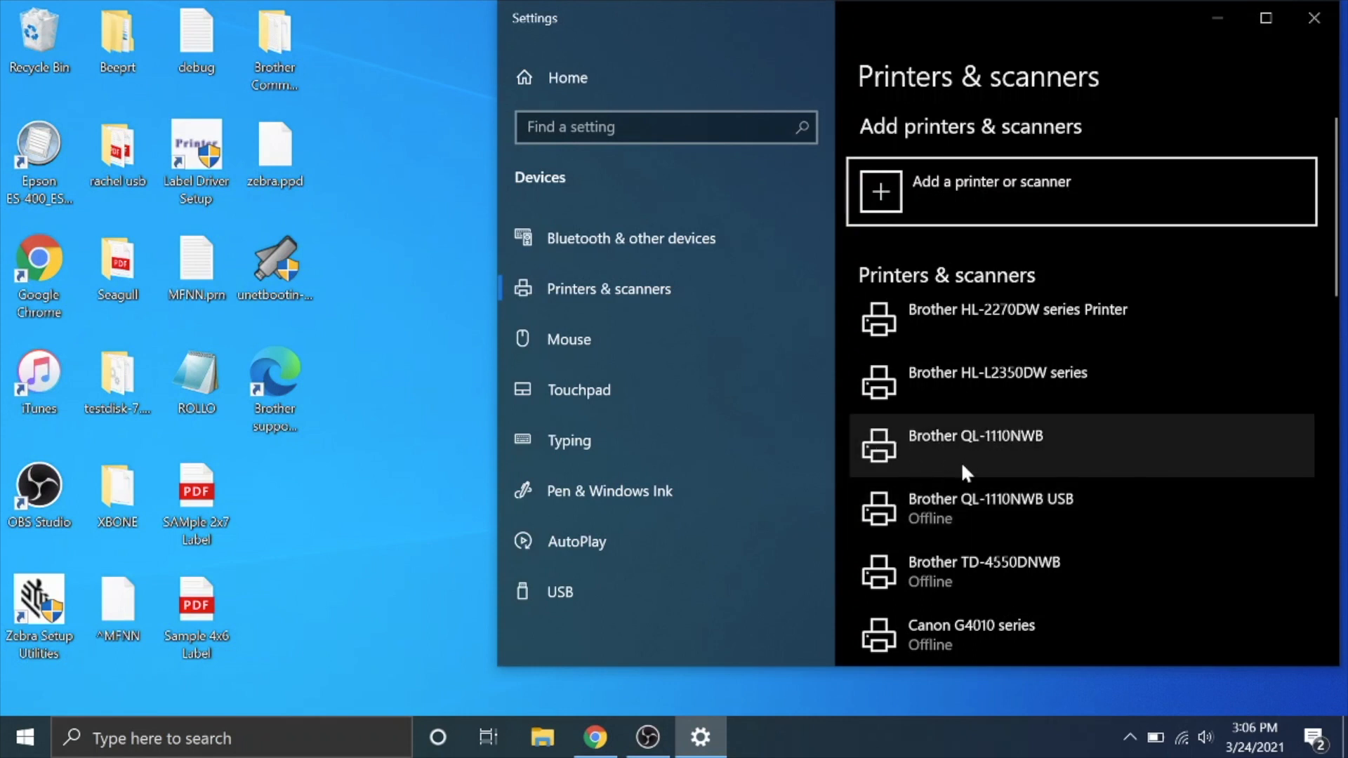
pyautogui.moveTo(934, 473)
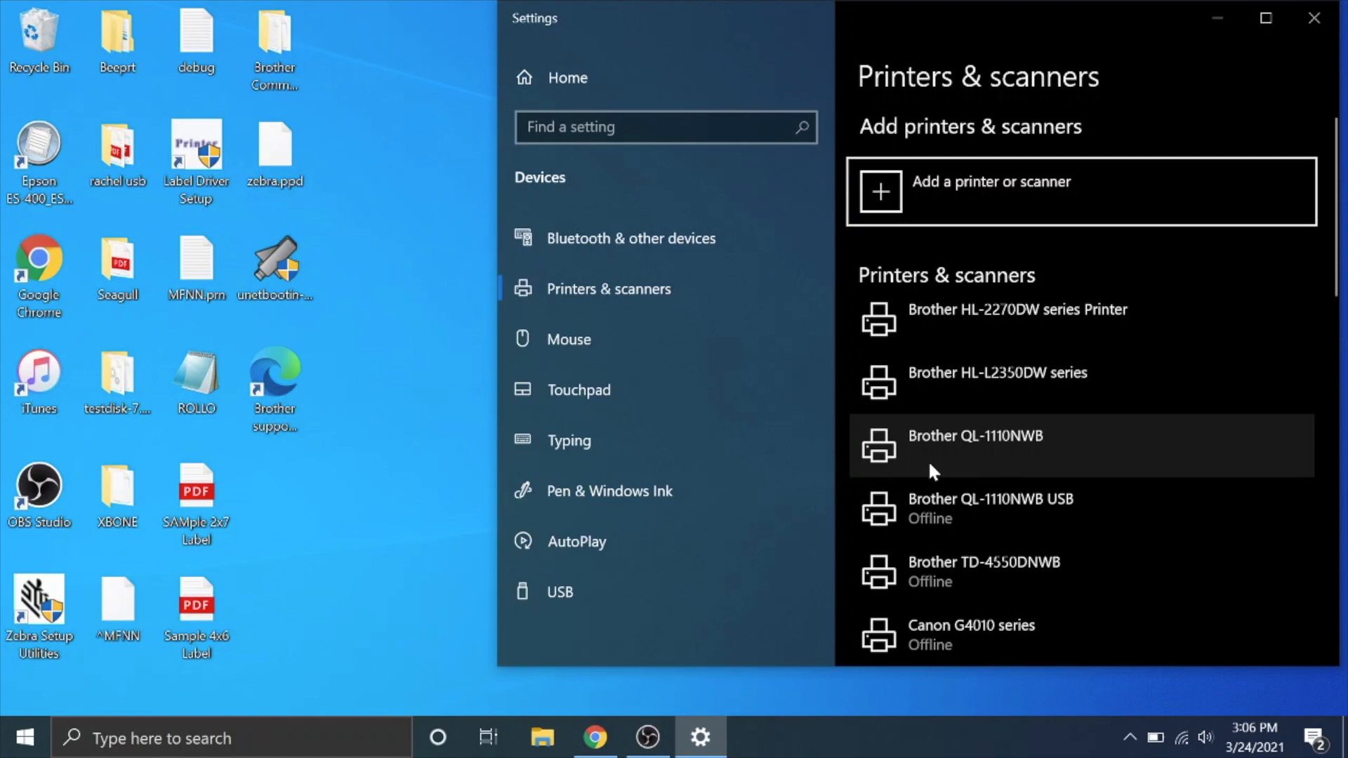
pyautogui.moveTo(933, 518)
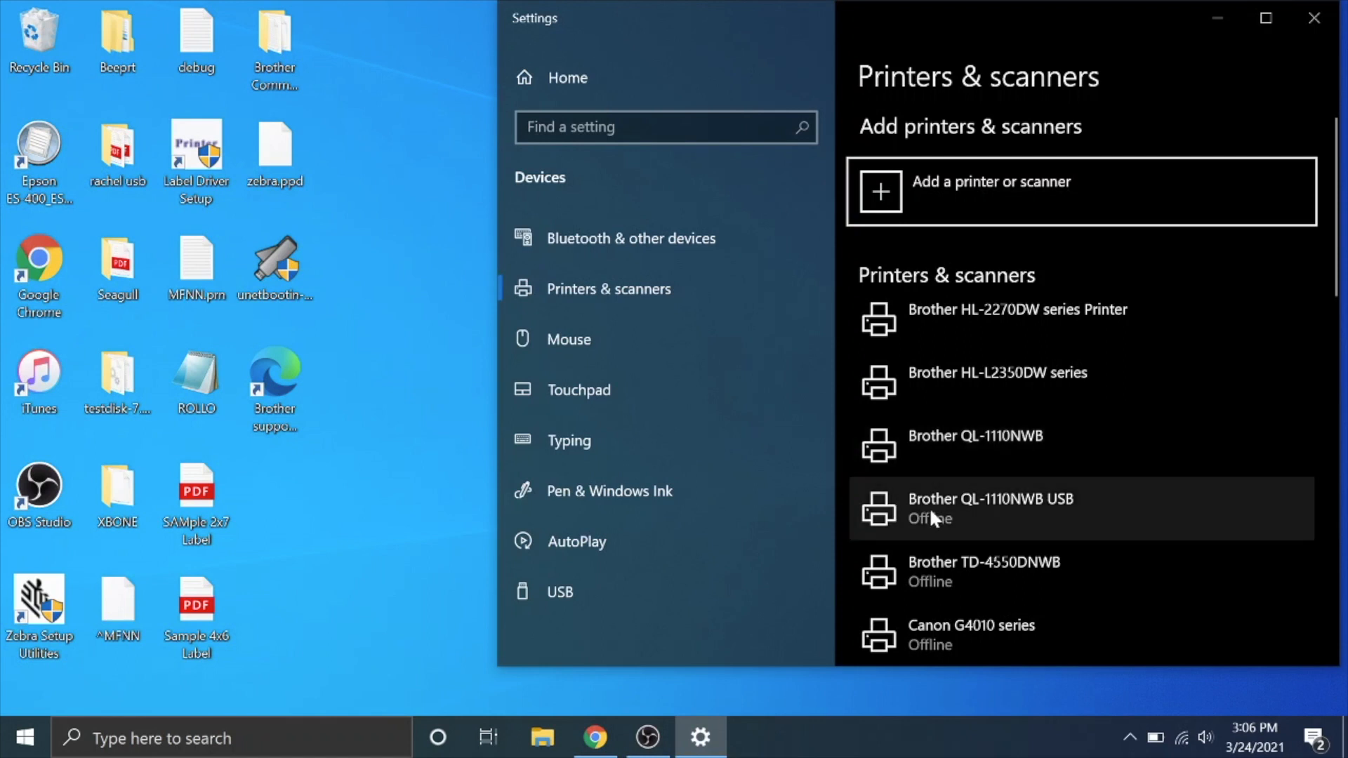
pyautogui.moveTo(967, 464)
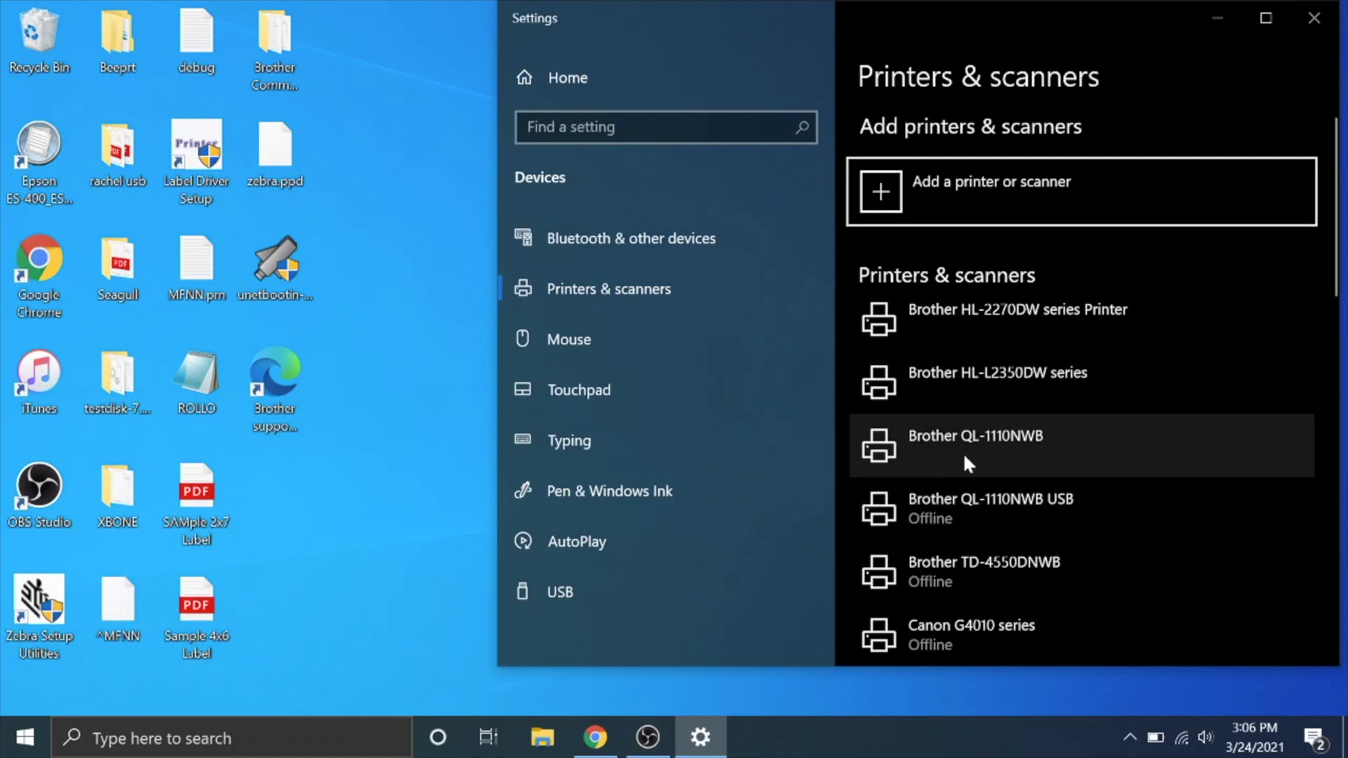
pyautogui.moveTo(949, 447)
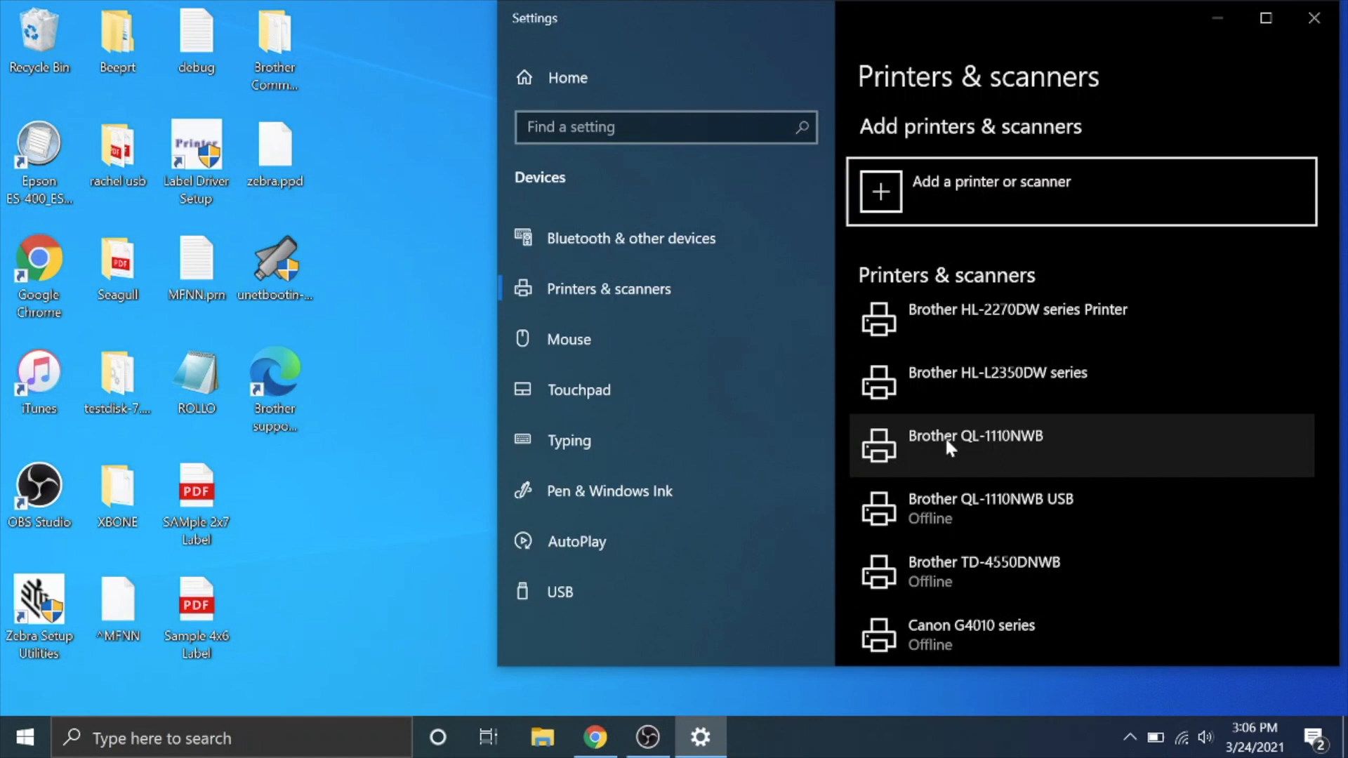
pyautogui.click(975, 436)
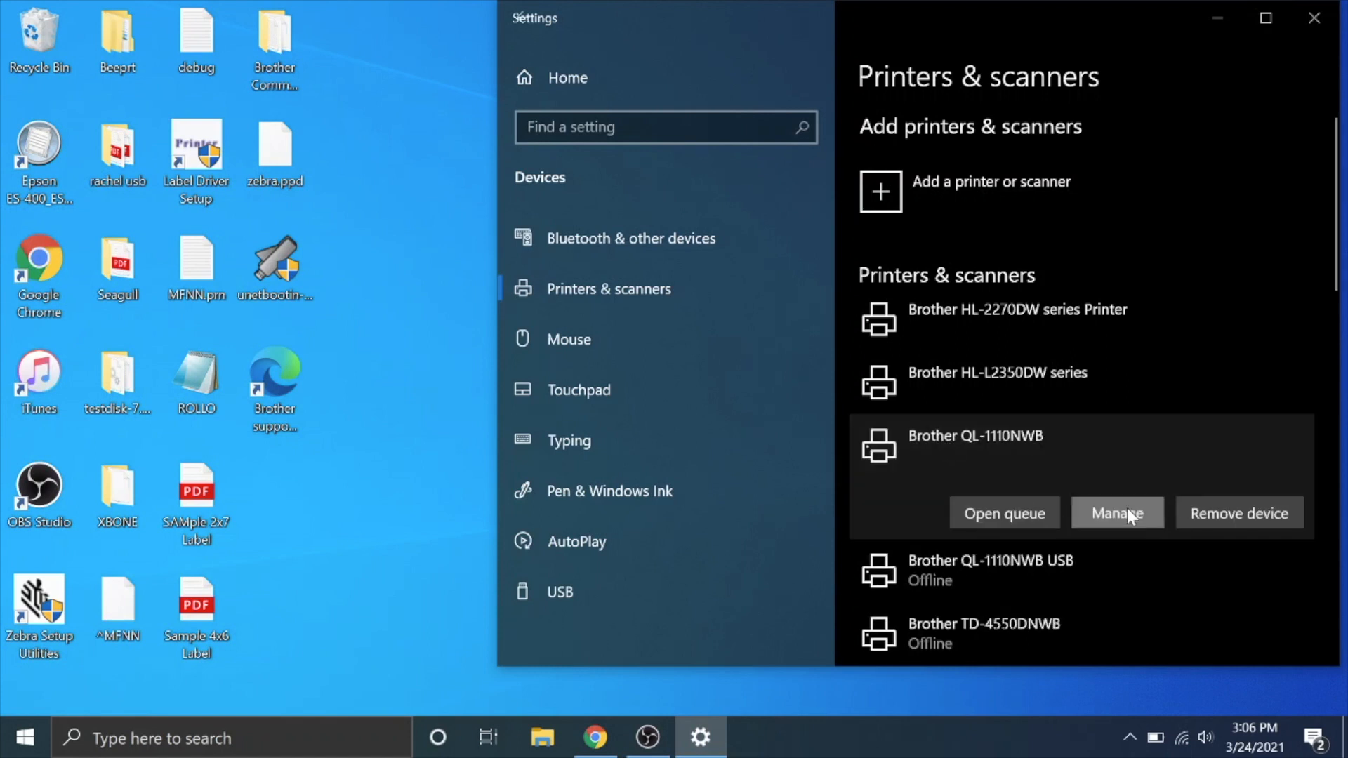
pyautogui.click(1117, 513)
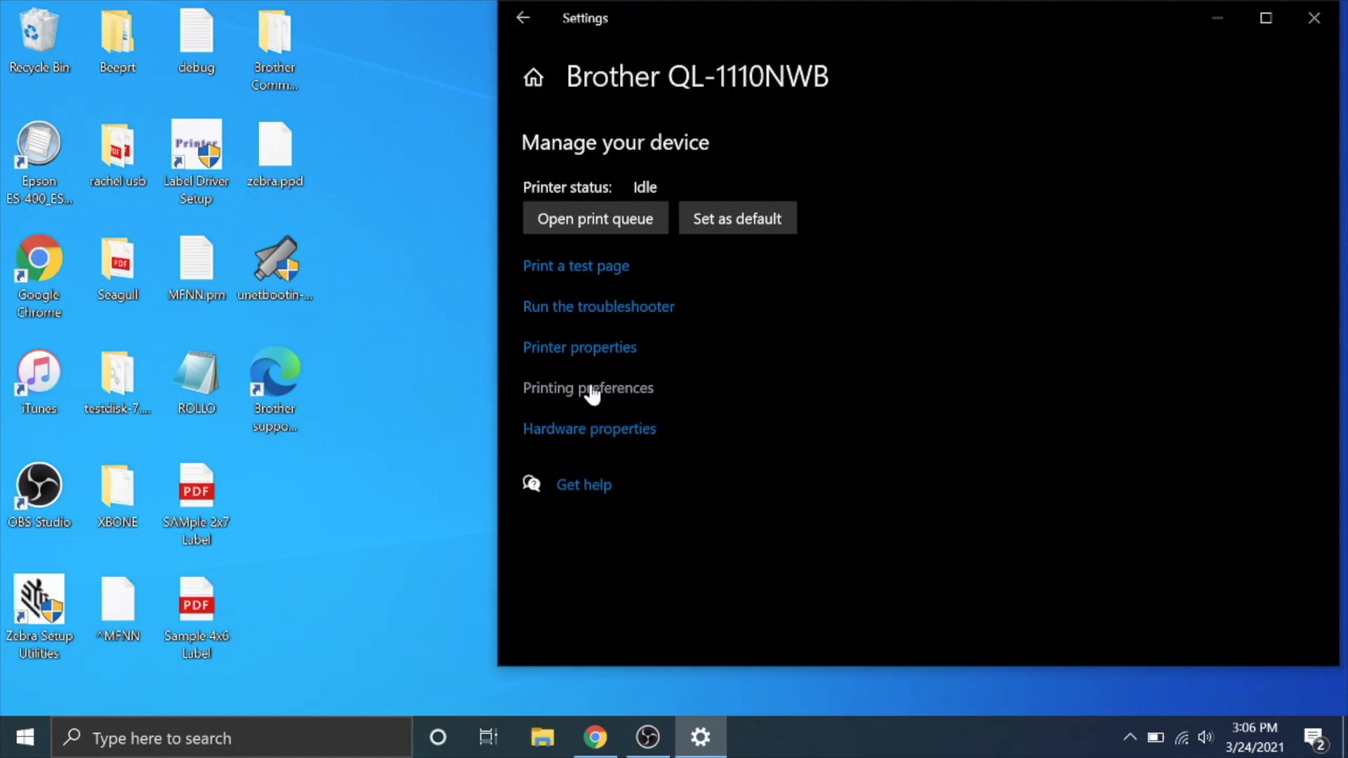
# Step: In Printing preferences, uncheck Cut Every, set paper size to 4" x 6", and save
pyautogui.click(587, 388)
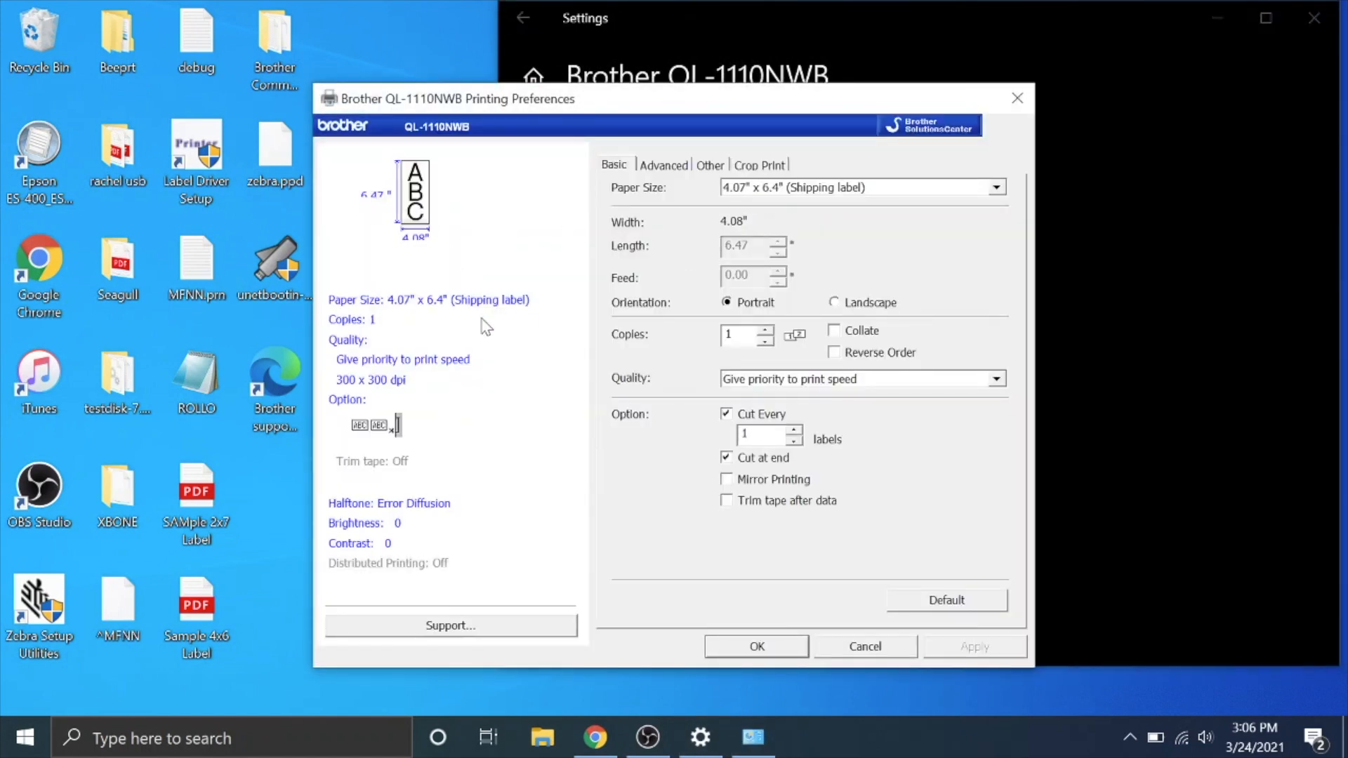
pyautogui.moveTo(571, 396)
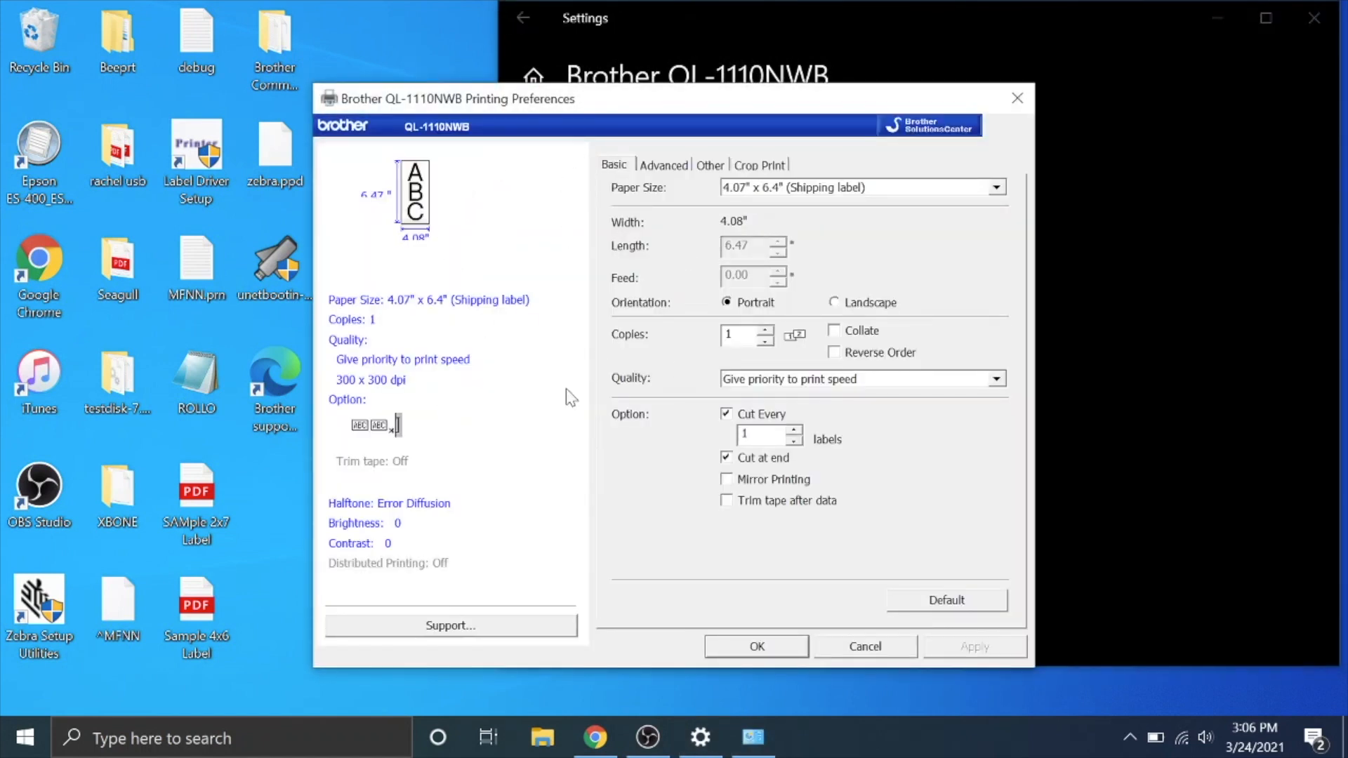
pyautogui.moveTo(610, 393)
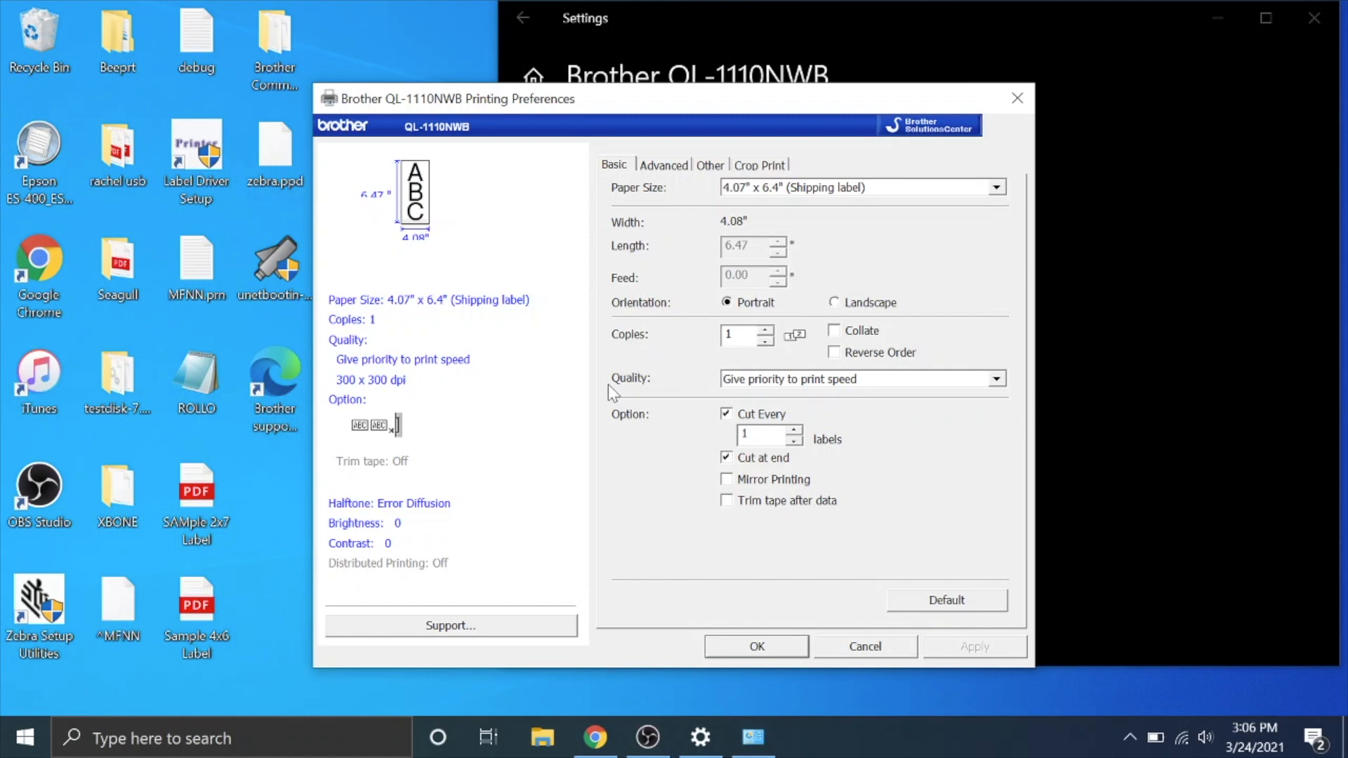
pyautogui.moveTo(721, 443)
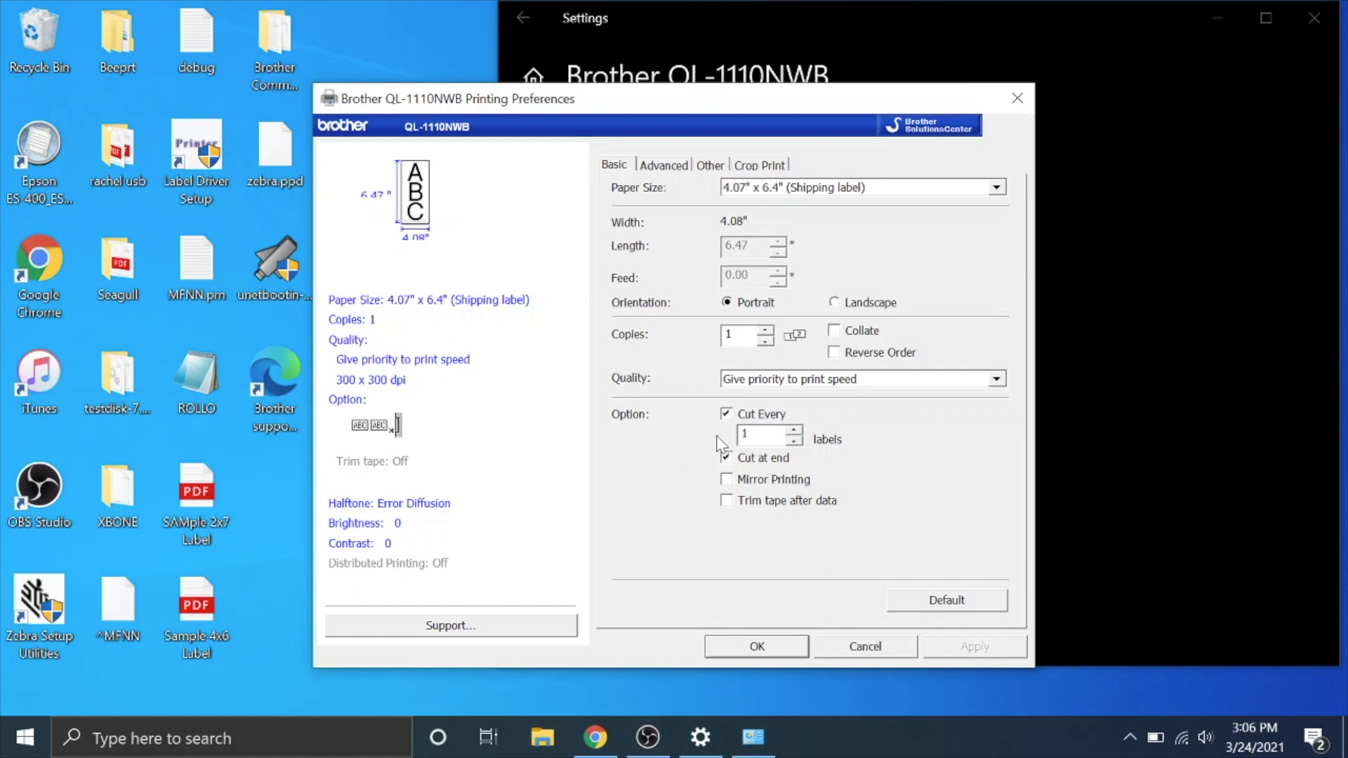
pyautogui.click(725, 414)
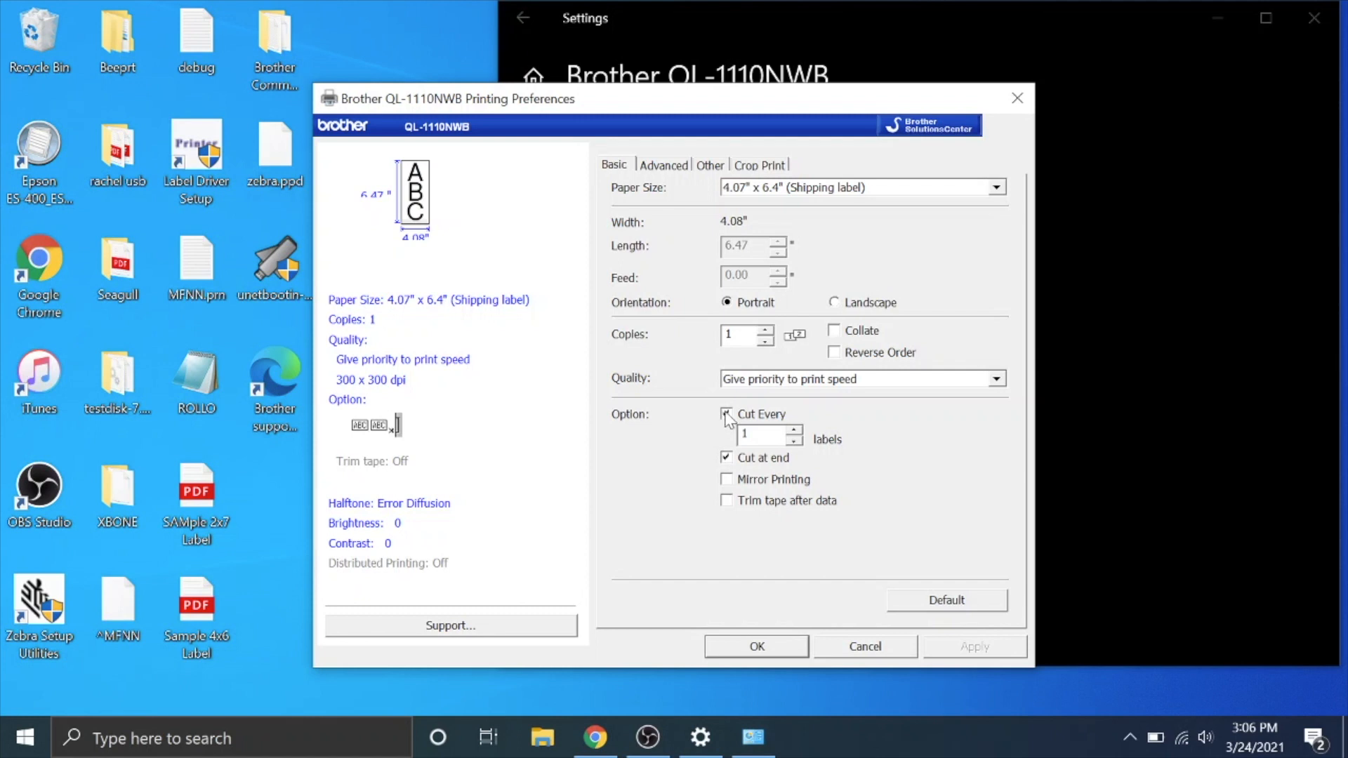
pyautogui.click(725, 415)
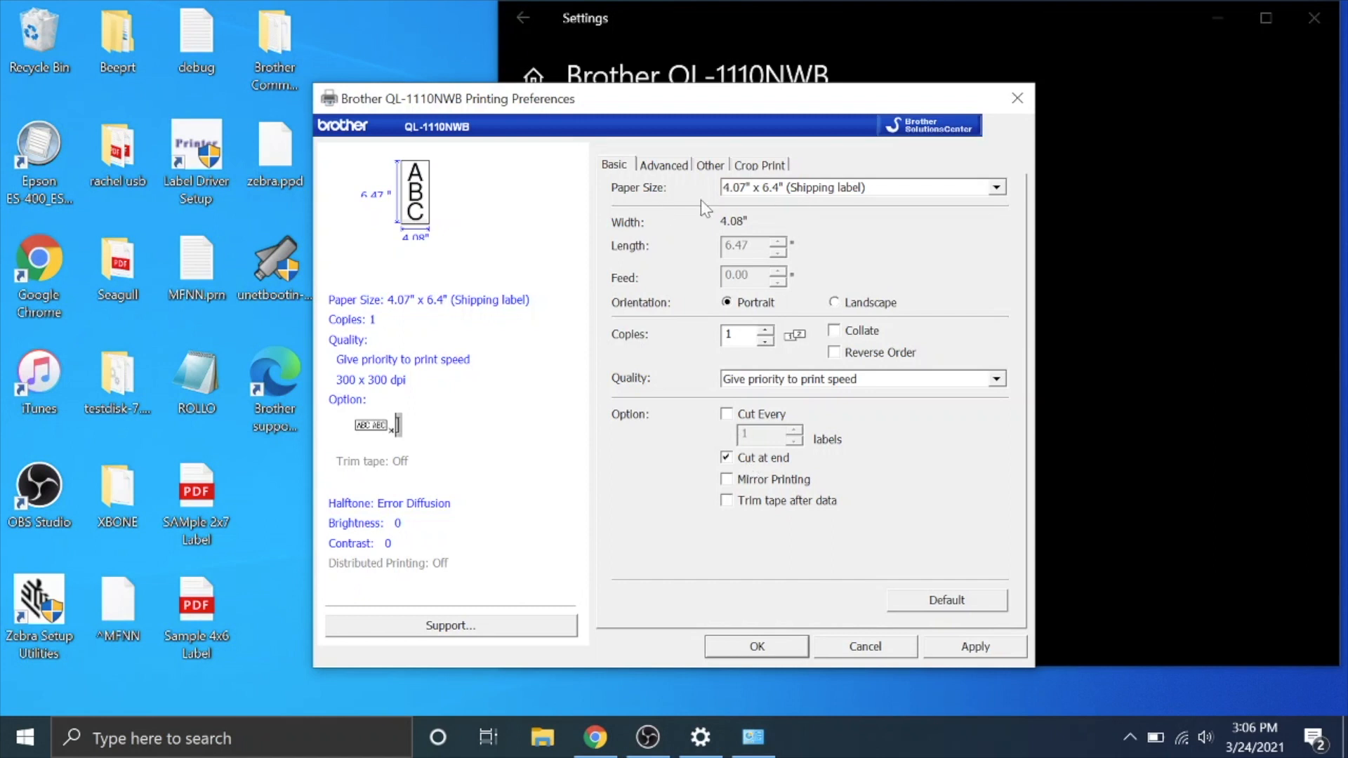
pyautogui.moveTo(747, 202)
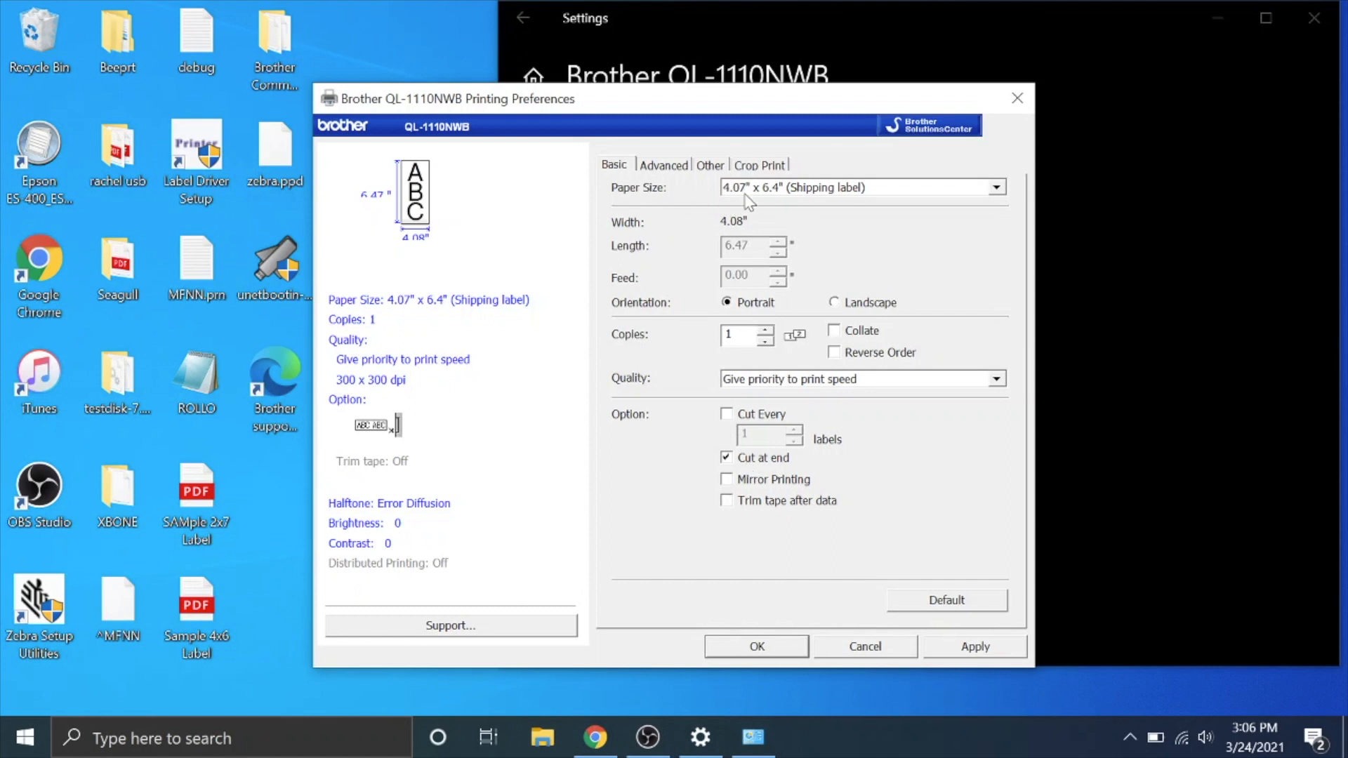
pyautogui.moveTo(741, 199)
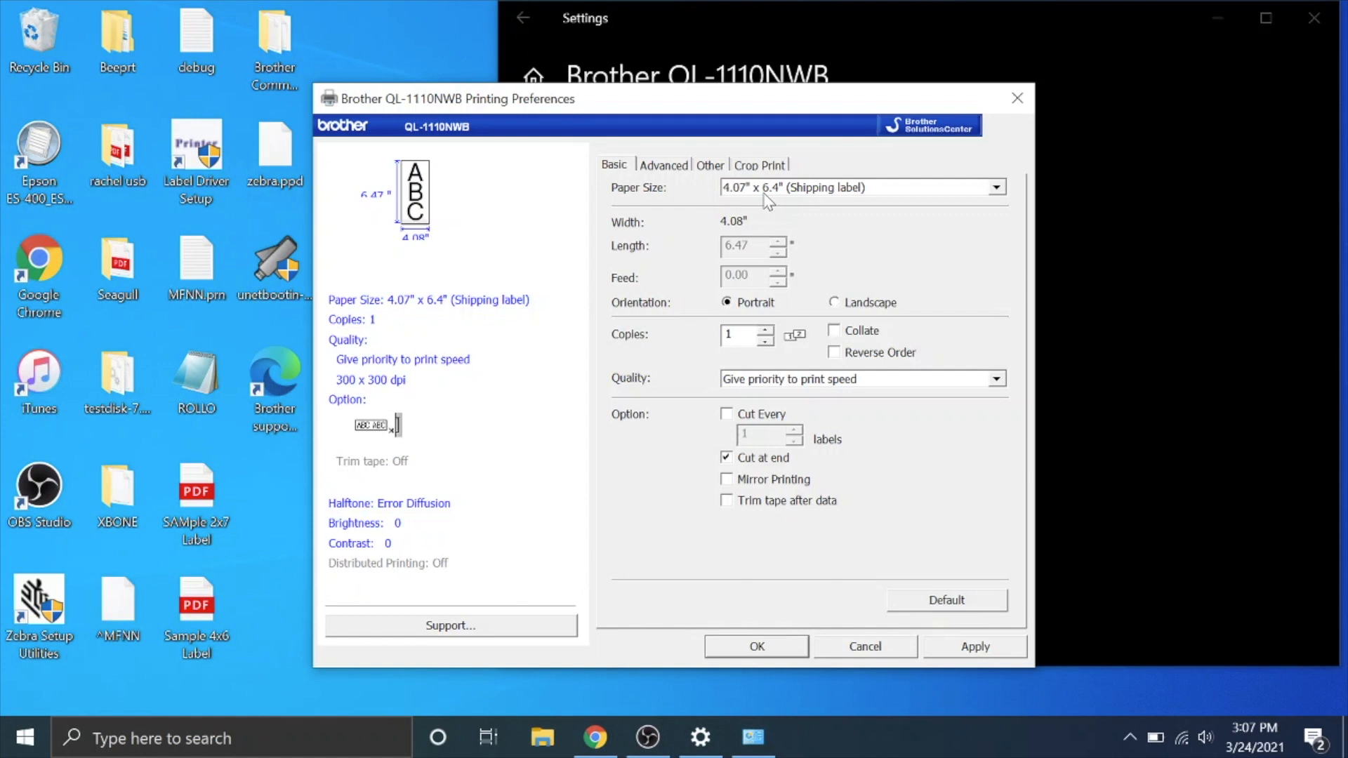
pyautogui.moveTo(761, 195)
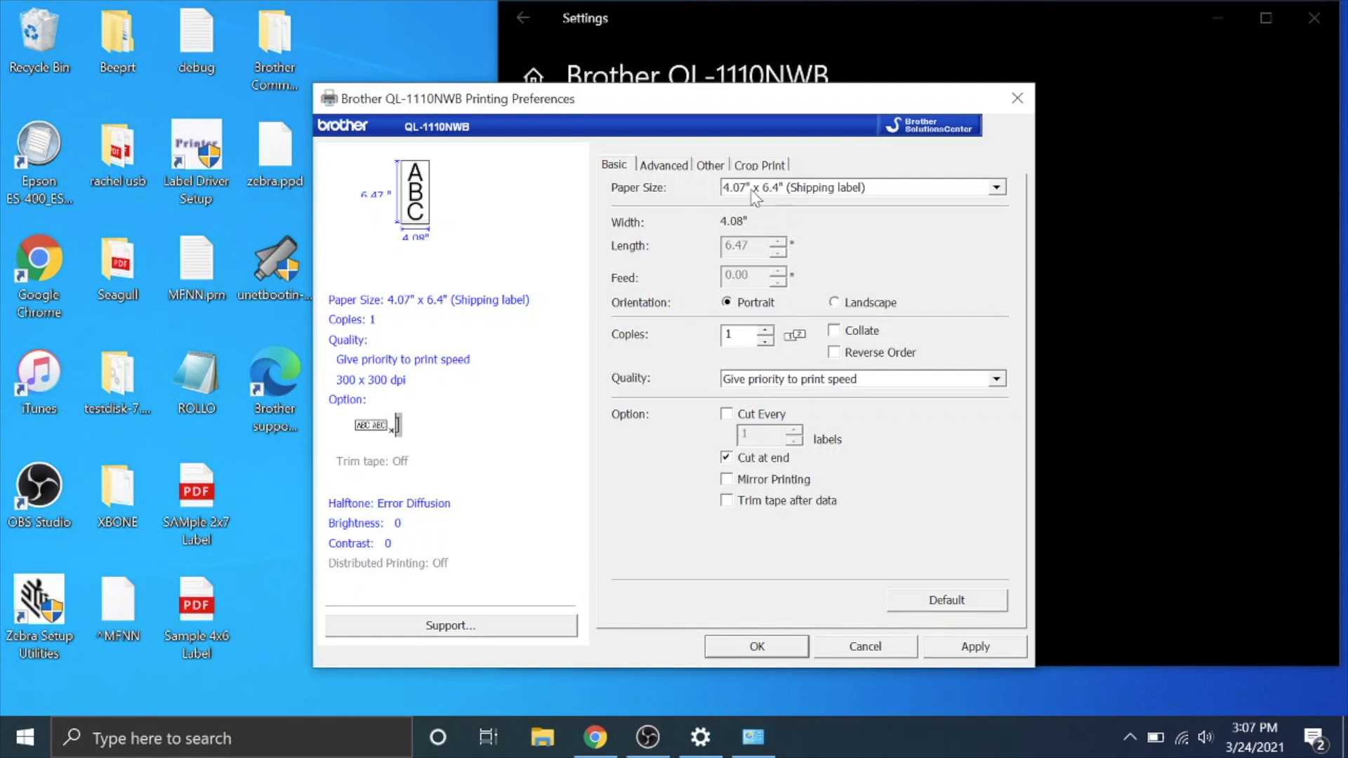
pyautogui.click(995, 187)
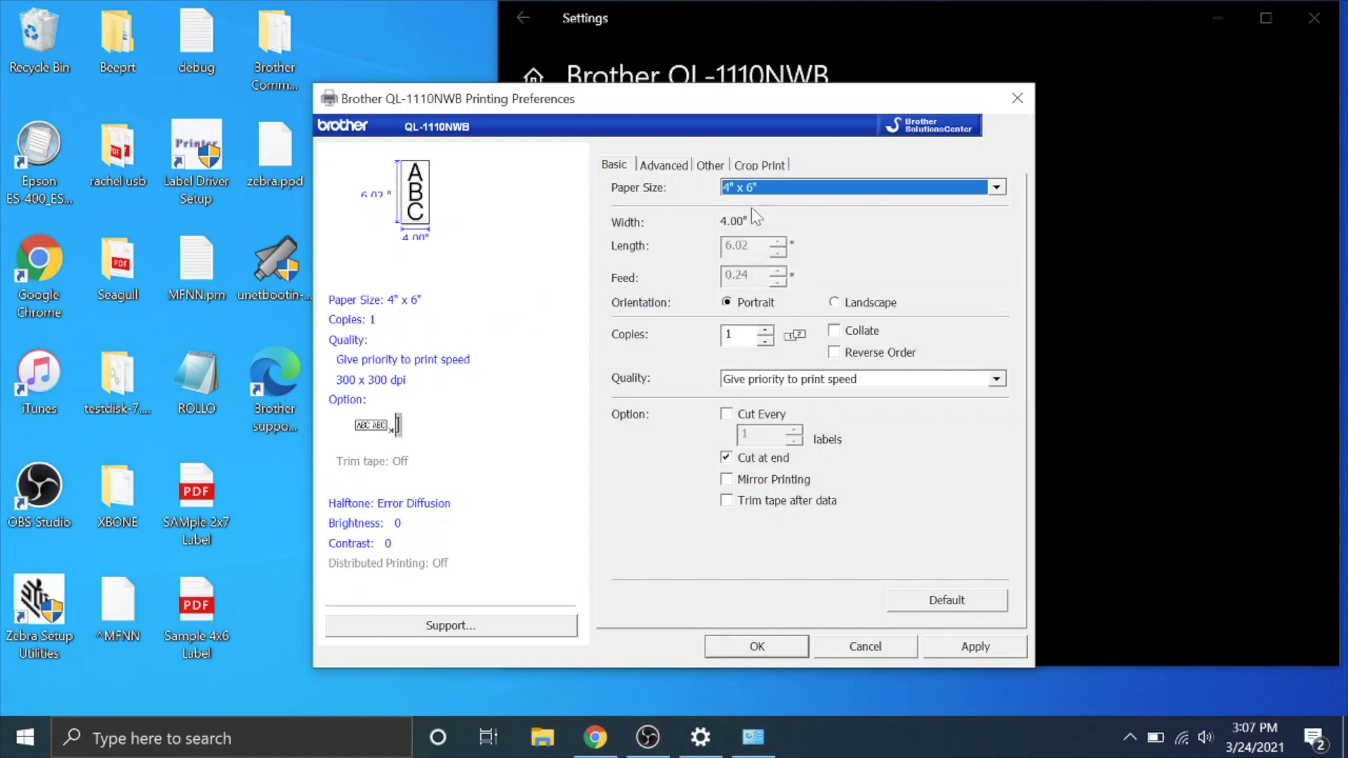
pyautogui.moveTo(782, 222)
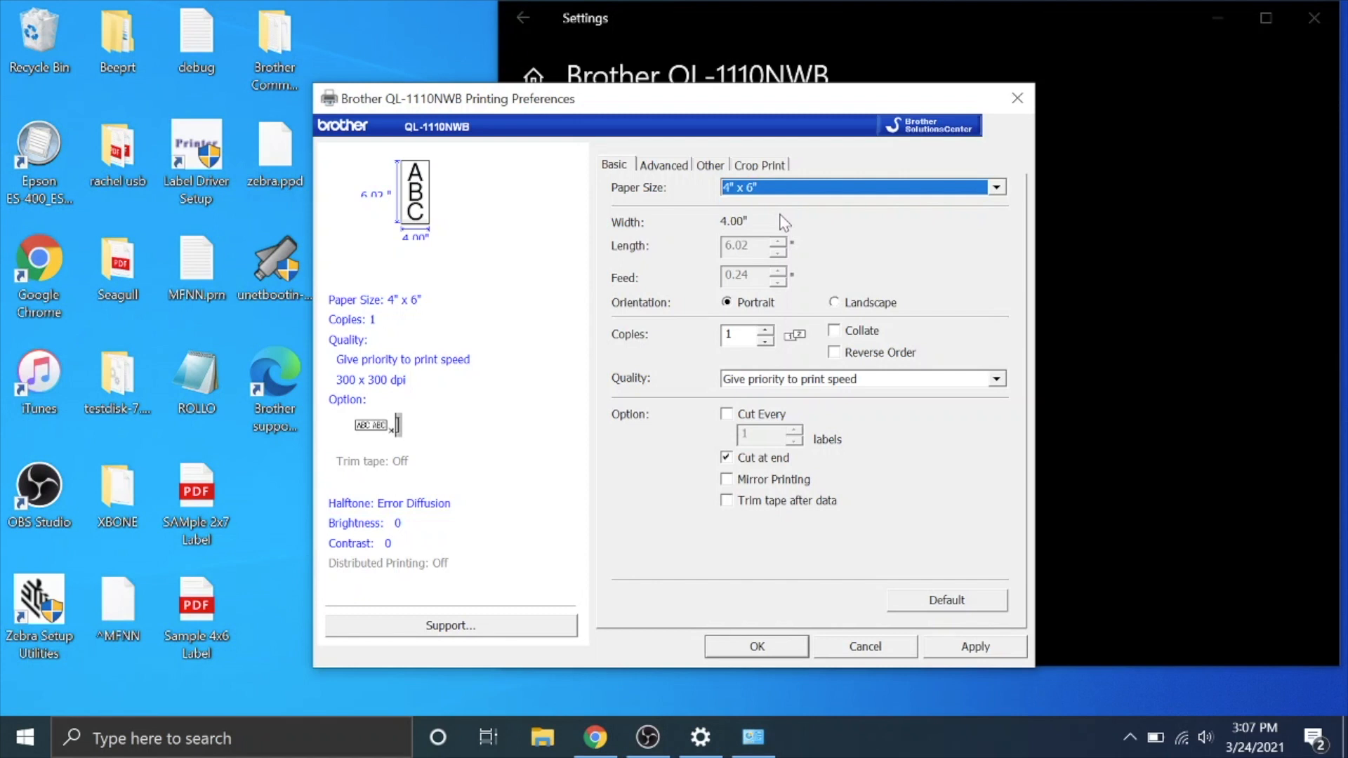
pyautogui.moveTo(843, 495)
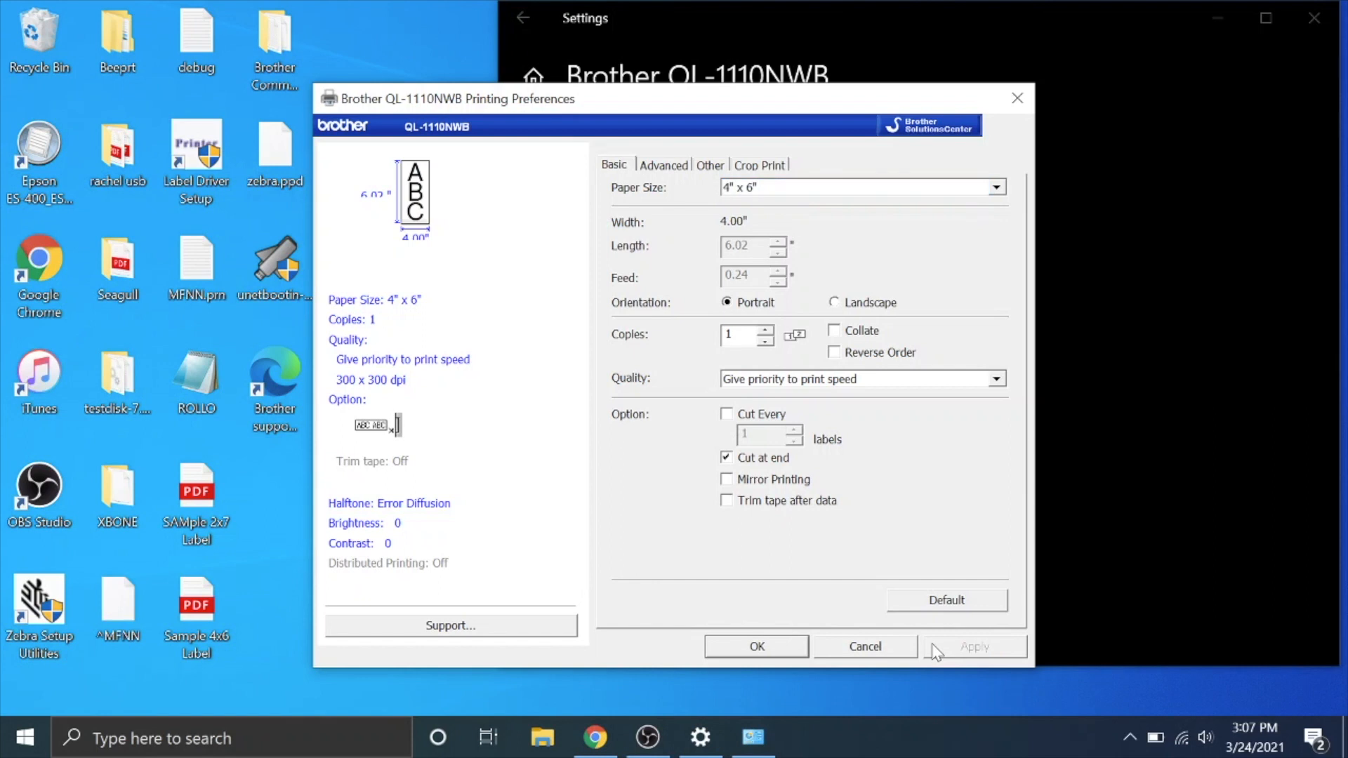
pyautogui.click(864, 647)
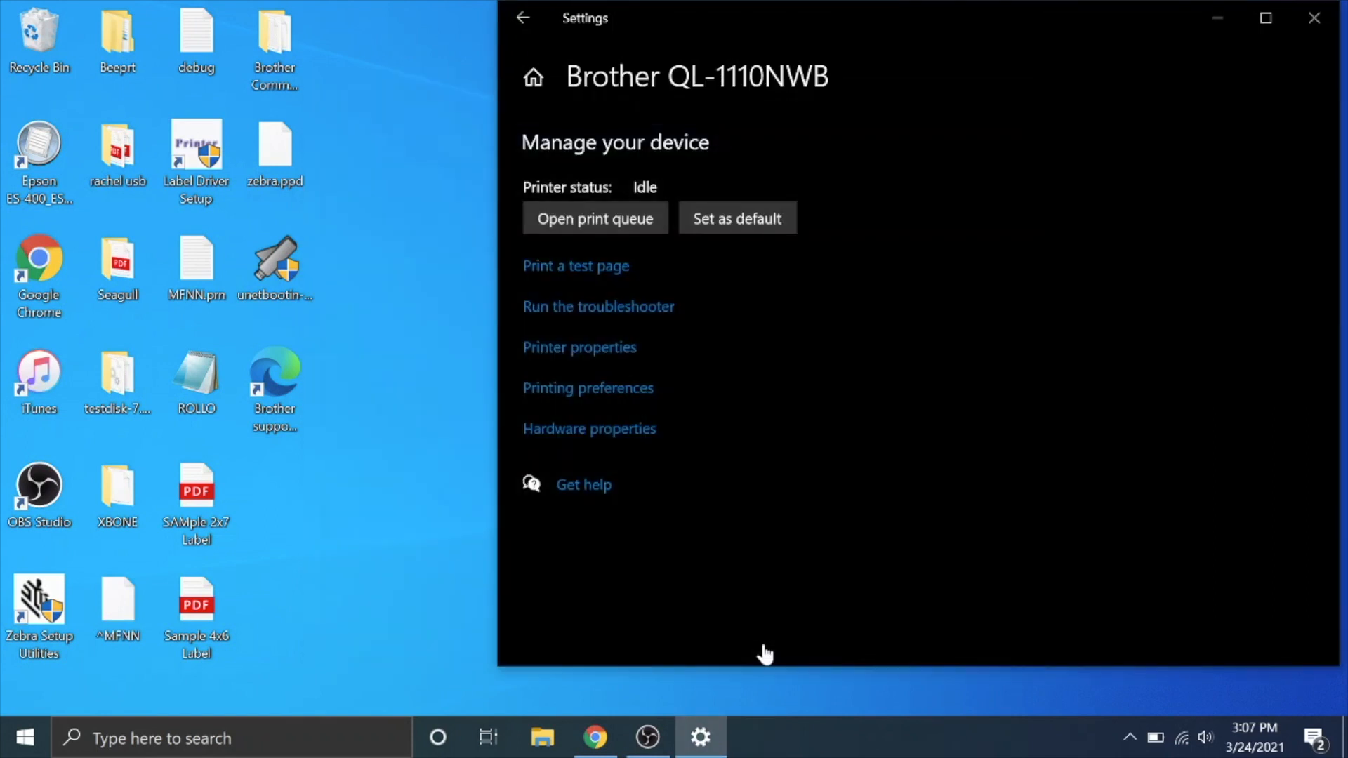
pyautogui.moveTo(1215, 17)
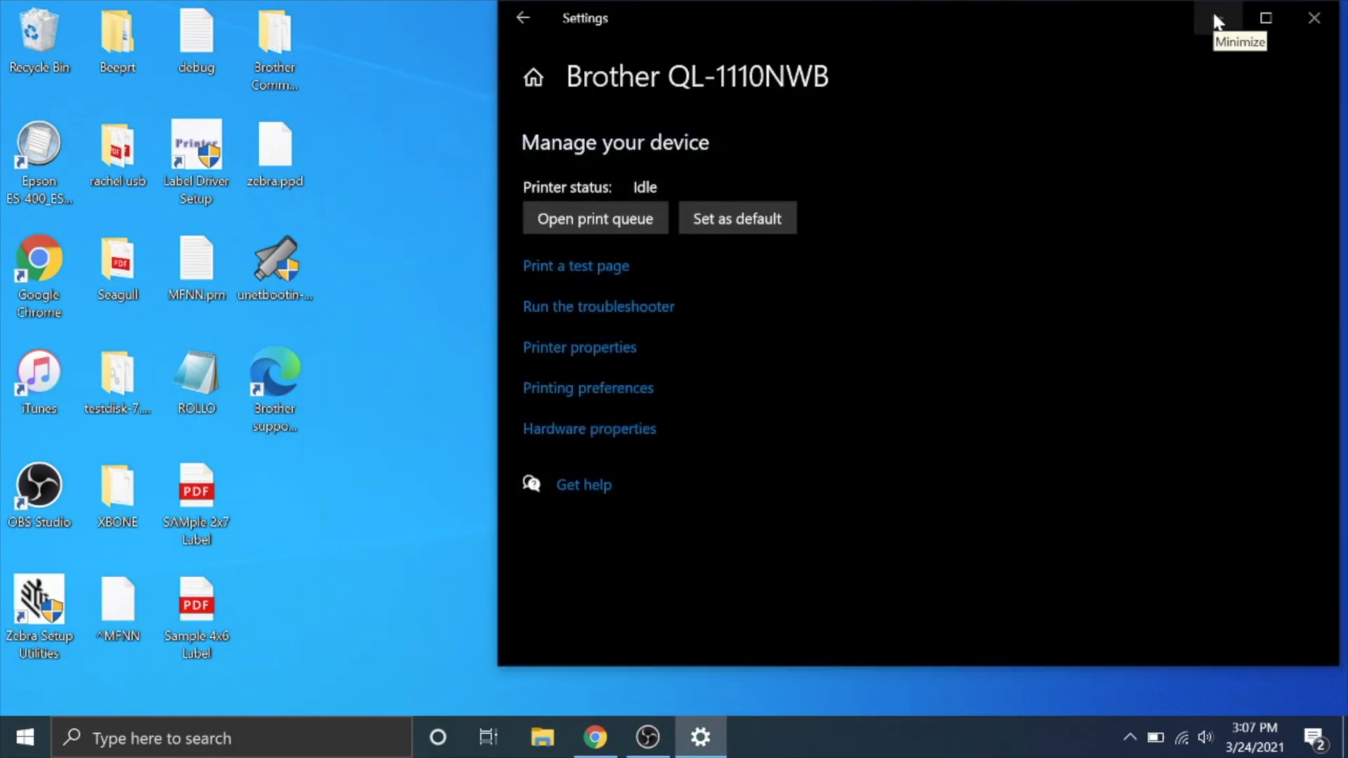
# Step: Minimize Settings and open the 4x6-Sample-Label PDF in Chrome's print dialog
pyautogui.click(1215, 17)
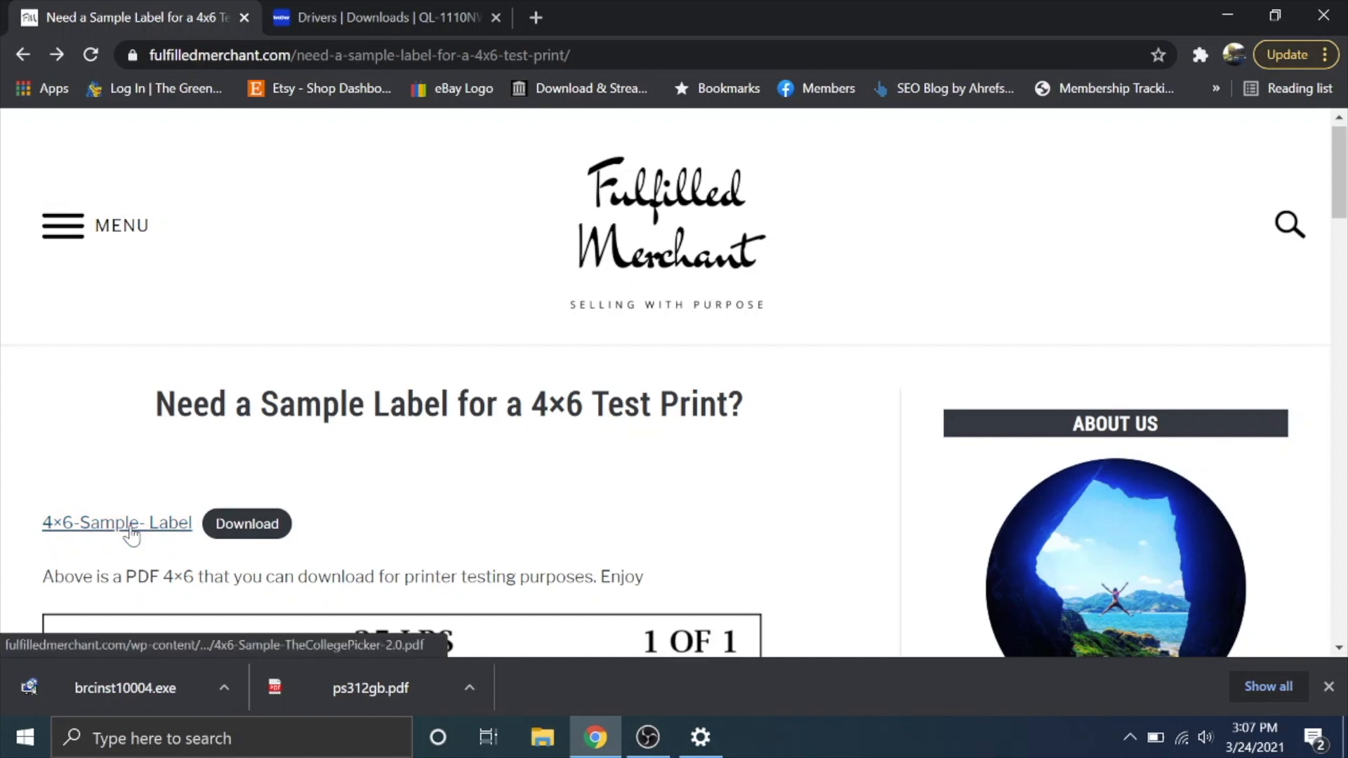
pyautogui.click(116, 522)
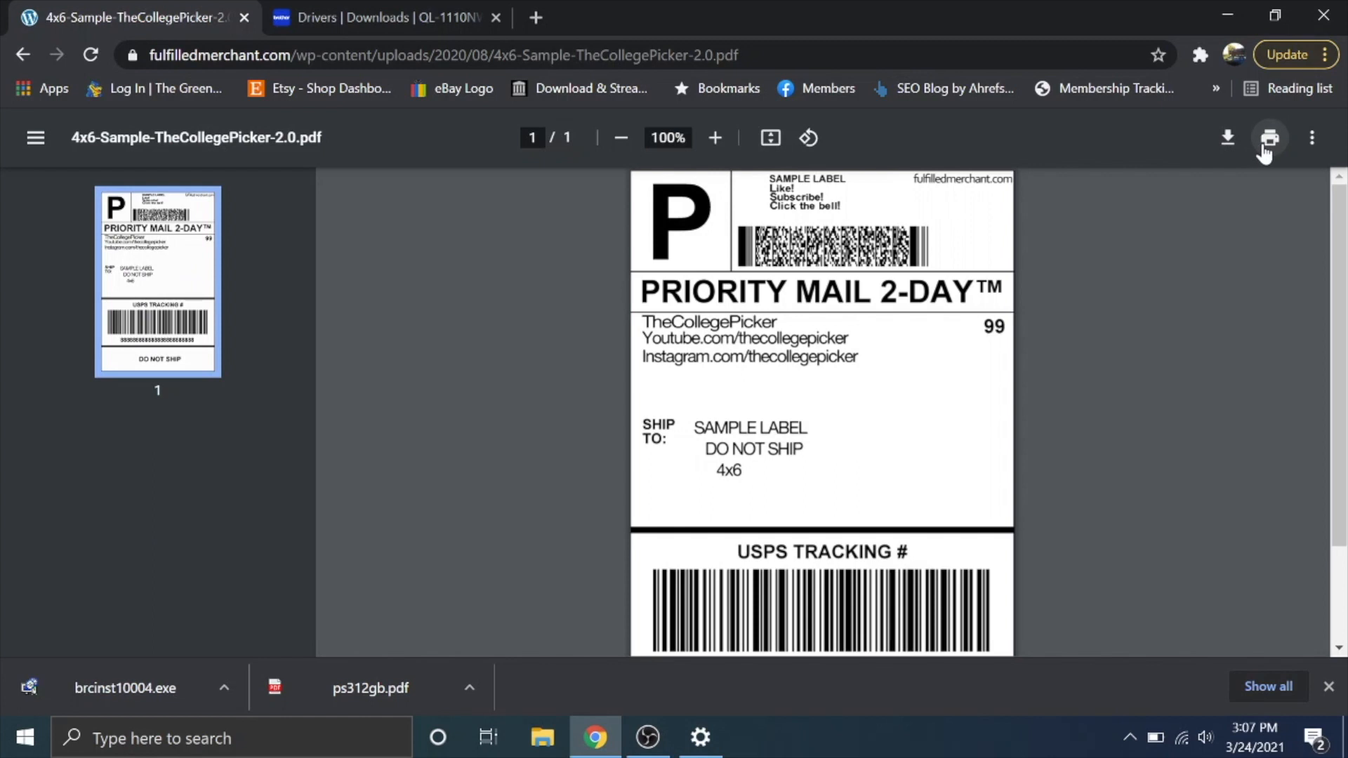
pyautogui.click(1267, 137)
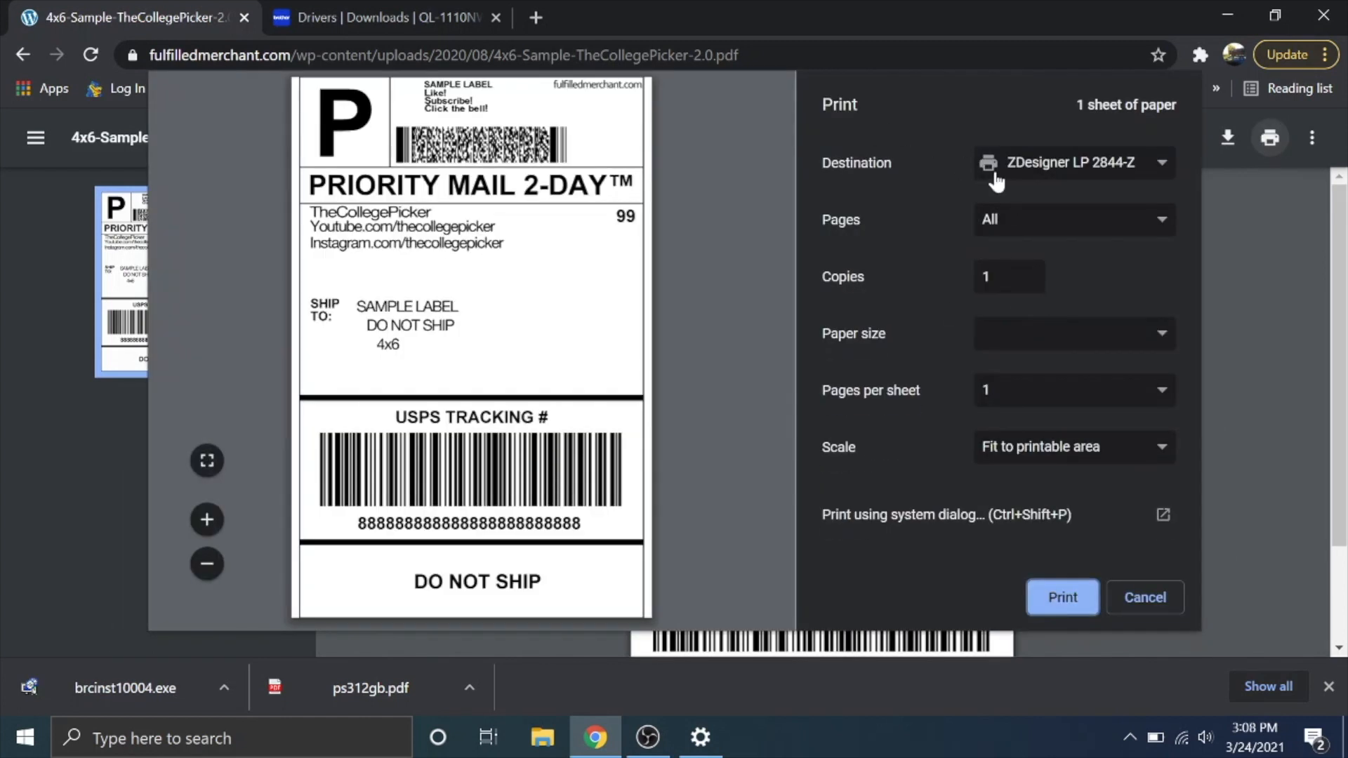
# Step: Set the print destination to Brother QL-1110NWB and paper size to 4" x 6"
pyautogui.click(1073, 162)
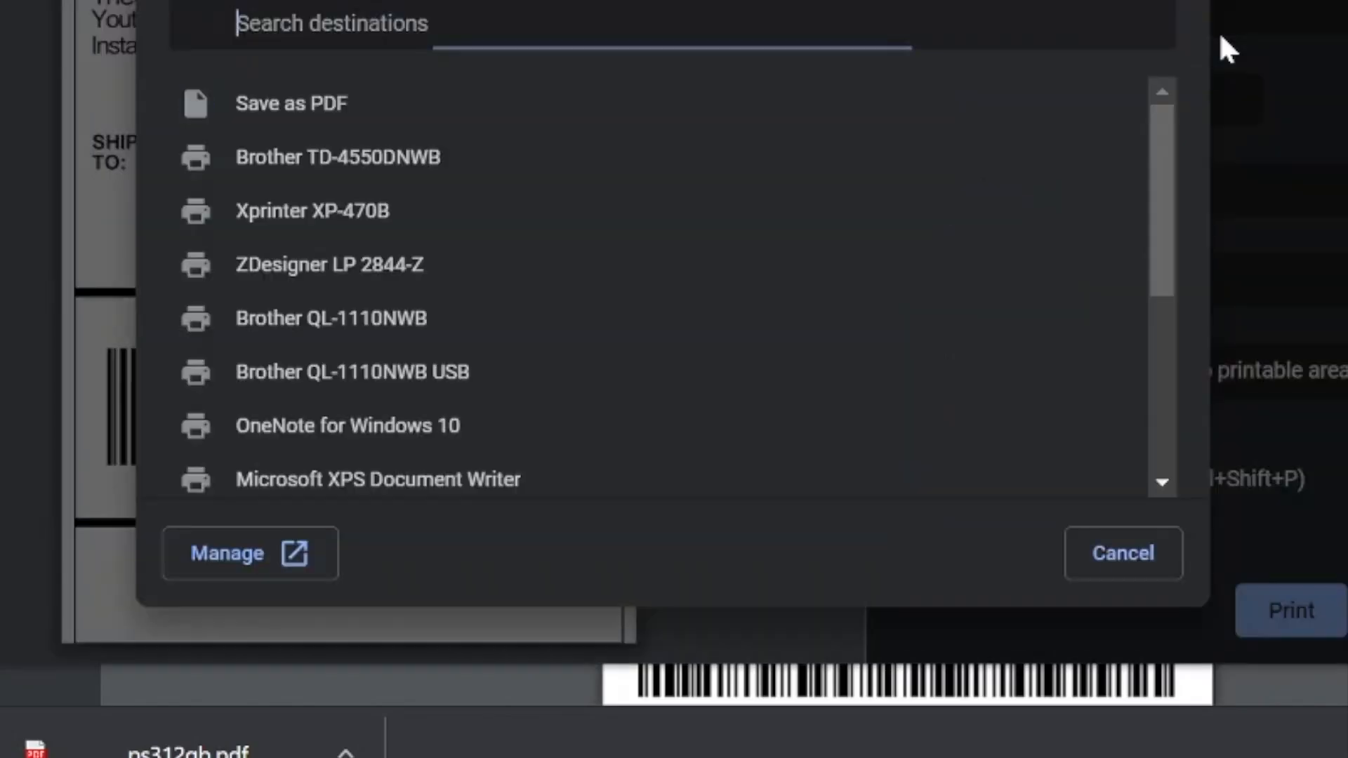
pyautogui.moveTo(342, 322)
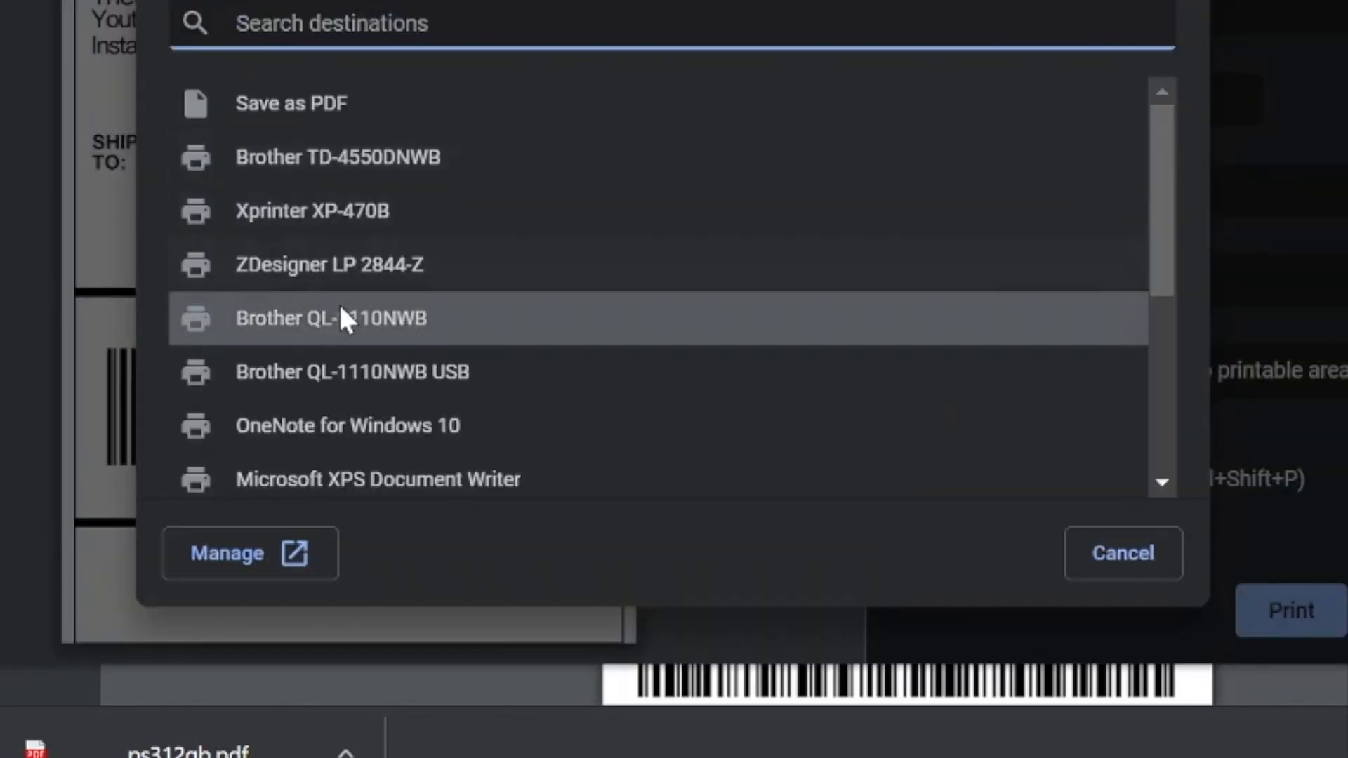
pyautogui.moveTo(361, 330)
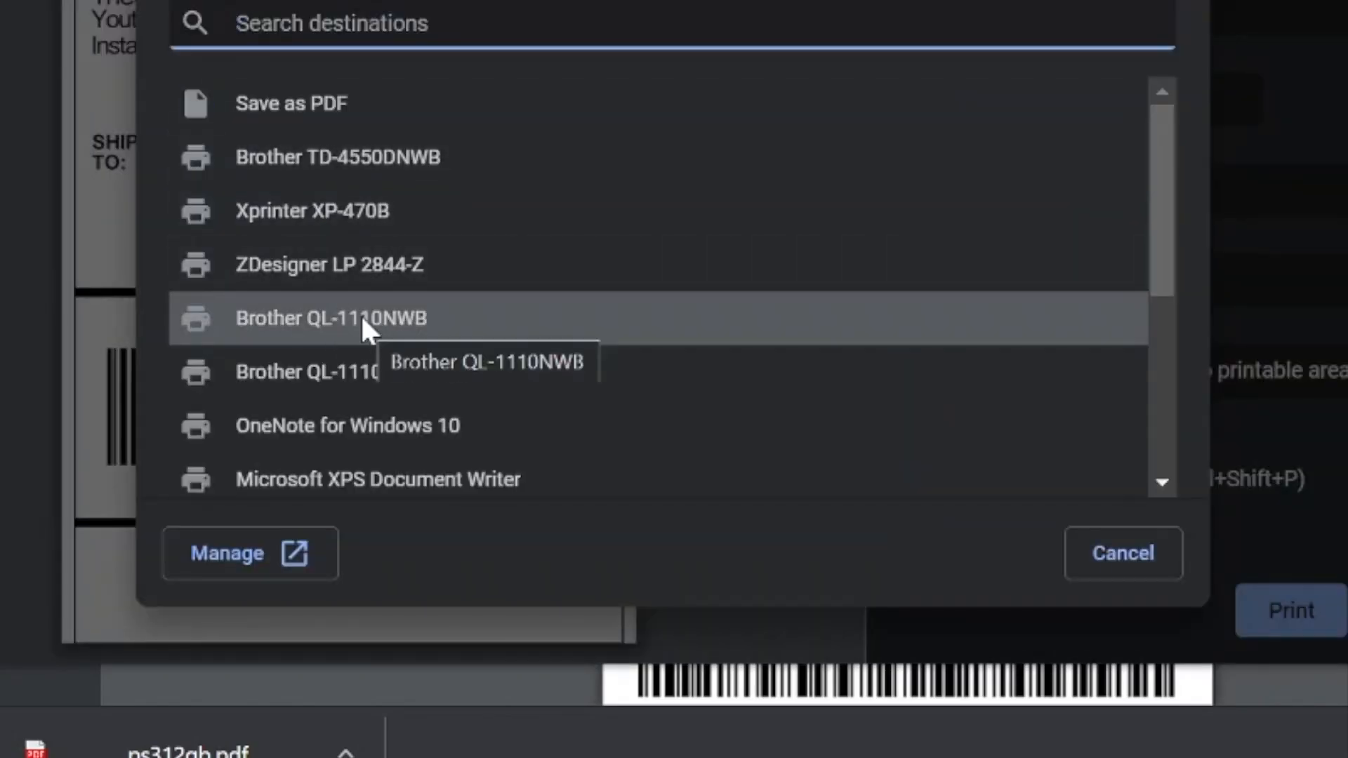
pyautogui.click(331, 317)
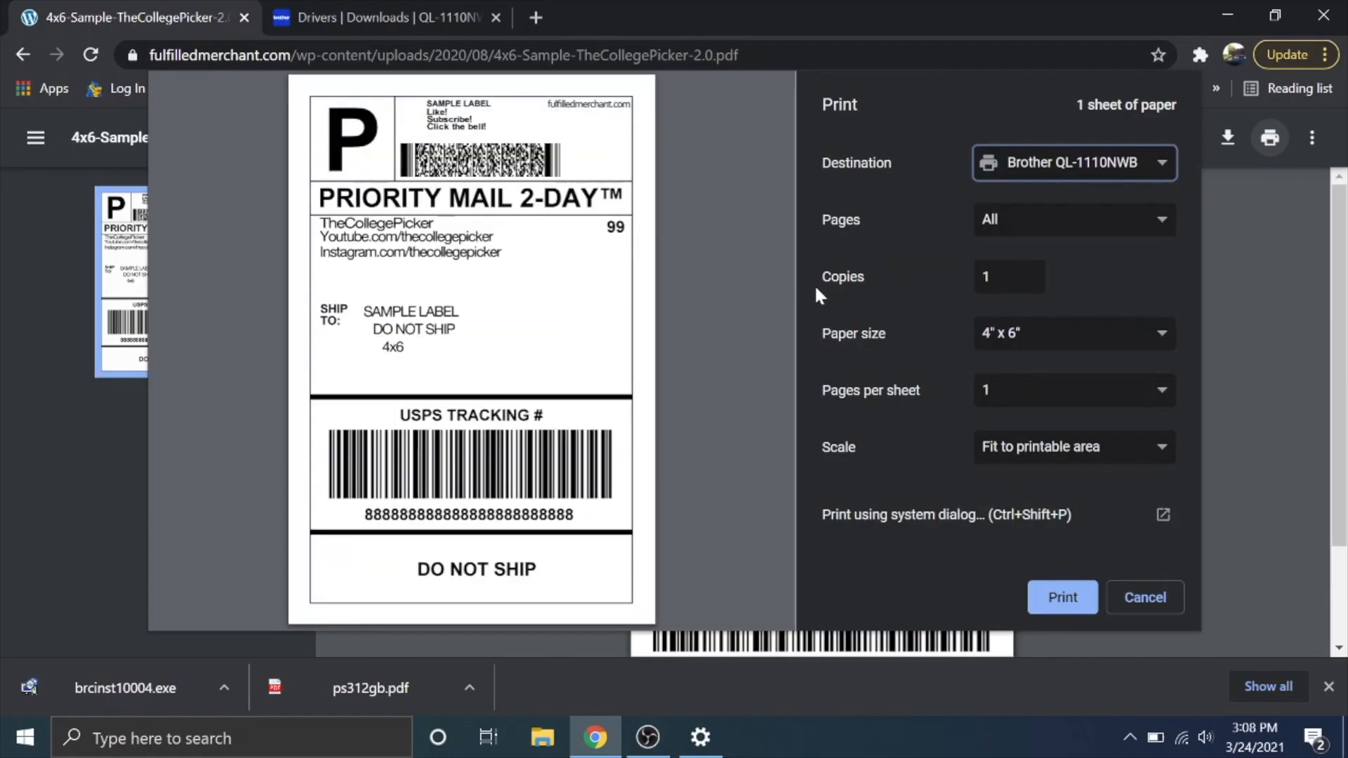
pyautogui.moveTo(1031, 334)
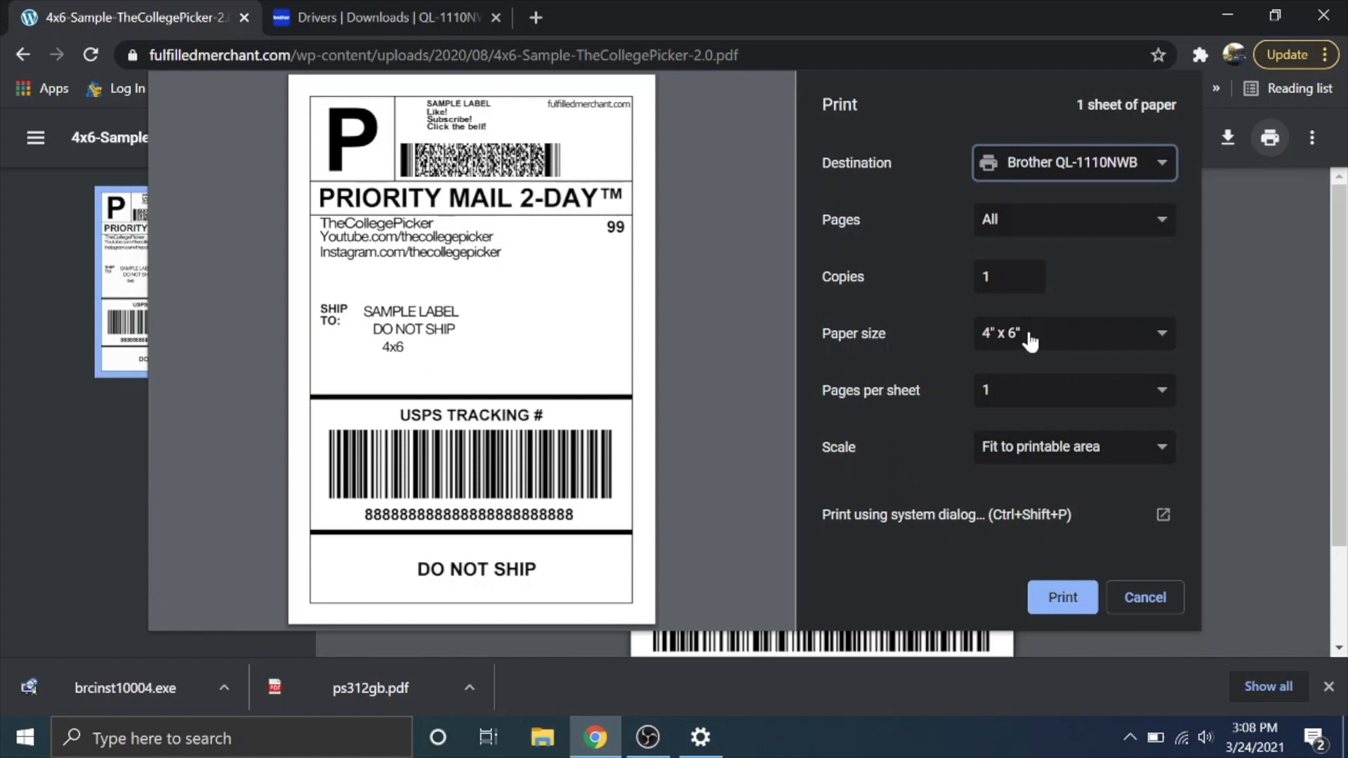
pyautogui.click(1072, 334)
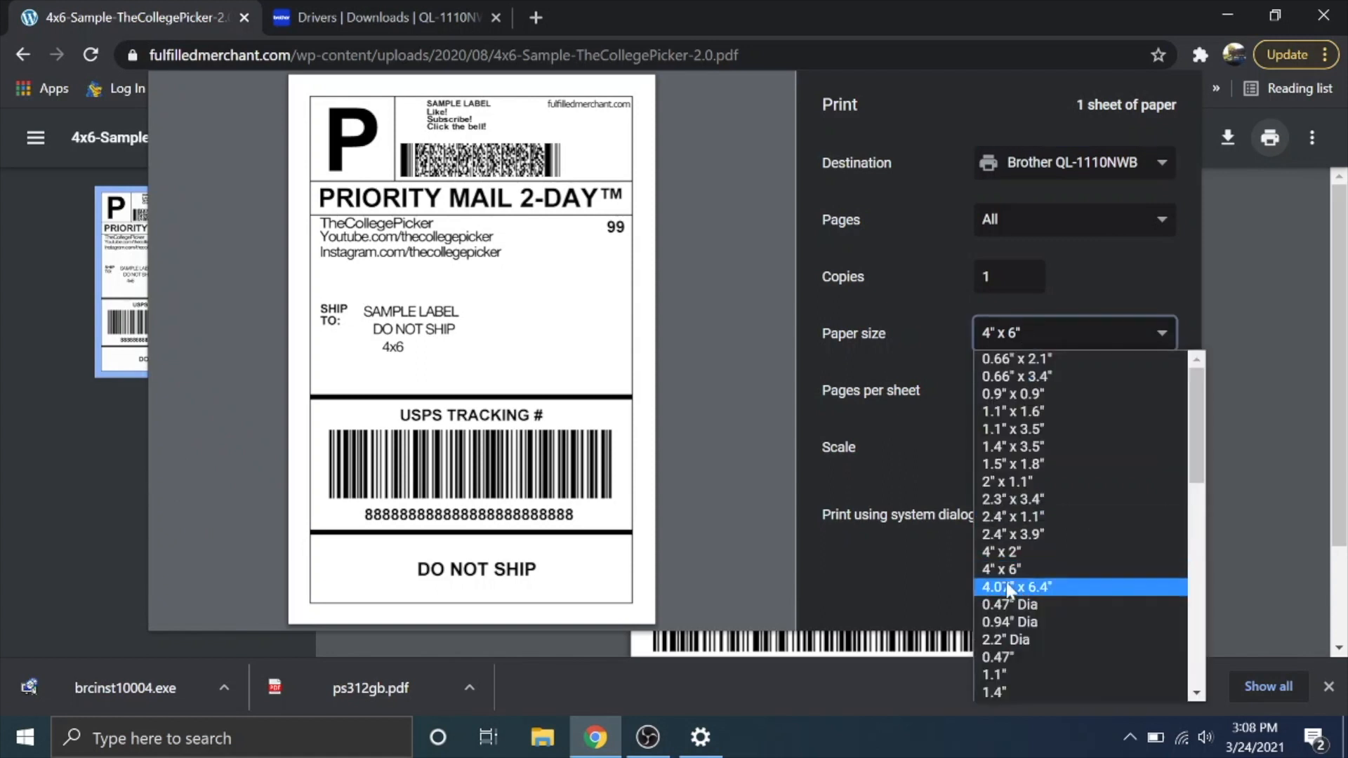
pyautogui.moveTo(1001, 570)
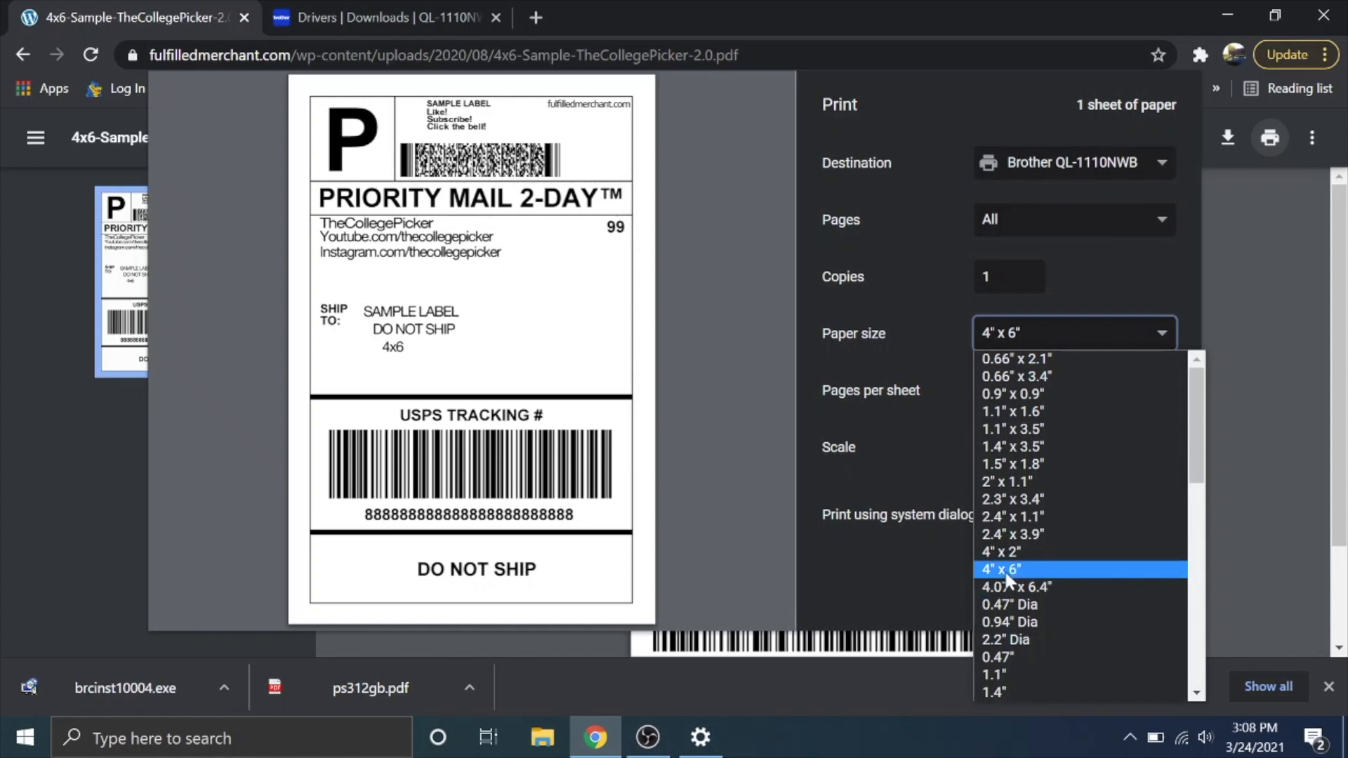
pyautogui.click(999, 569)
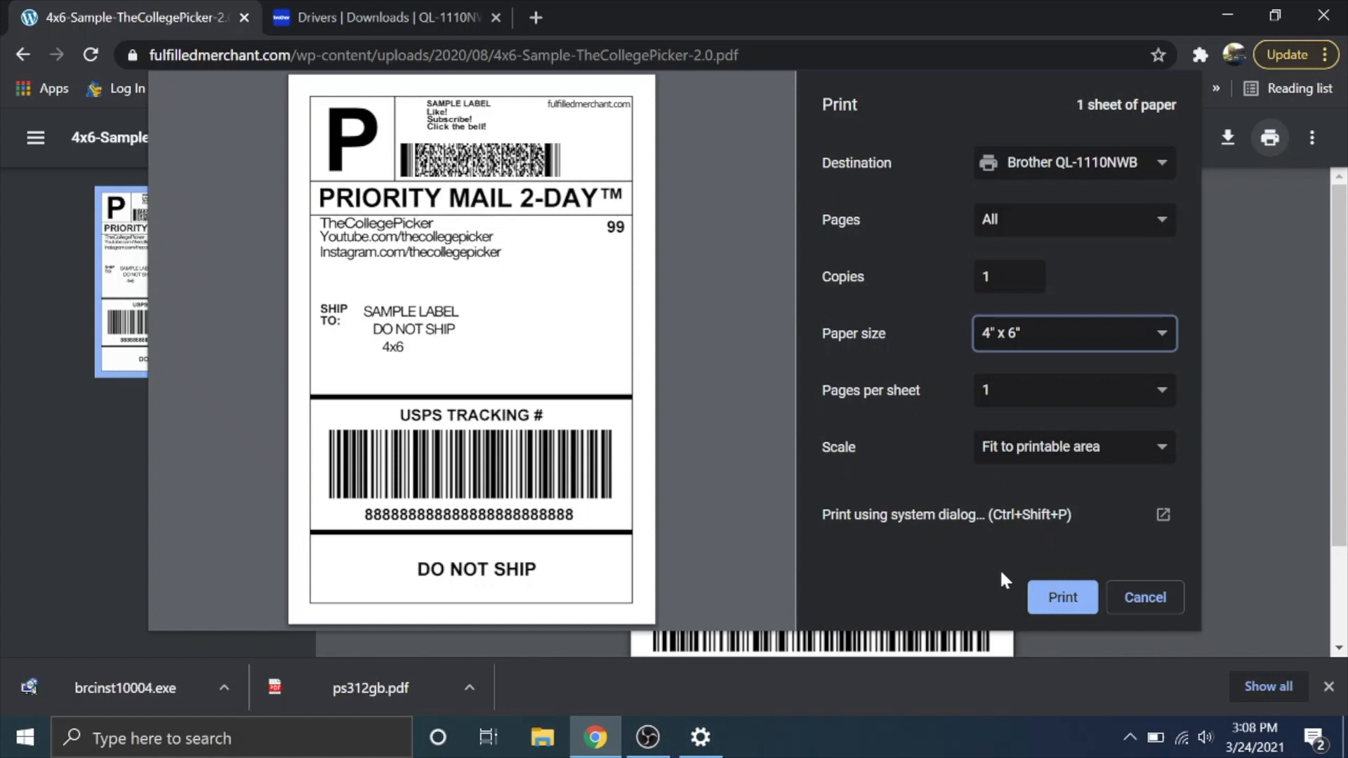
pyautogui.moveTo(1075, 570)
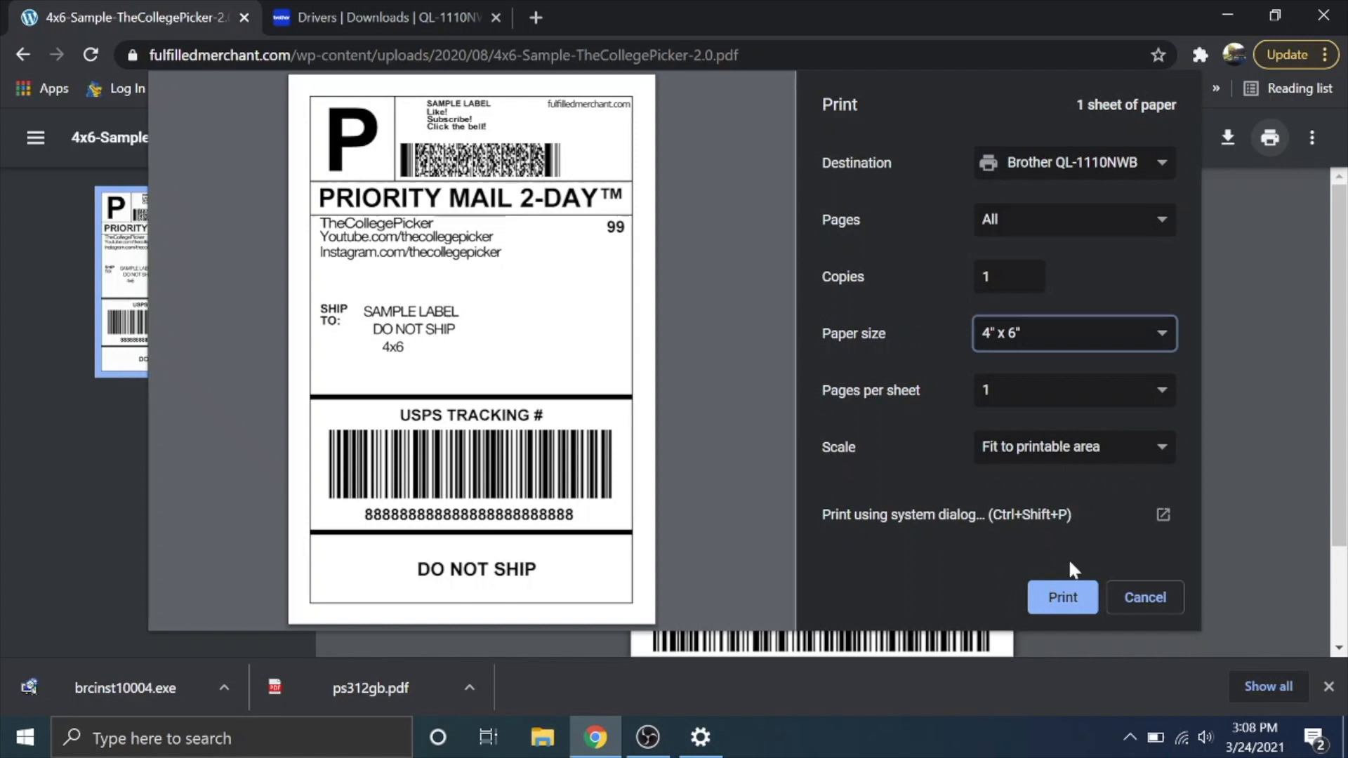